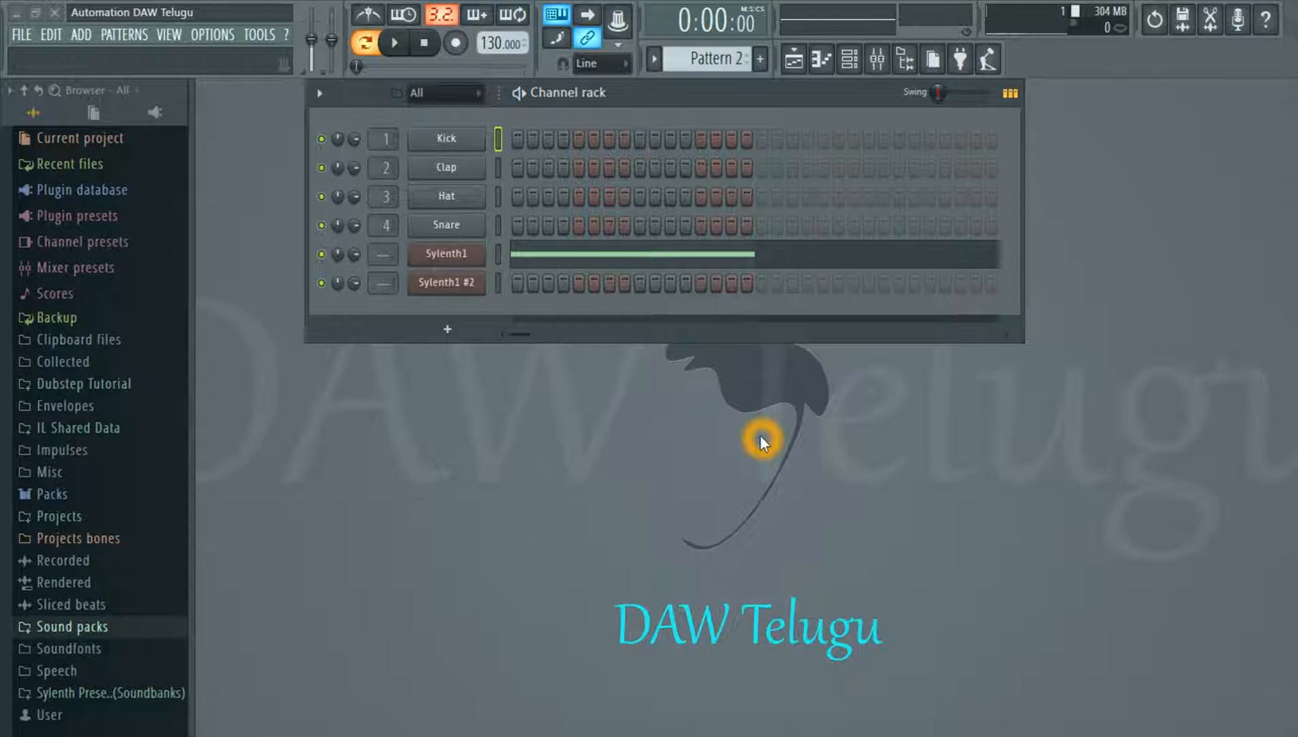
mouse_move(749, 115)
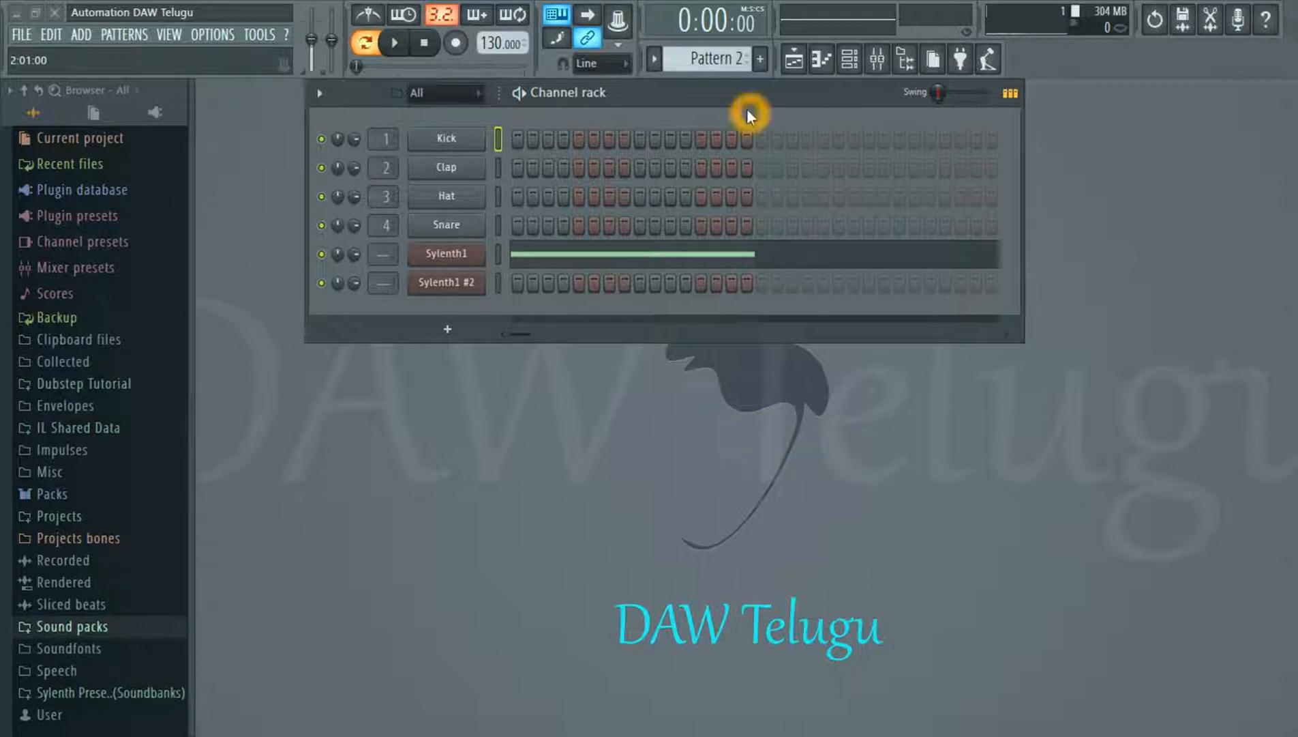
mouse_move(738, 100)
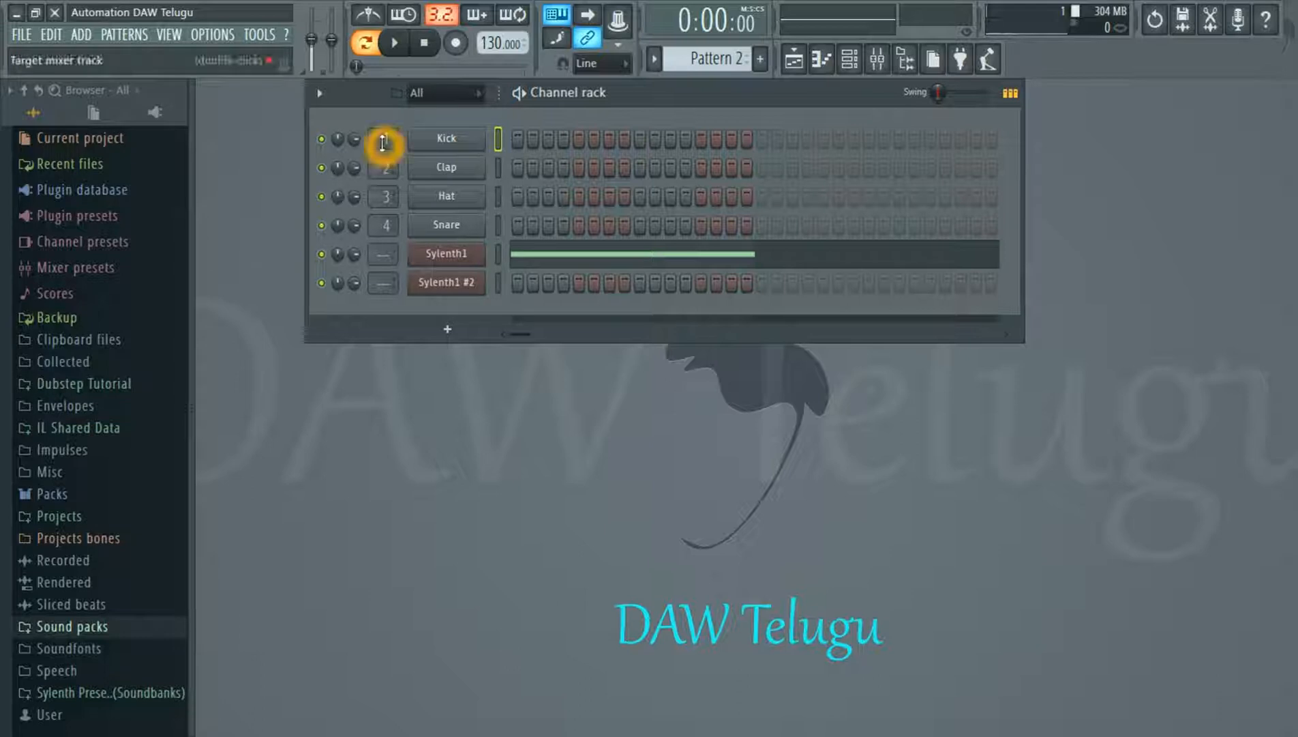
Create an automation clip for the Kick volume knob, then select Pattern 1 and stop playback
right_click(353, 138)
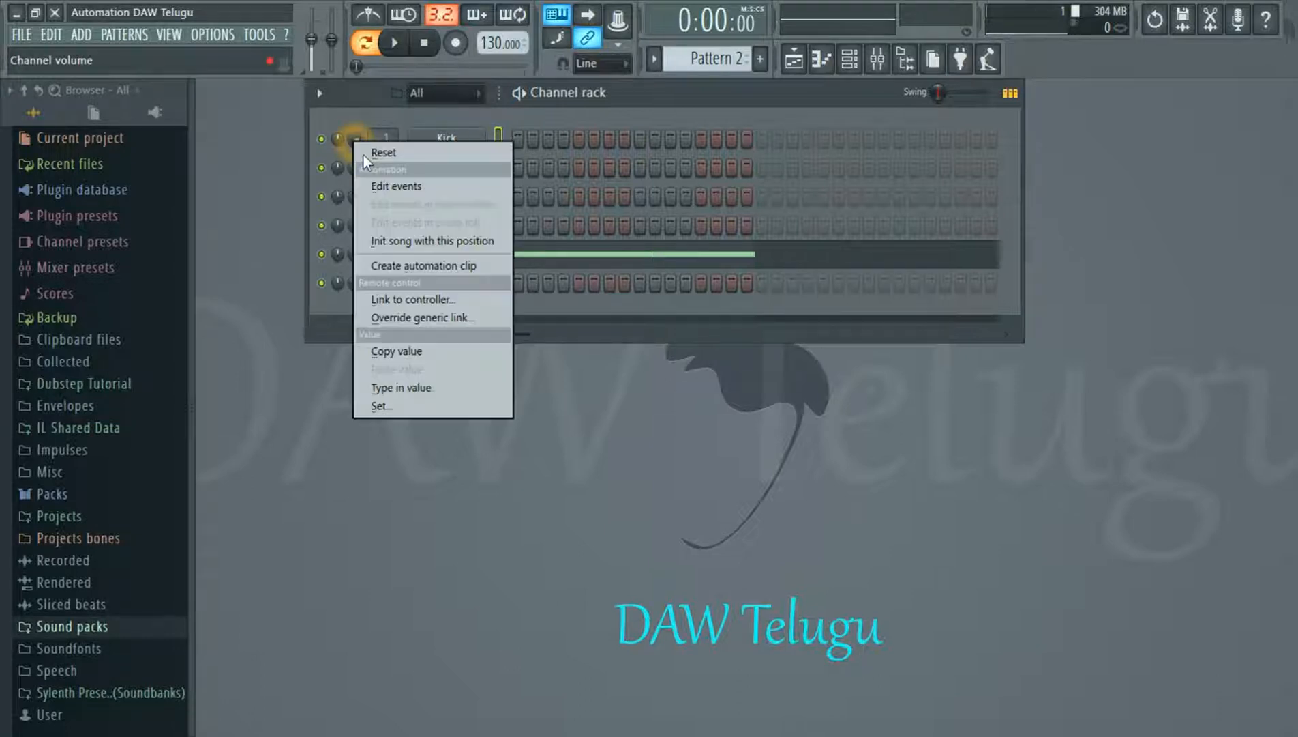
mouse_move(414, 266)
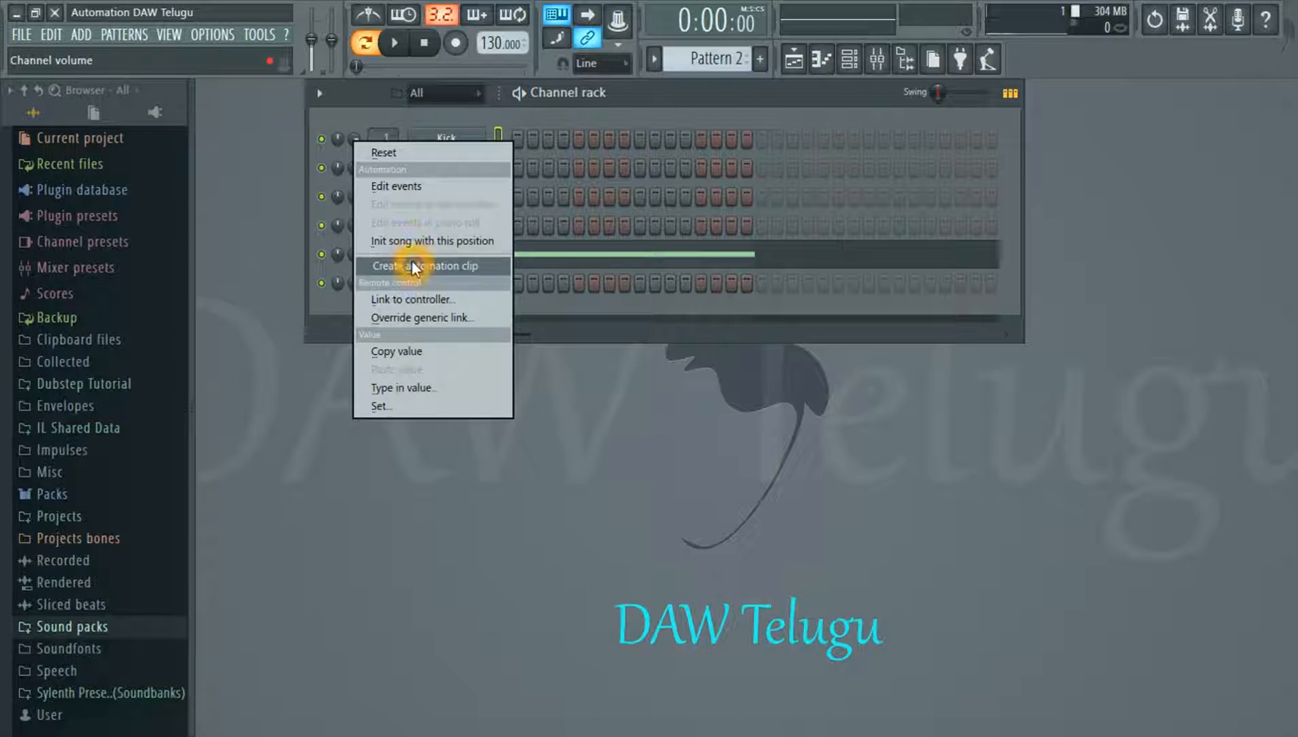
left_click(658, 59)
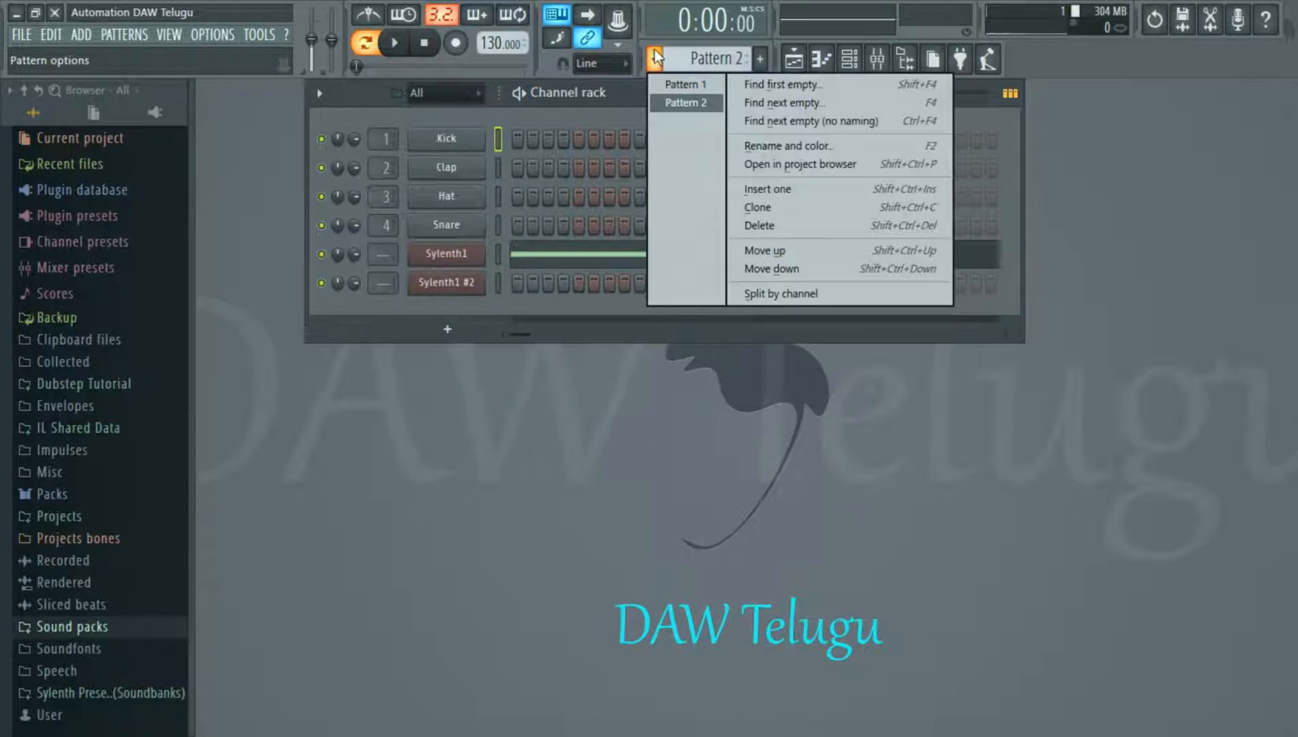
left_click(395, 43)
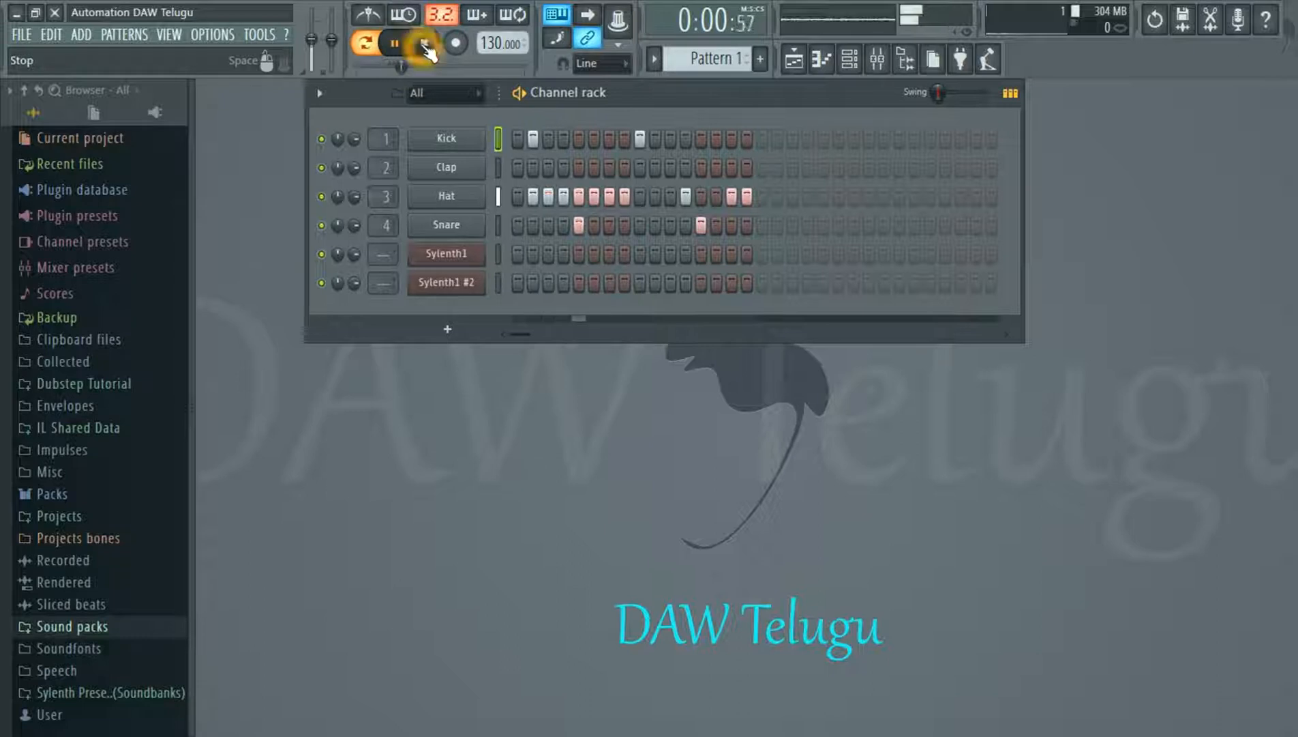
left_click(424, 43)
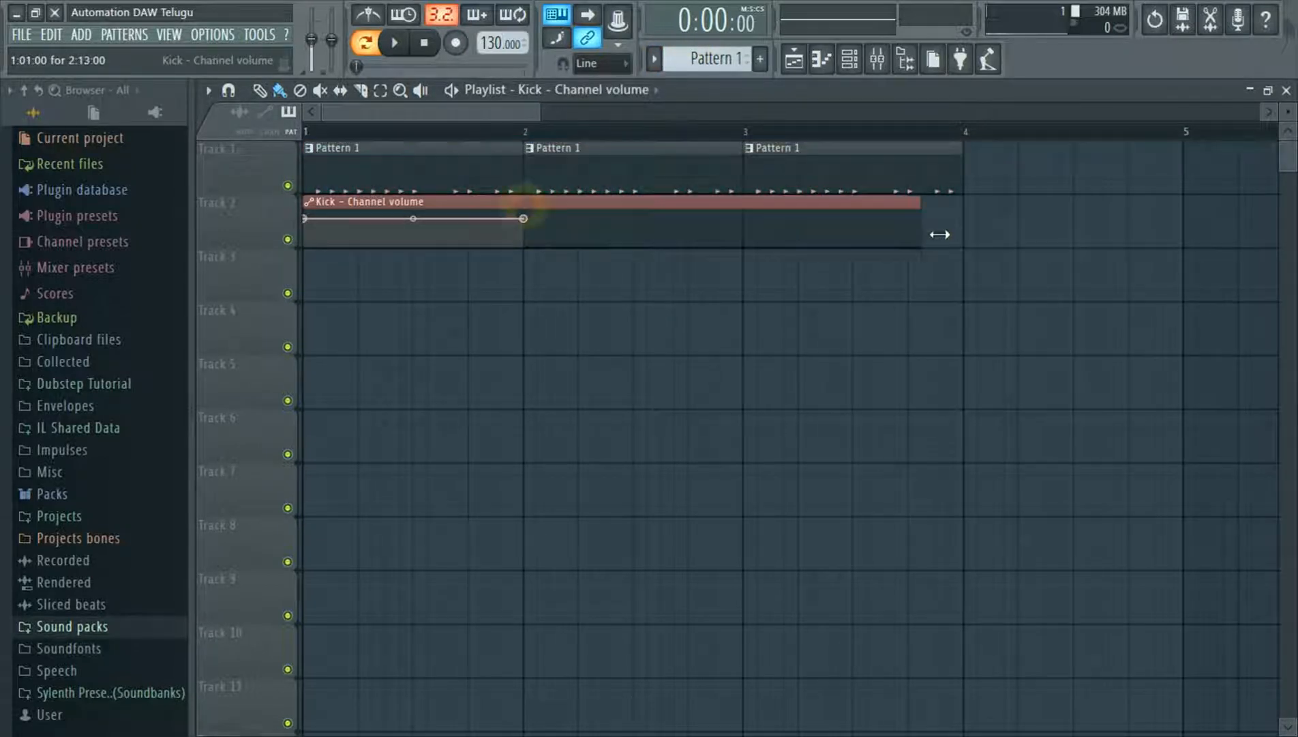
Stretch the Kick volume clip to bar 4 and pull its final point down to zero
left_click_drag(525, 219, 965, 221)
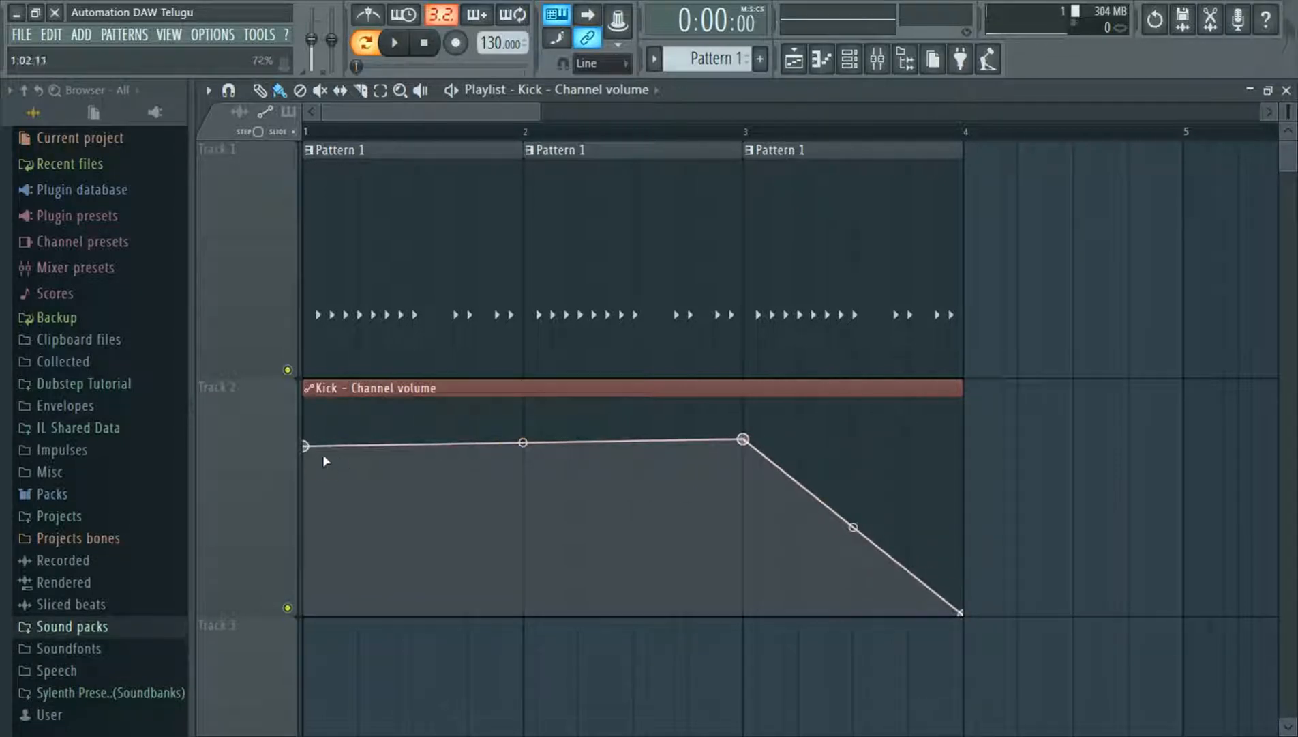
left_click(743, 439)
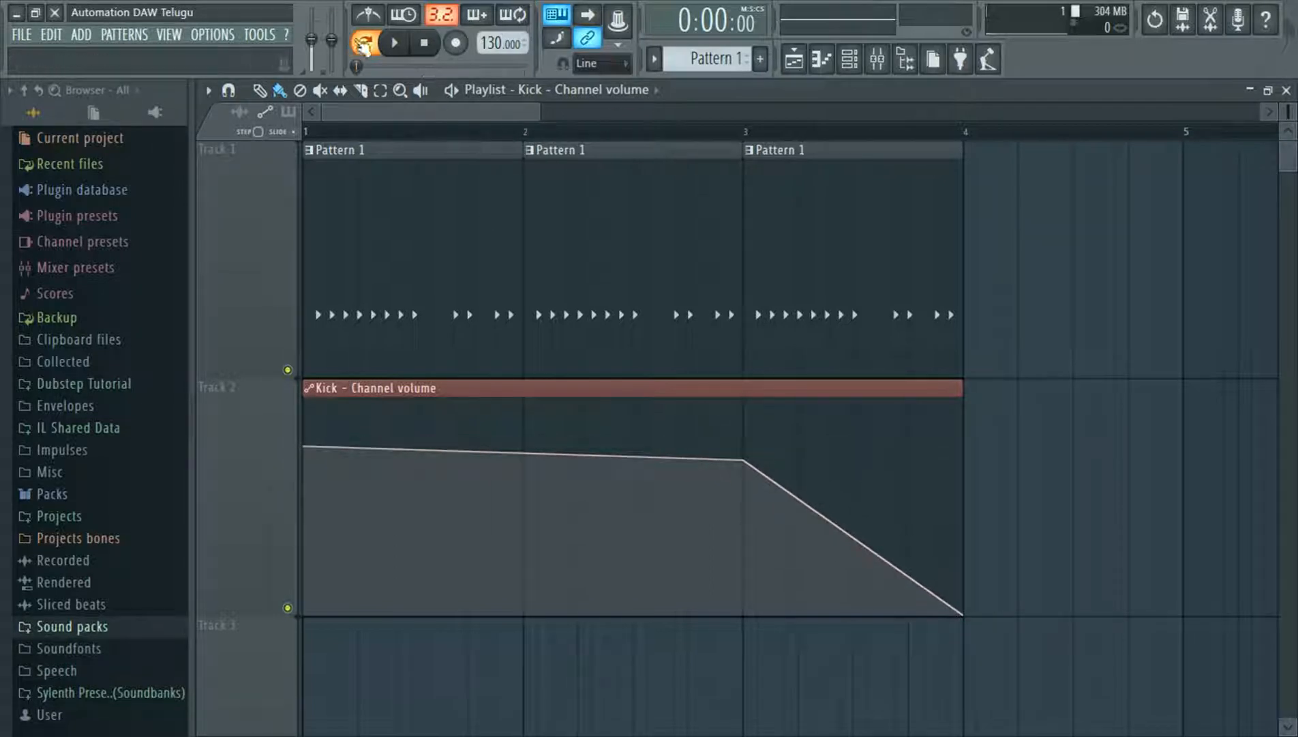
left_click(394, 43)
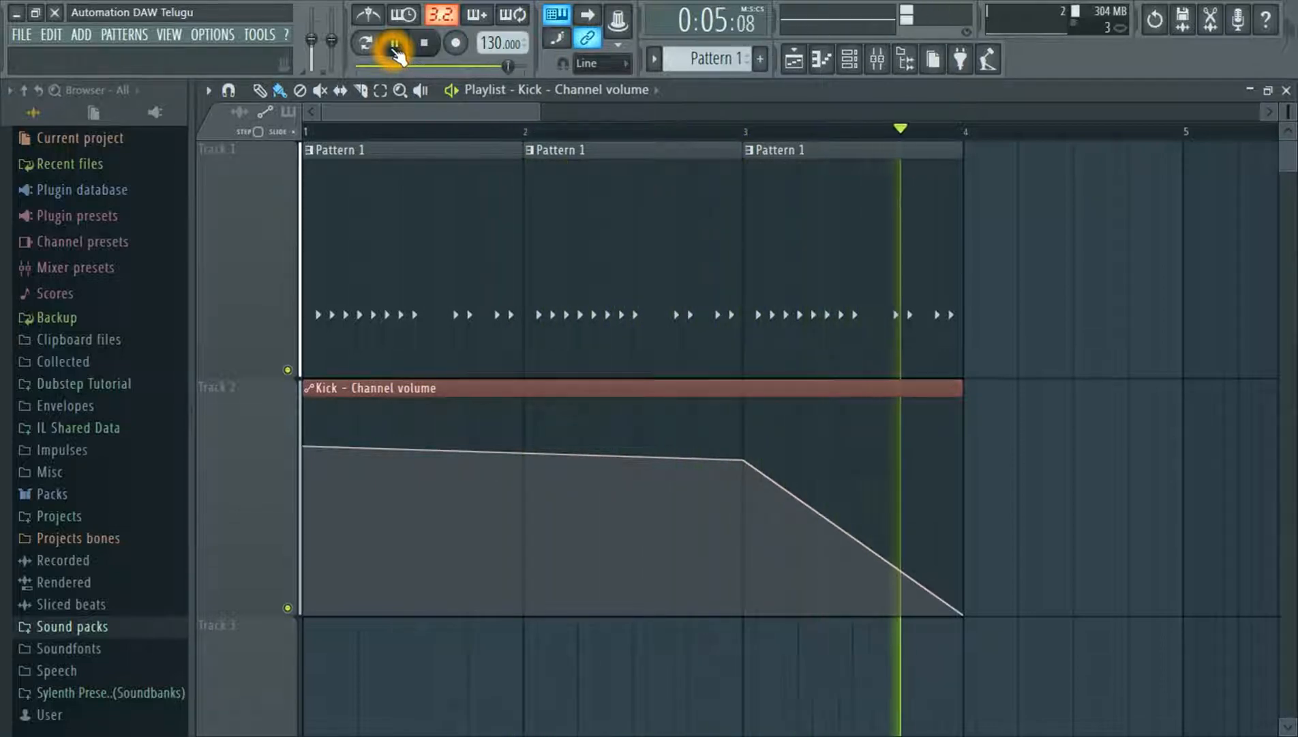
left_click_drag(750, 460, 754, 554)
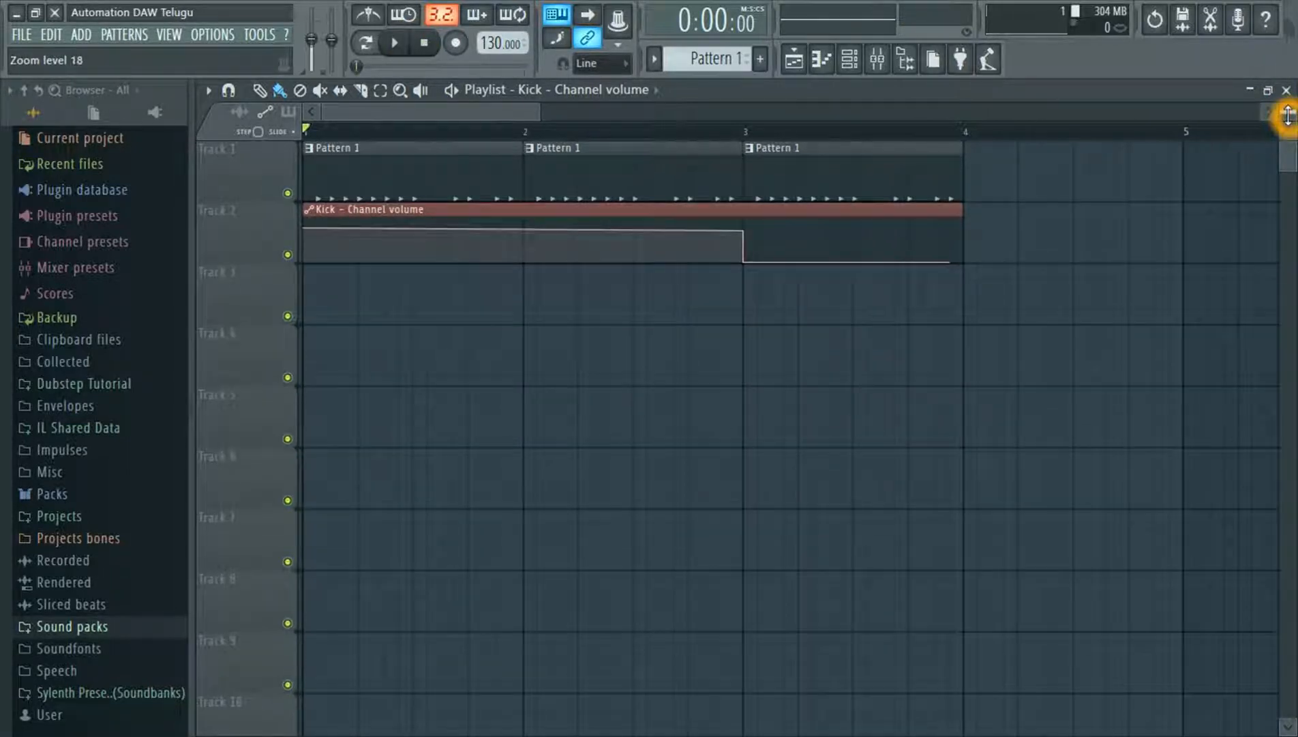
Zoom out the Playlist, play the song to hear the Kick fade, then stop
scroll("down", 3)
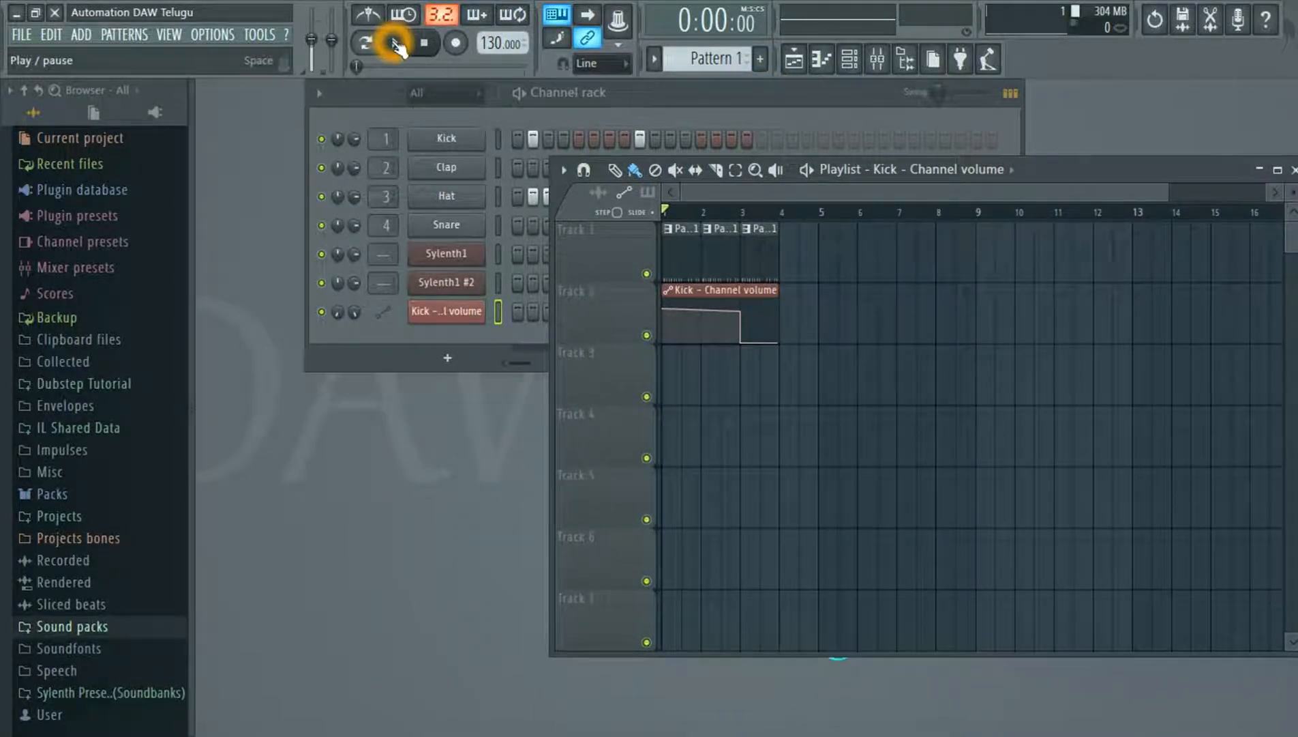
left_click(395, 43)
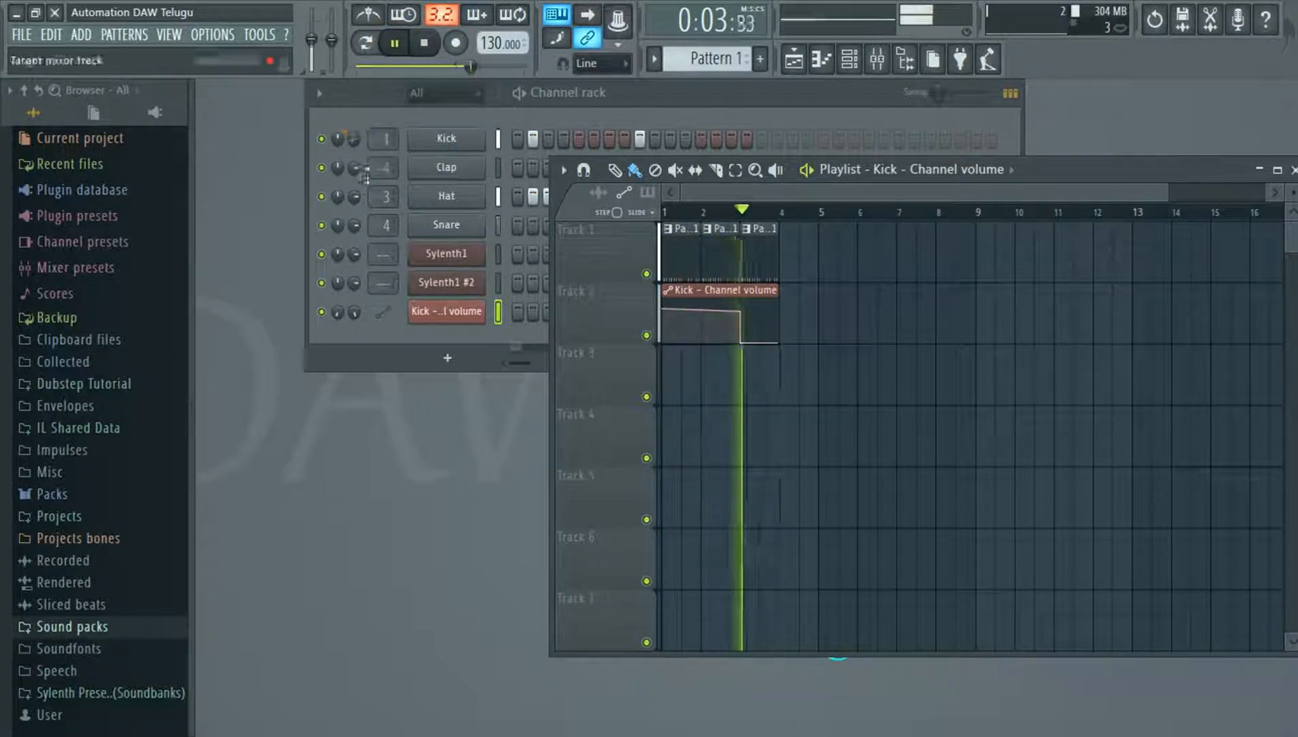
left_click(354, 138)
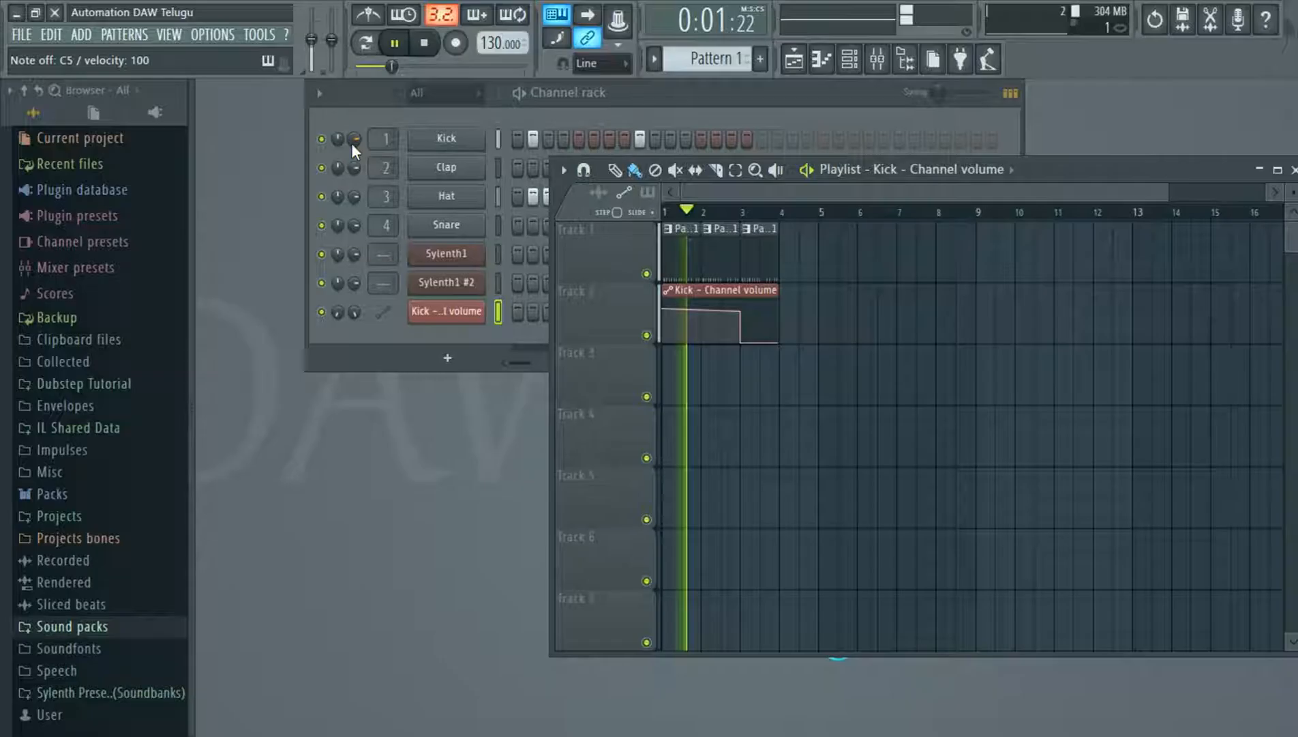
left_click(393, 43)
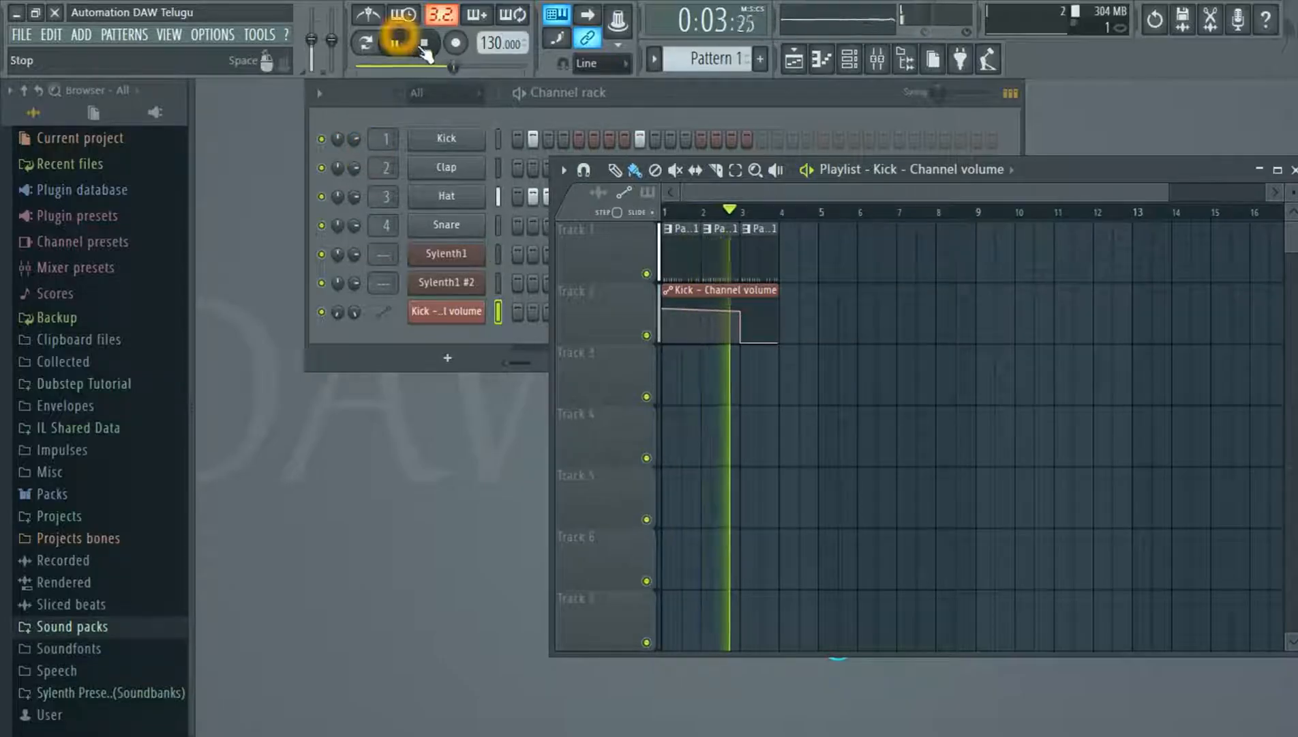
left_click(425, 43)
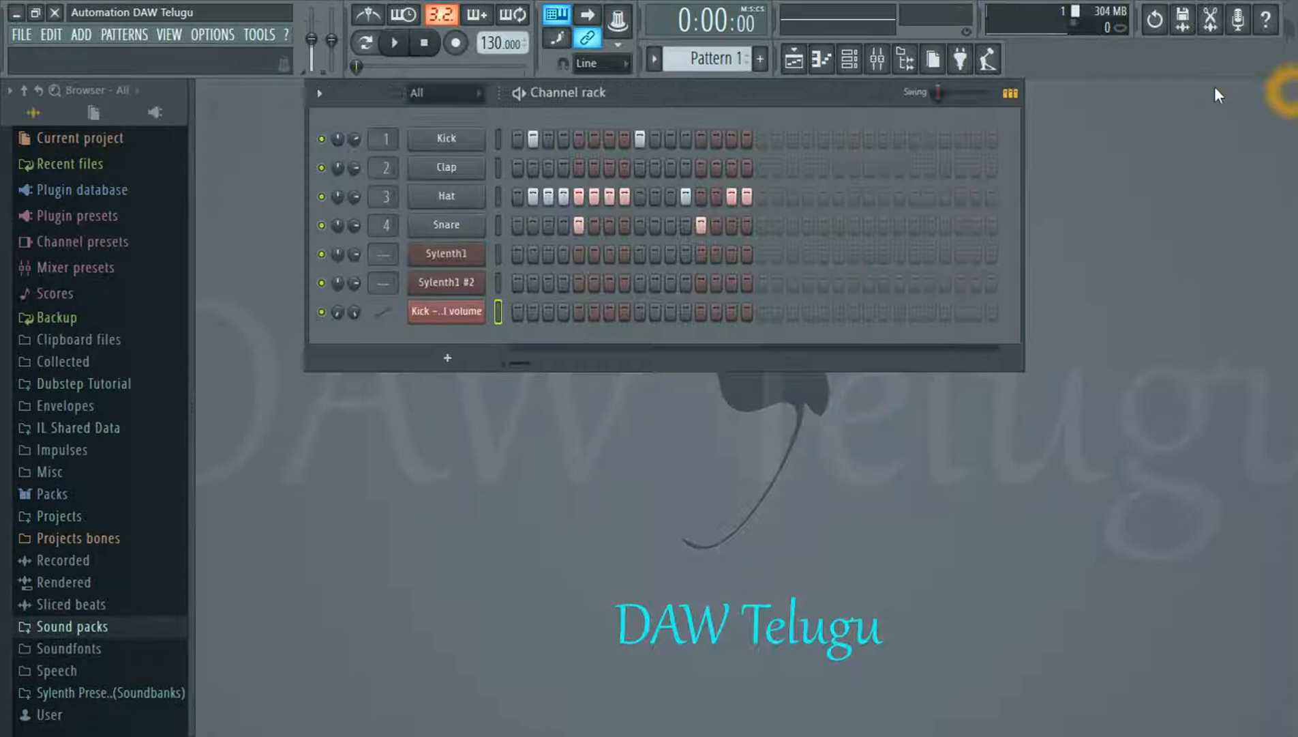
Reopen the Playlist from the View menu, stop playback, and select Pattern 2
right_click(499, 311)
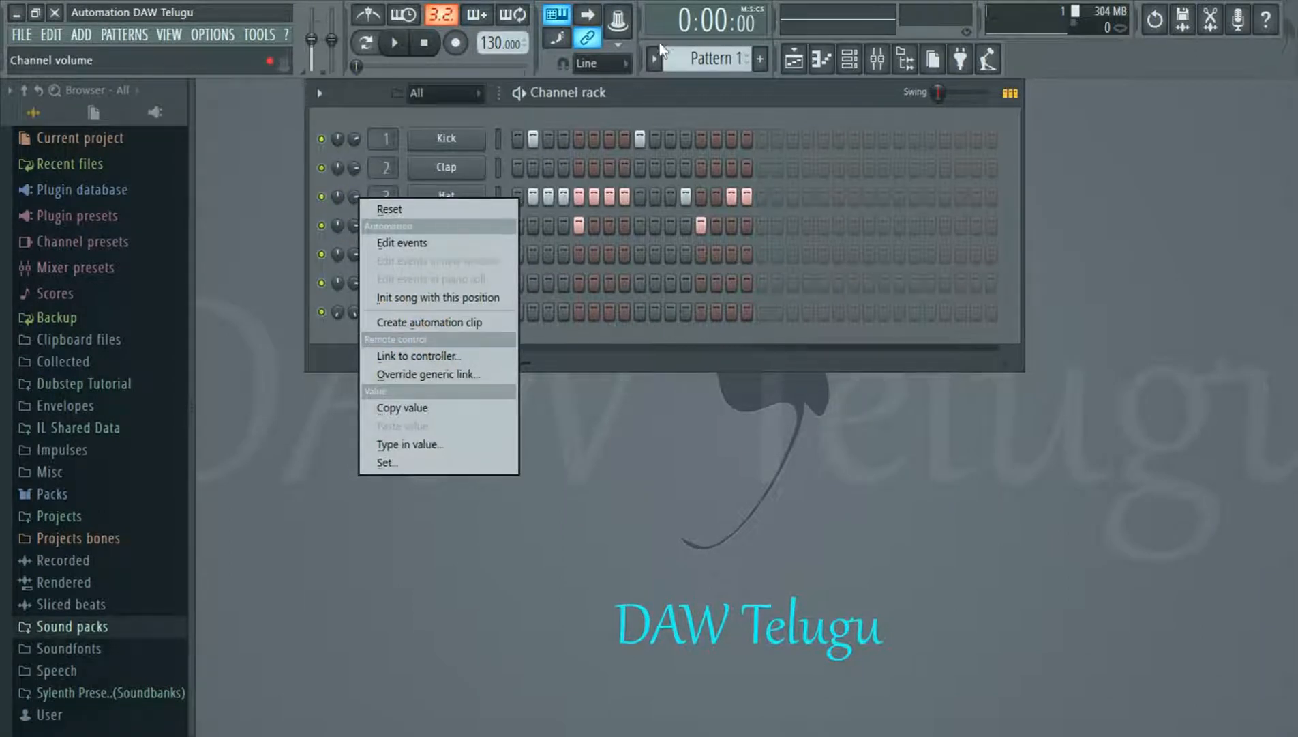
left_click(169, 35)
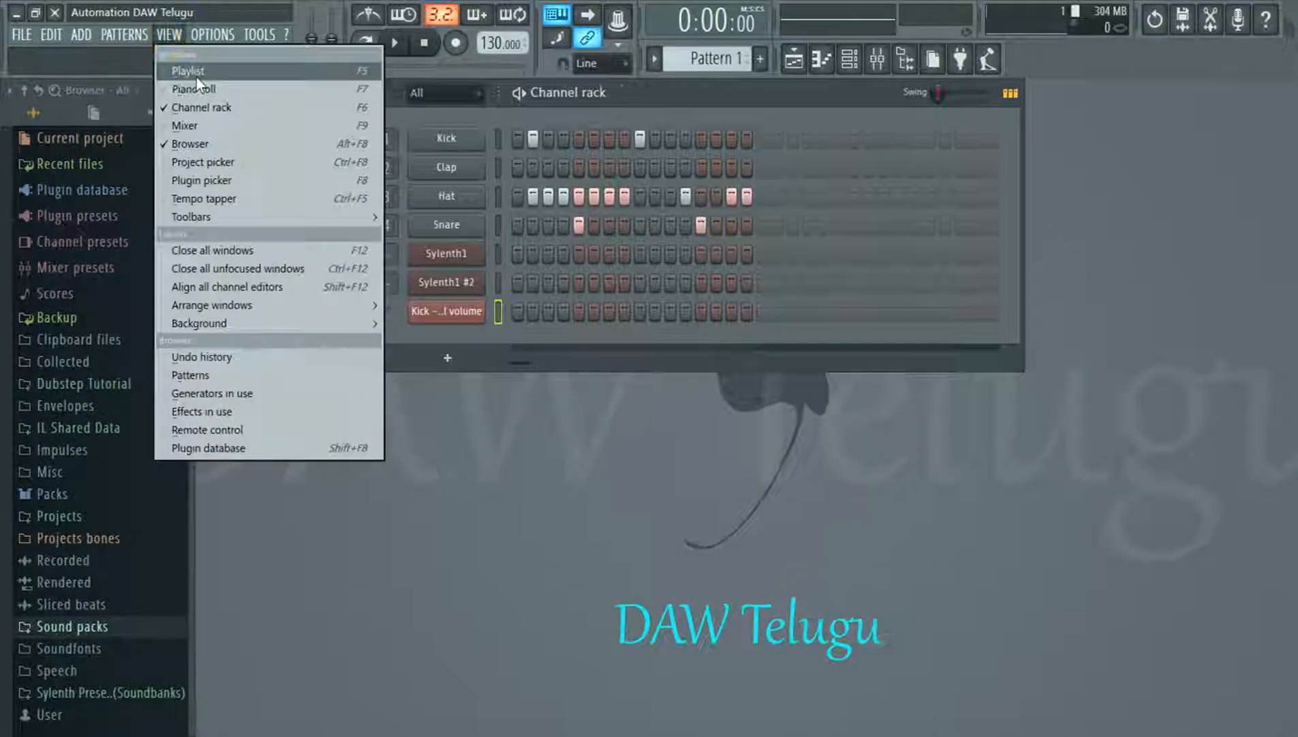
left_click(189, 70)
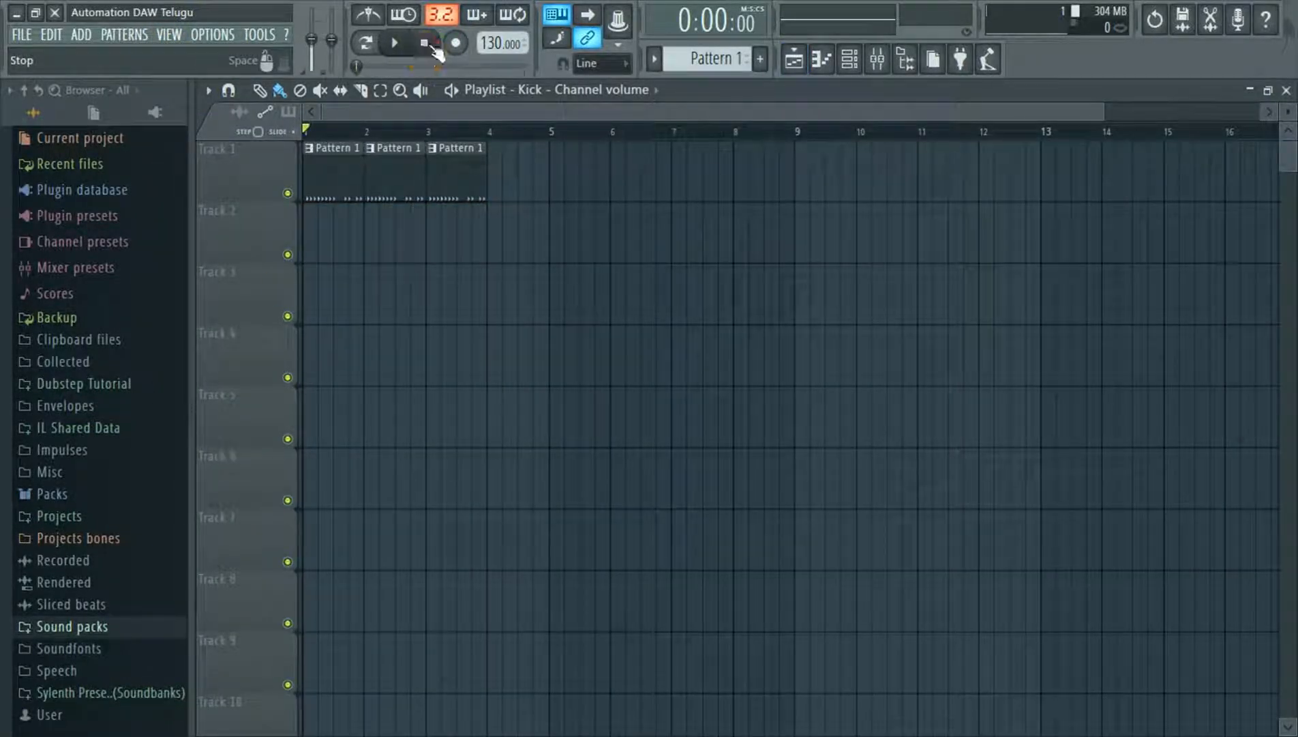
left_click(425, 42)
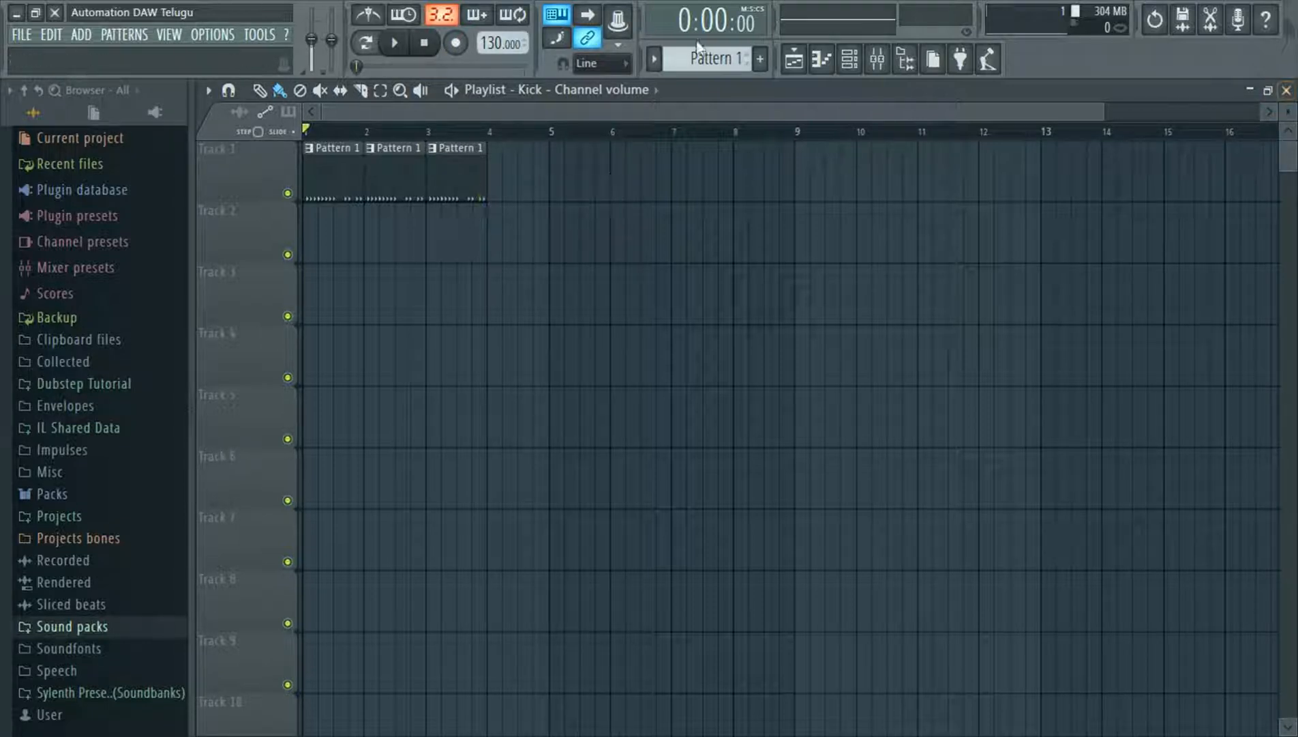
left_click(653, 59)
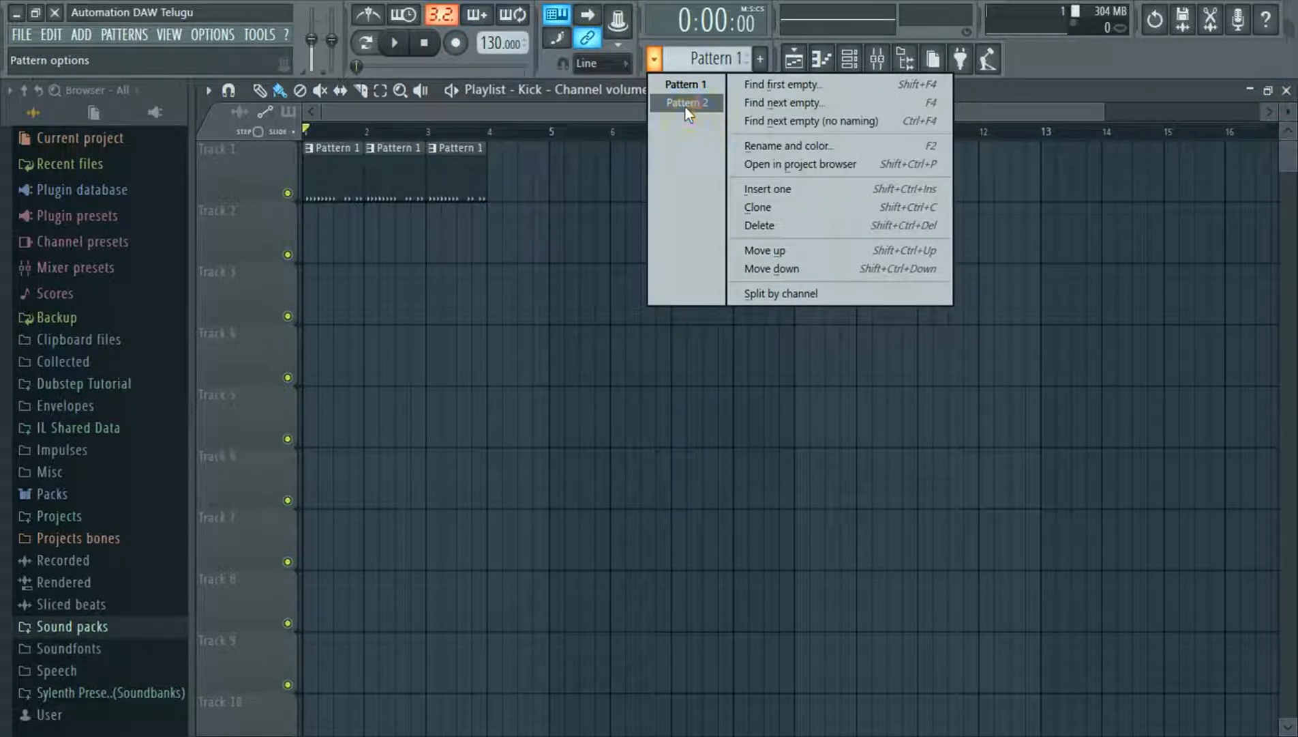
left_click(685, 103)
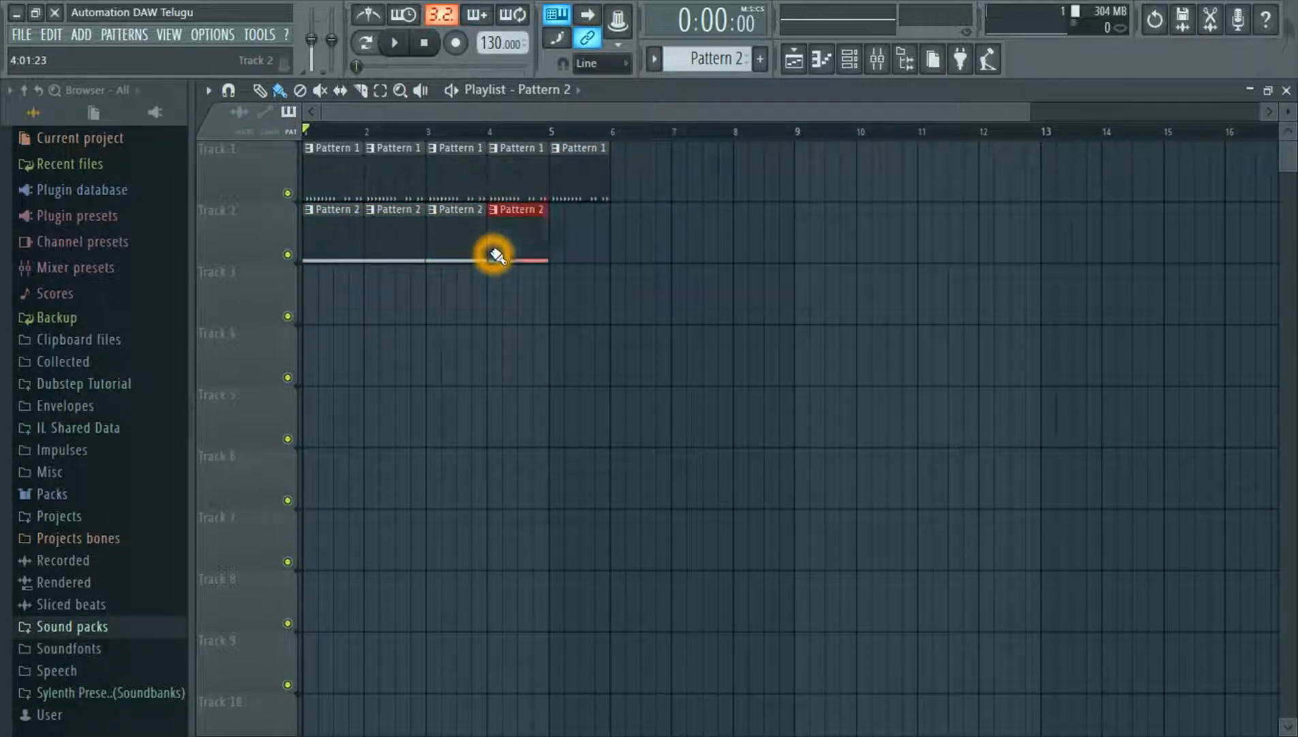
Paint Pattern 2 across bars 1–5 of Track 2 and preview it briefly
left_click(394, 42)
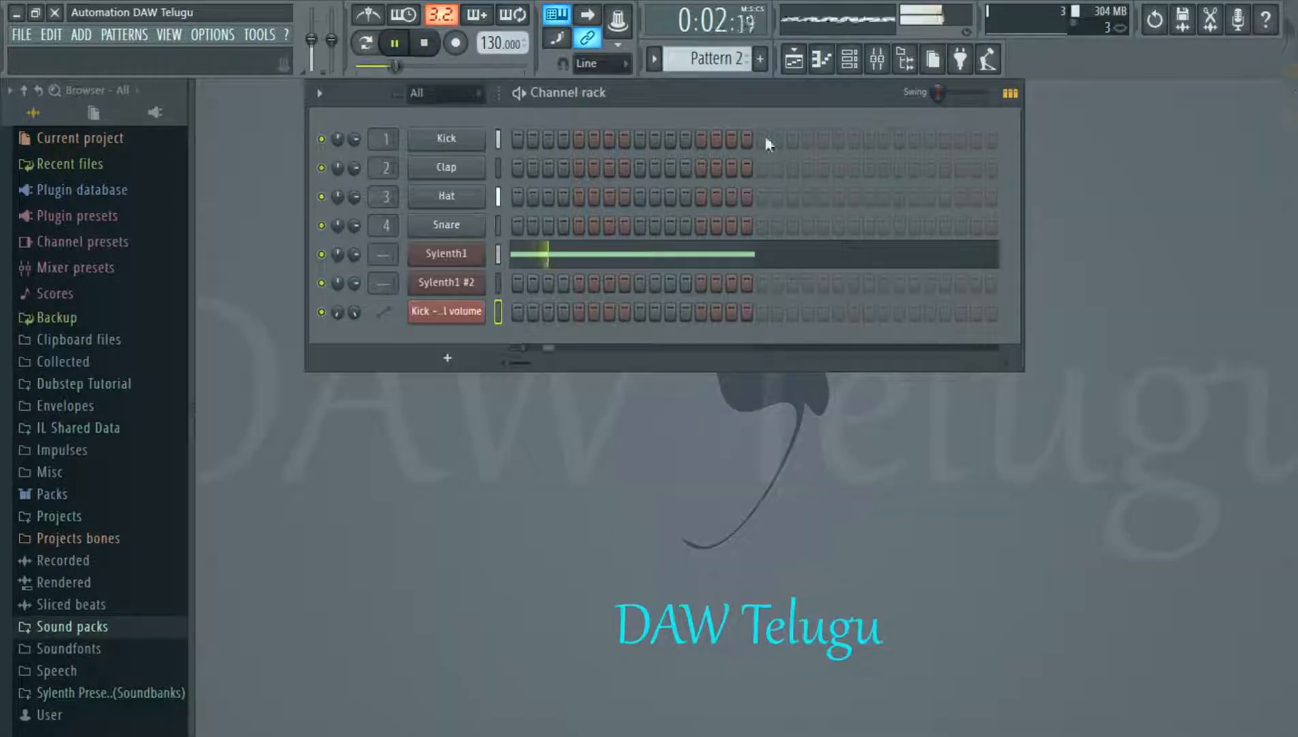
left_click(424, 43)
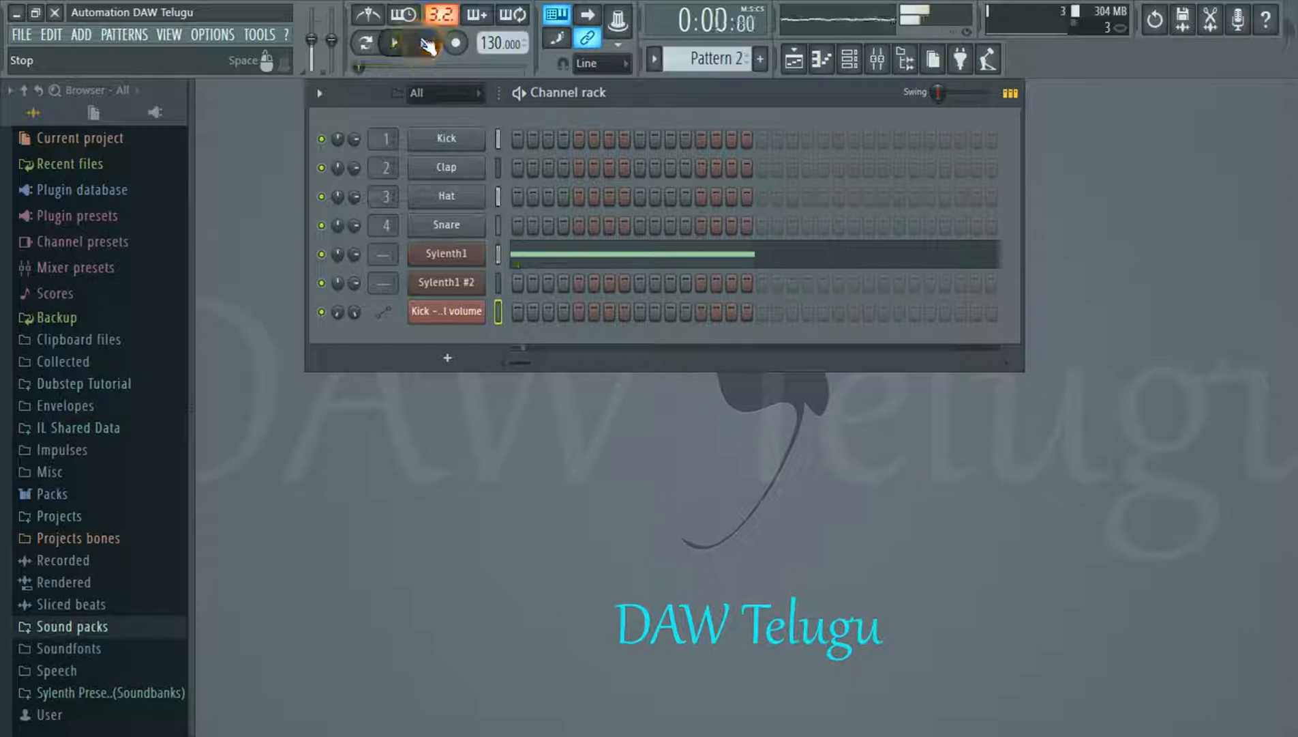
left_click(653, 58)
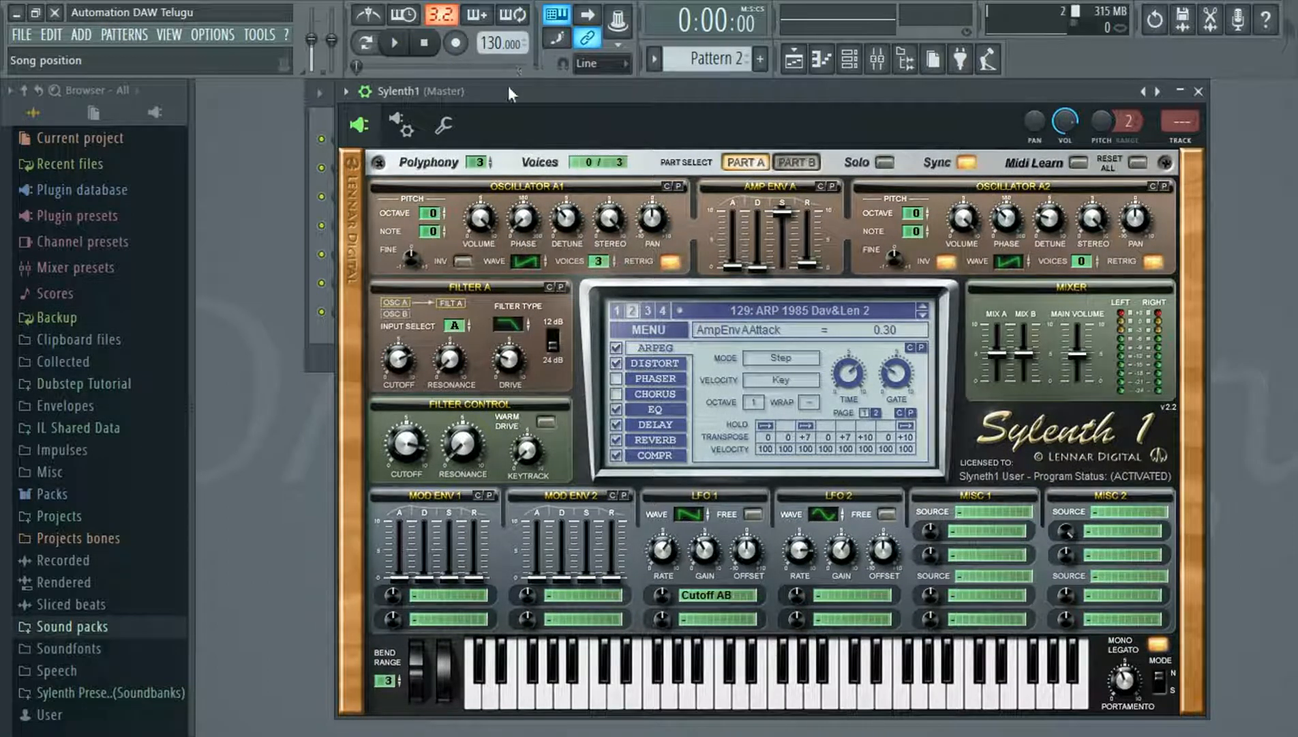
Turn Sylenth1's FilterCtl Cutoff knob to about 3481.68 Hz
left_click(394, 43)
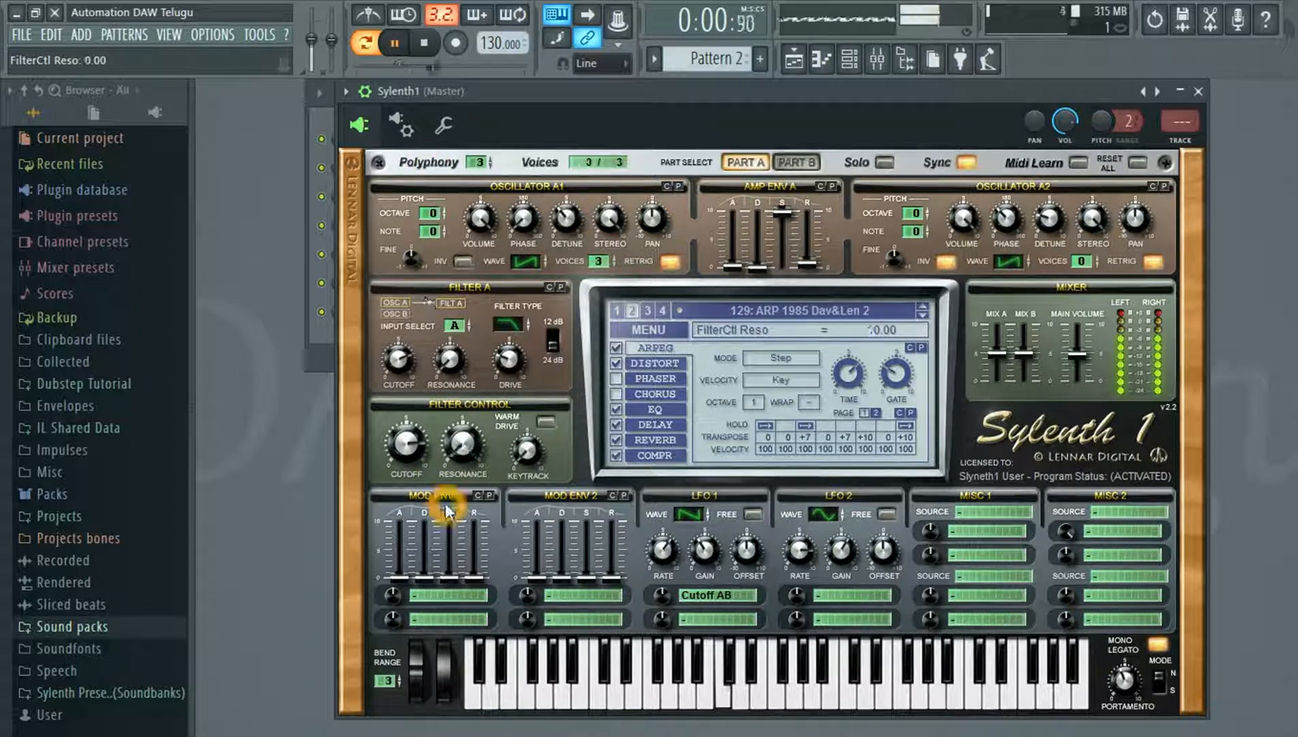
left_click(422, 43)
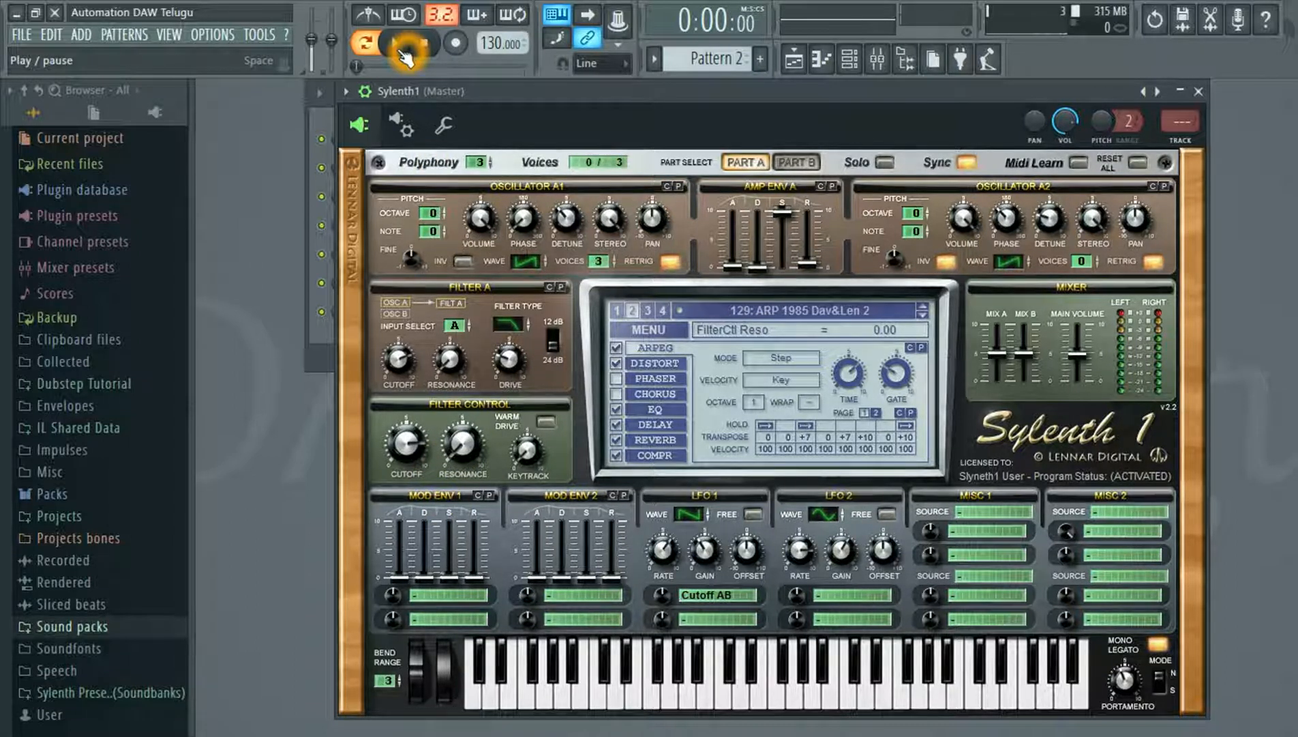
left_click(391, 42)
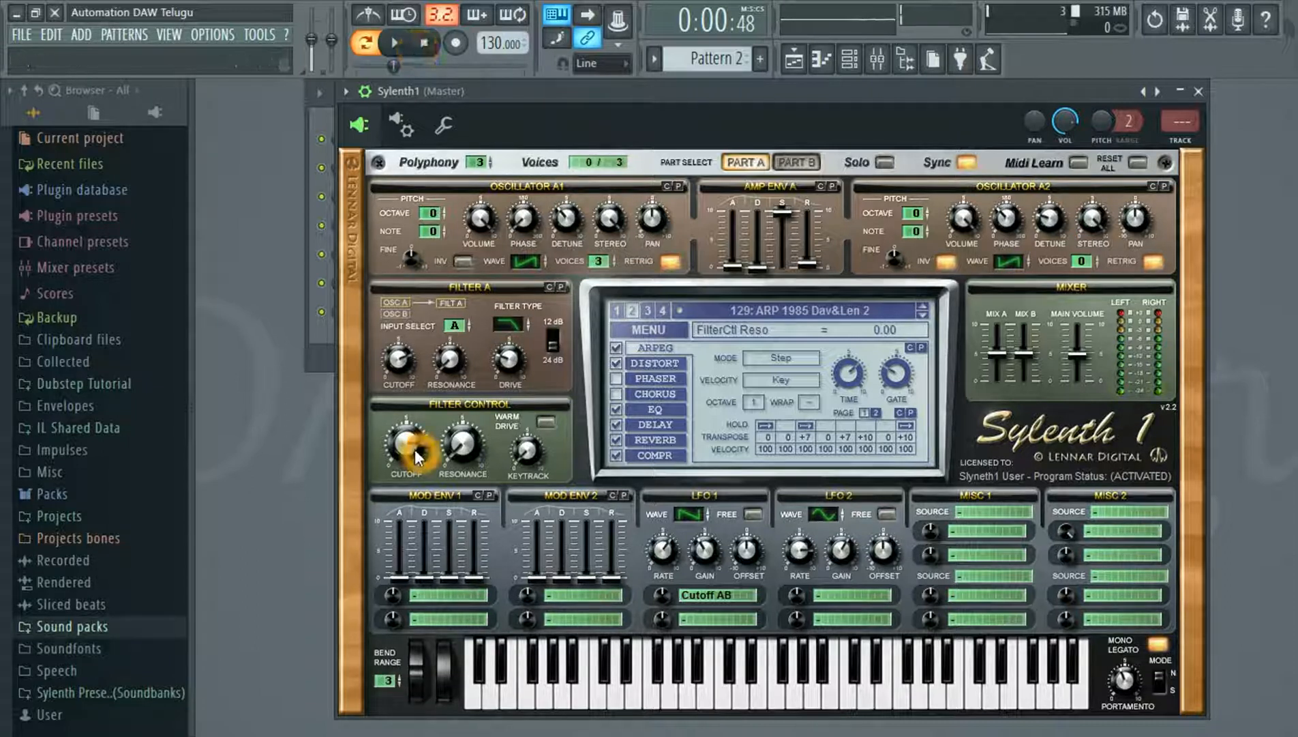
left_click_drag(412, 446, 412, 431)
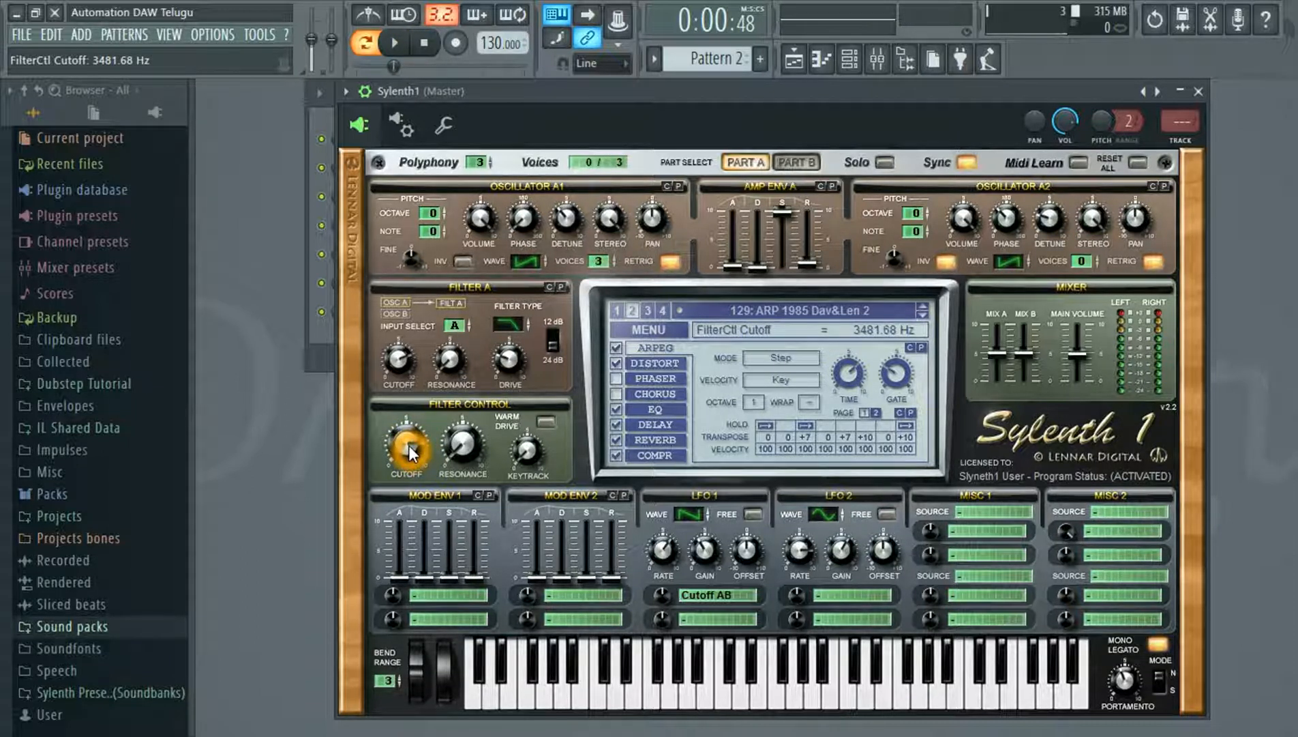
left_click_drag(409, 446, 409, 460)
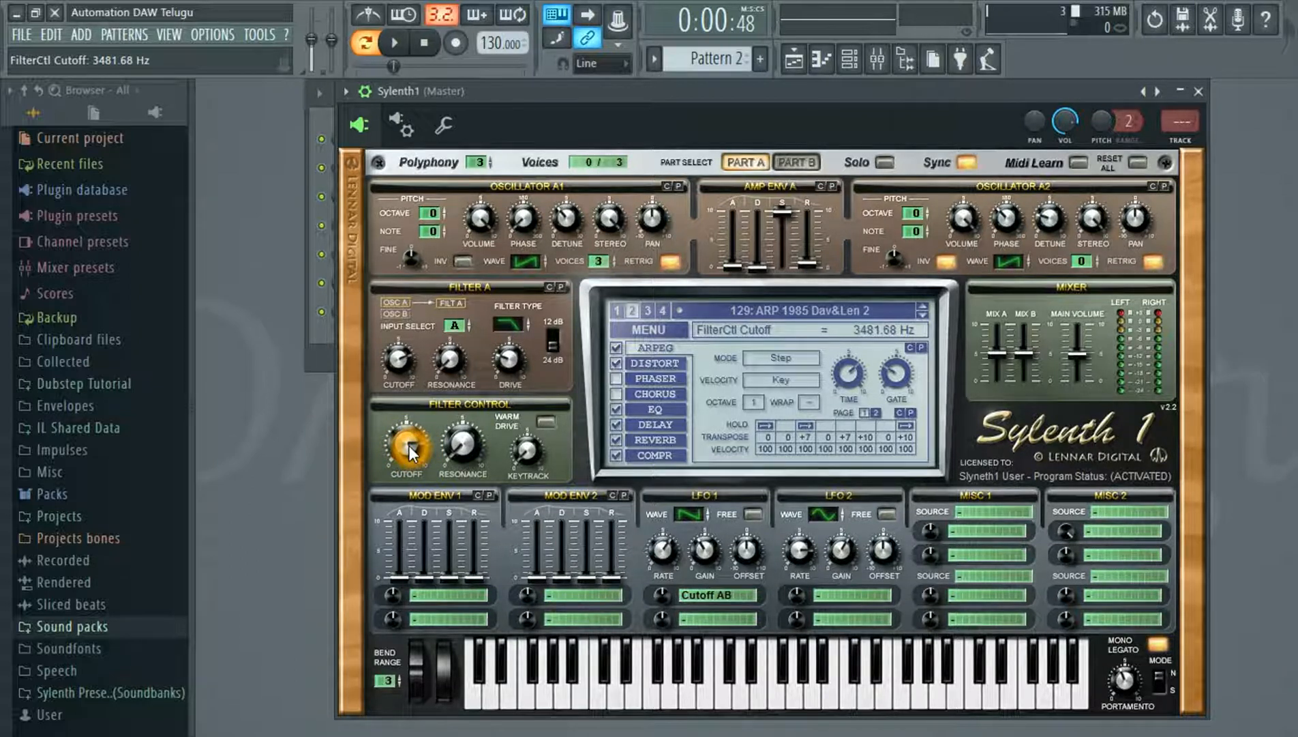
Browse Sylenth1's parameters from the plugin options menu and close the synth window
left_click(346, 91)
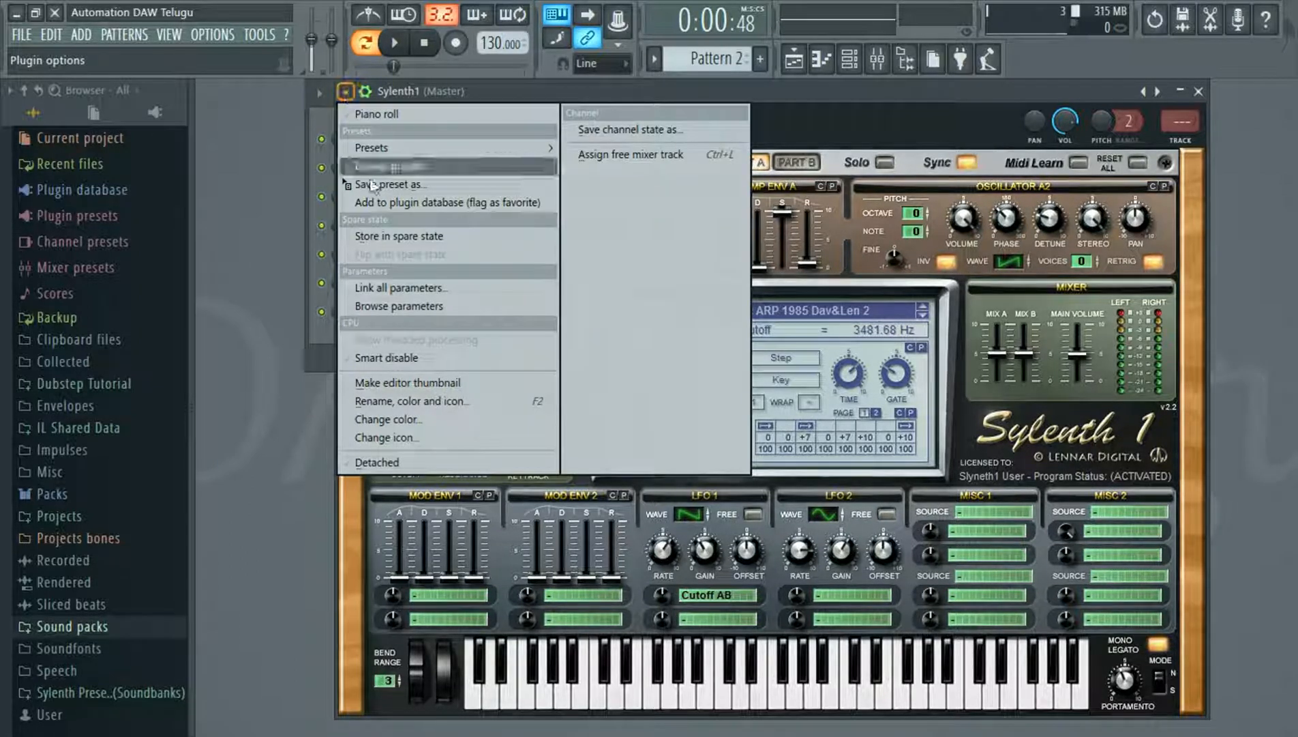
mouse_move(405, 311)
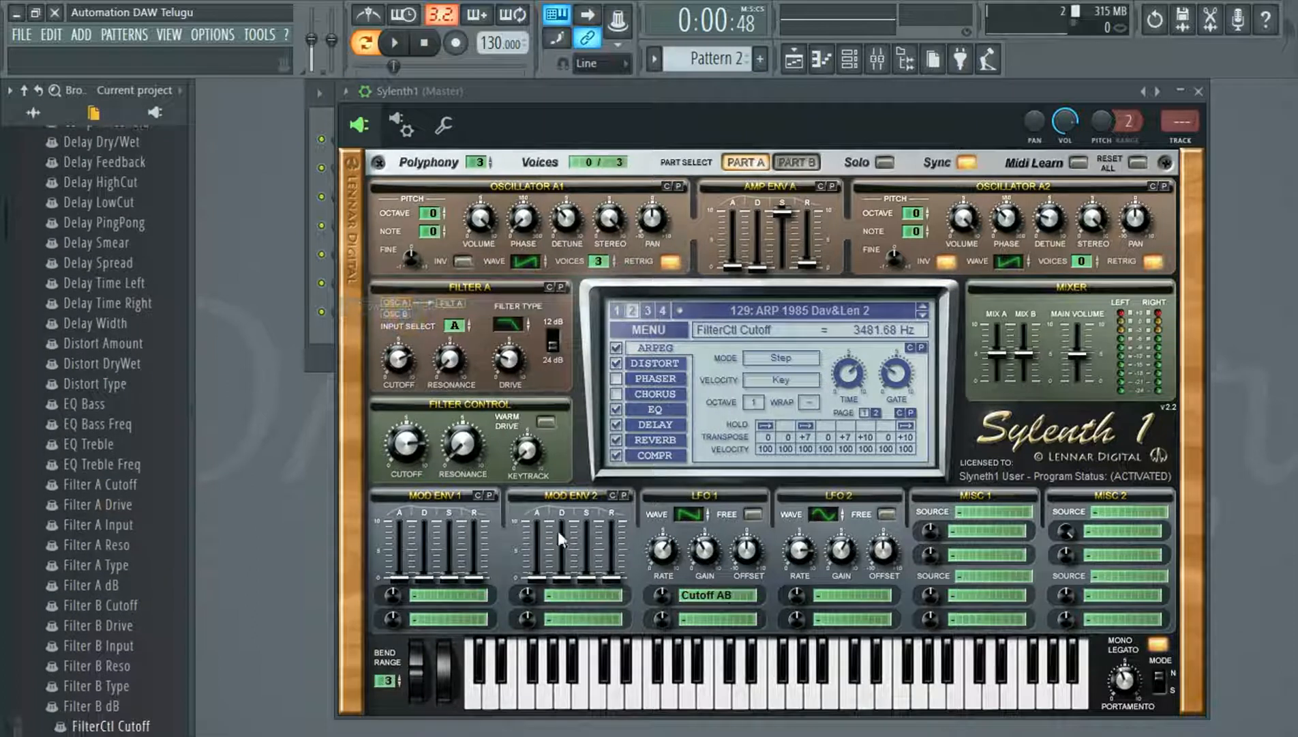
left_click(403, 436)
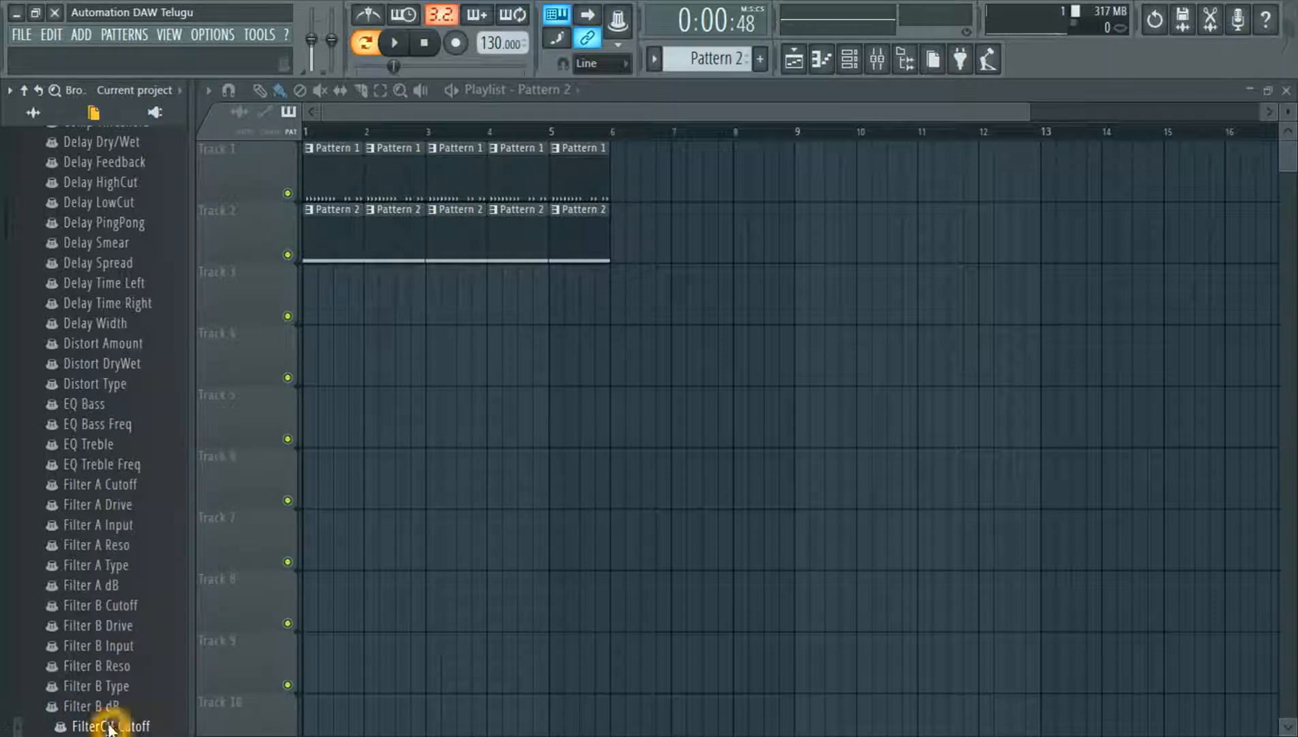
Create a FilterCtl Cutoff automation clip on Track 3 and play it in Song mode
right_click(105, 725)
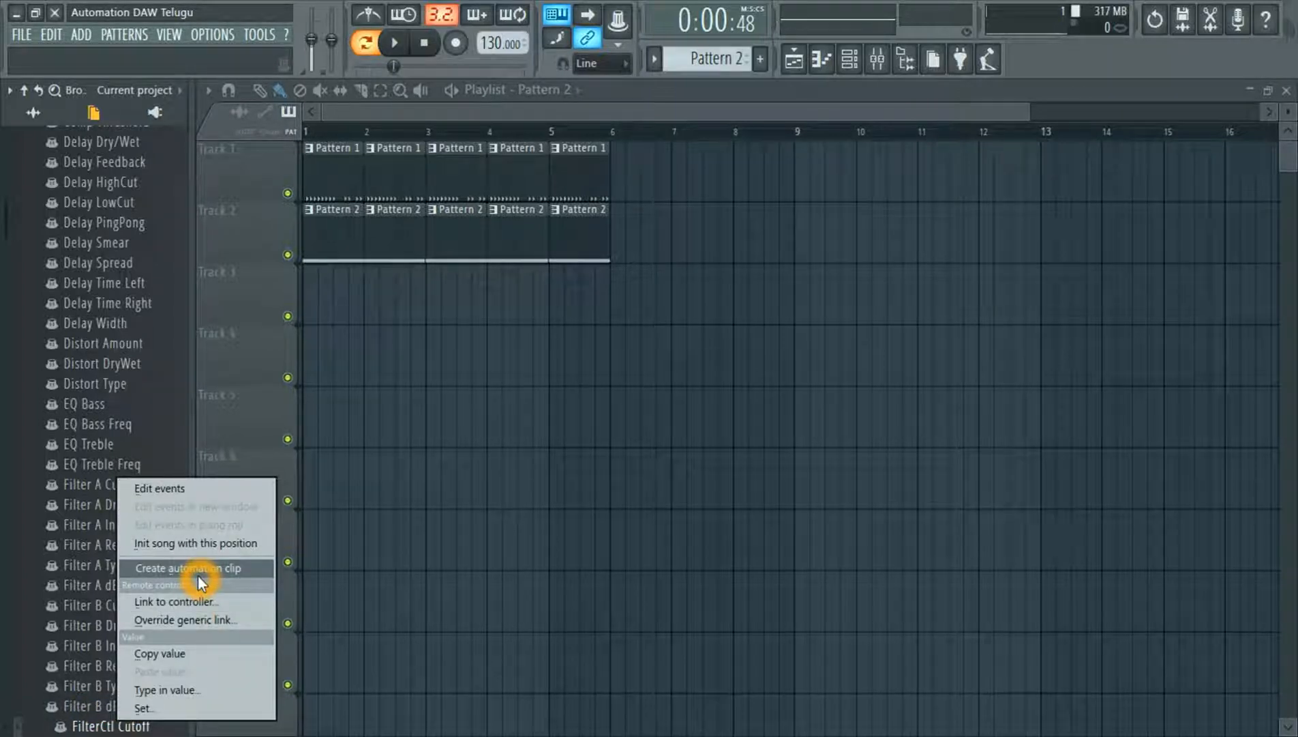
left_click(192, 568)
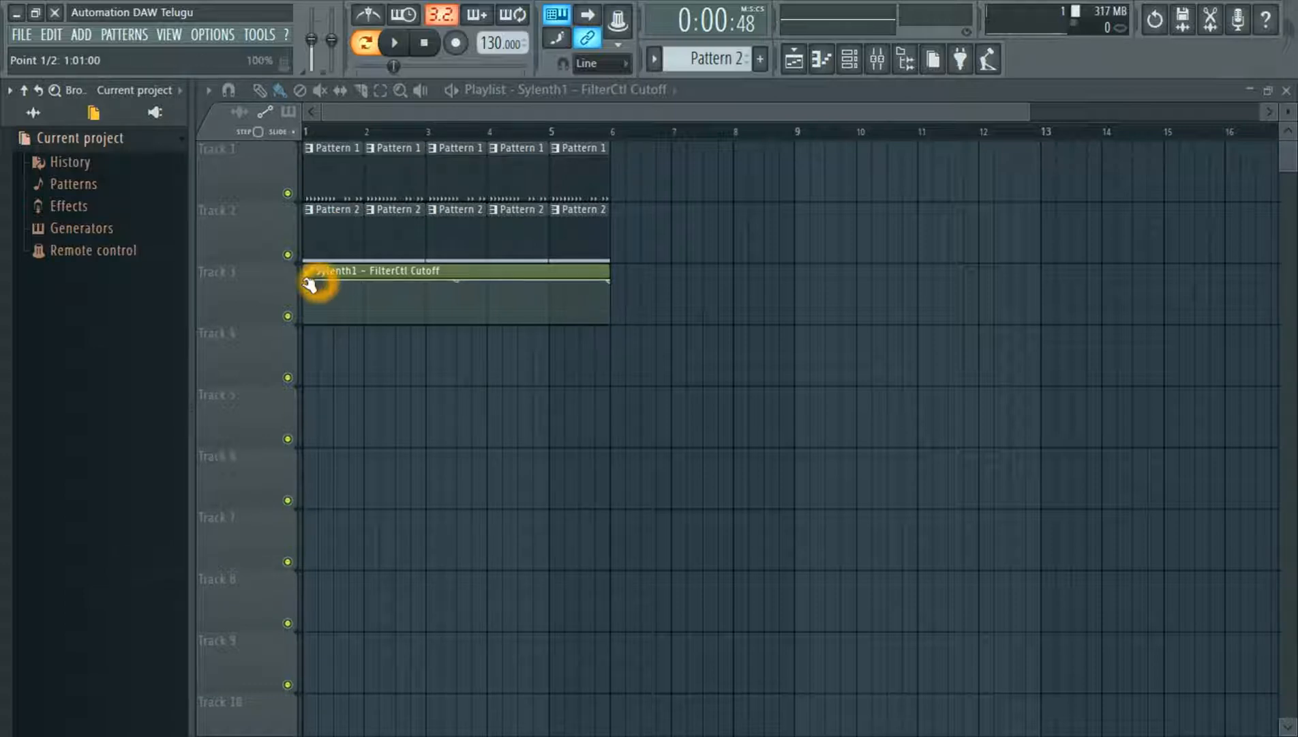
left_click(393, 42)
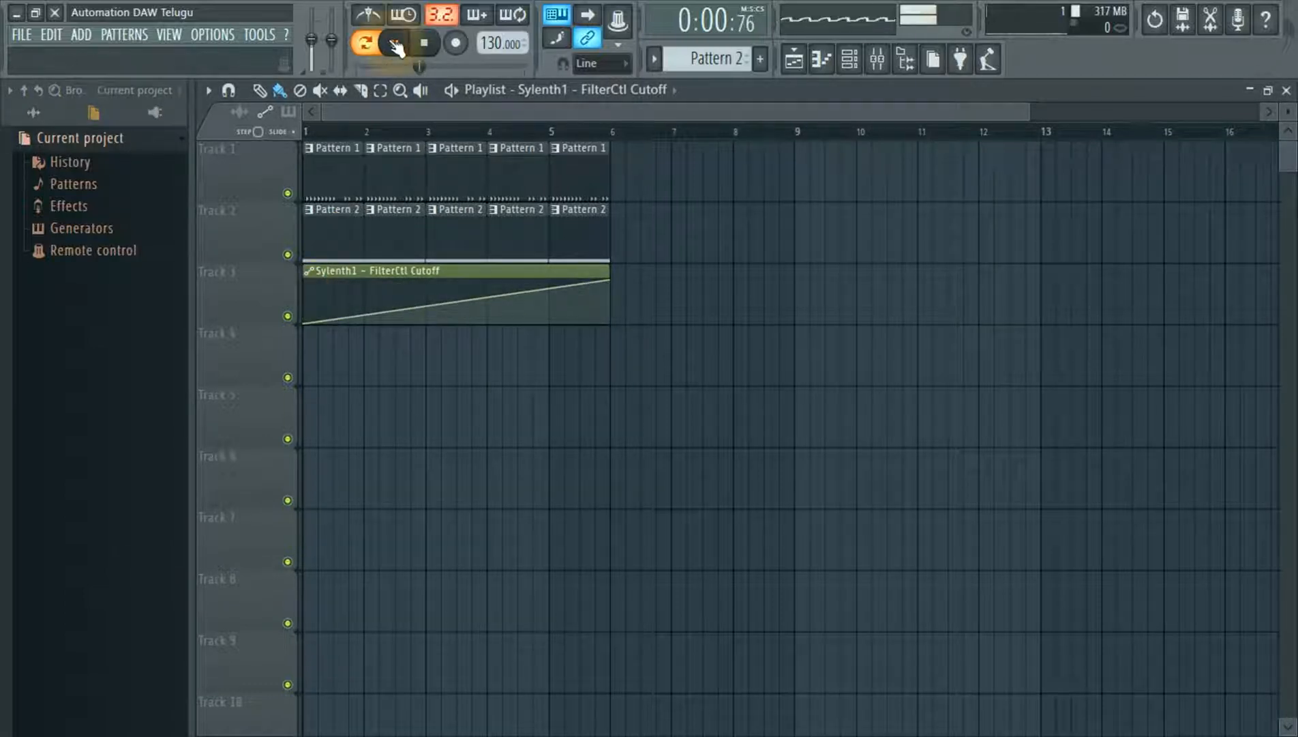
left_click(364, 42)
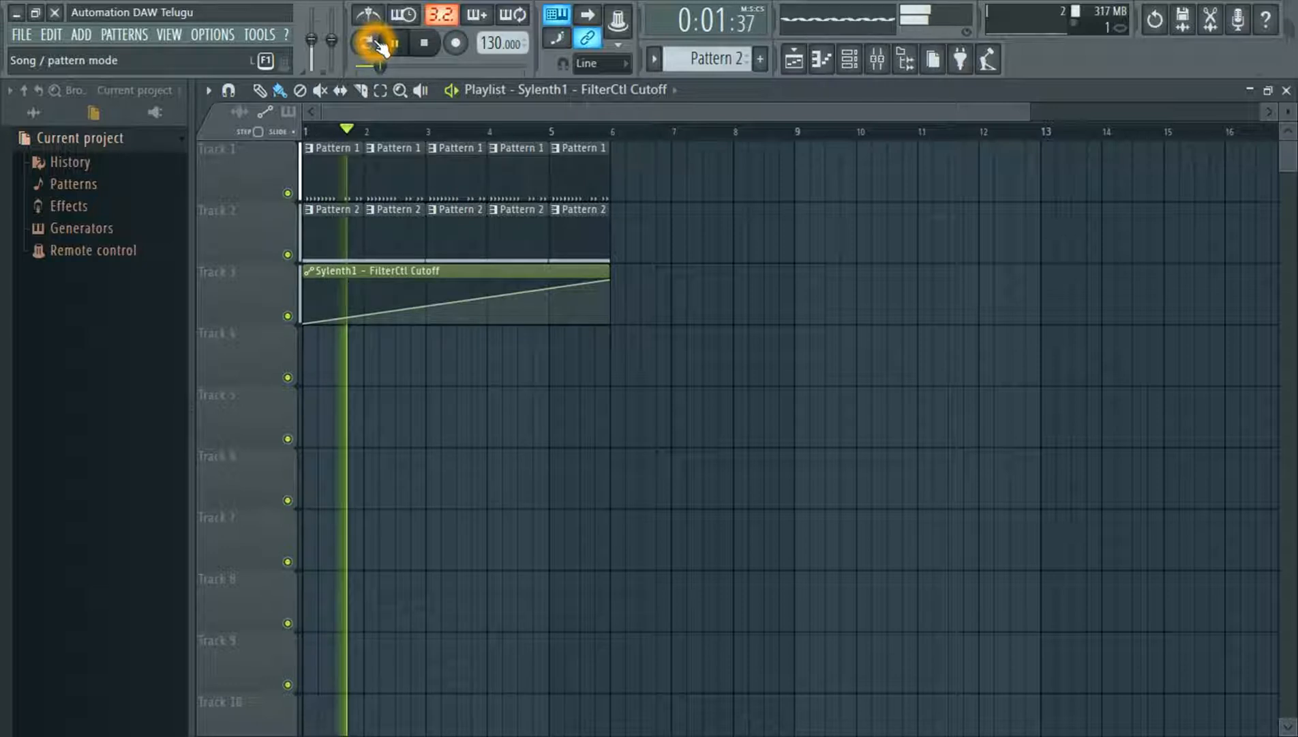
left_click(367, 42)
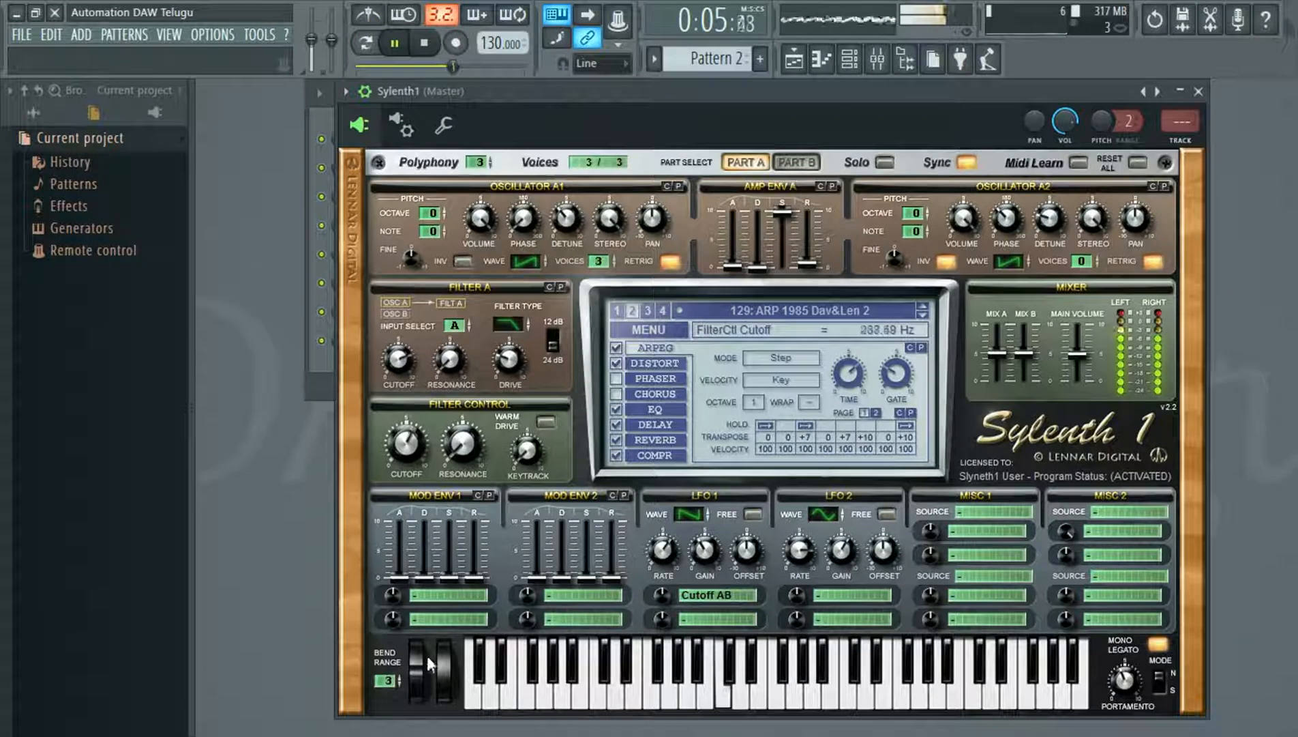
Turn the FilterCtl Cutoff knob during playback, then close Sylenth1
left_click_drag(404, 447, 406, 414)
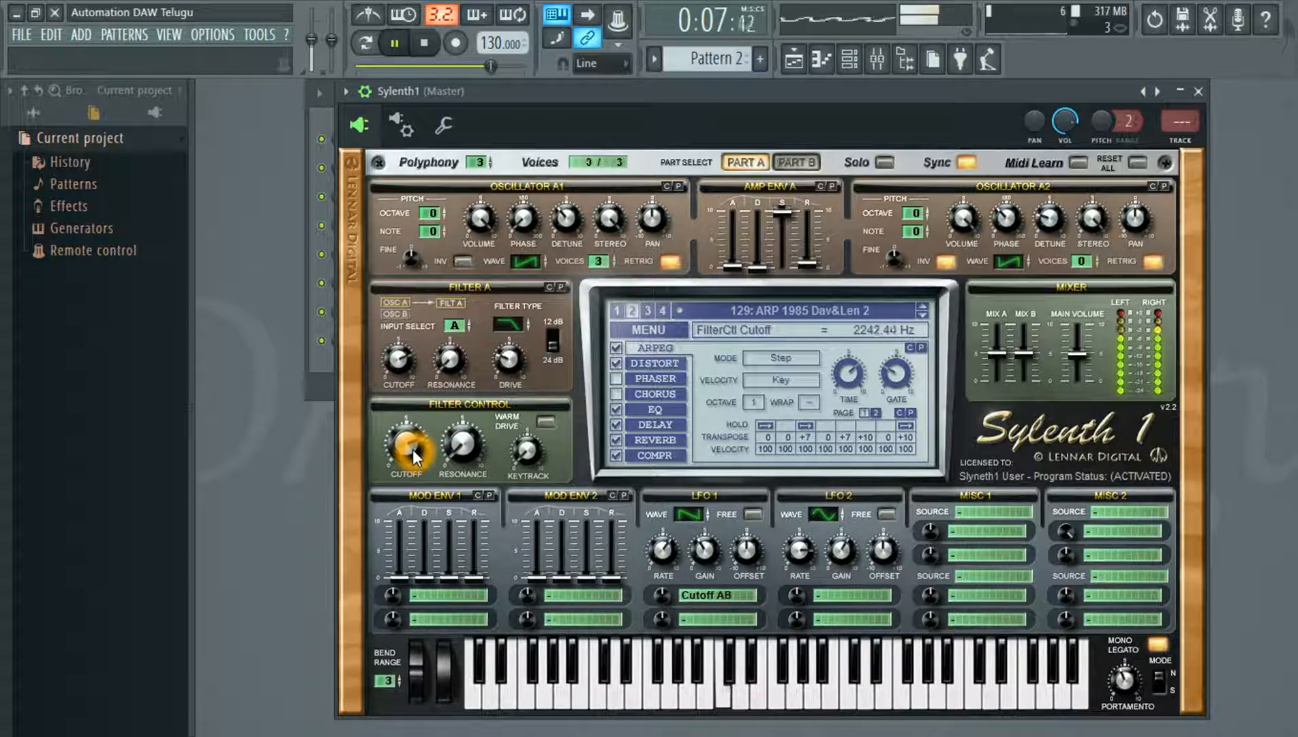
left_click_drag(405, 444, 423, 468)
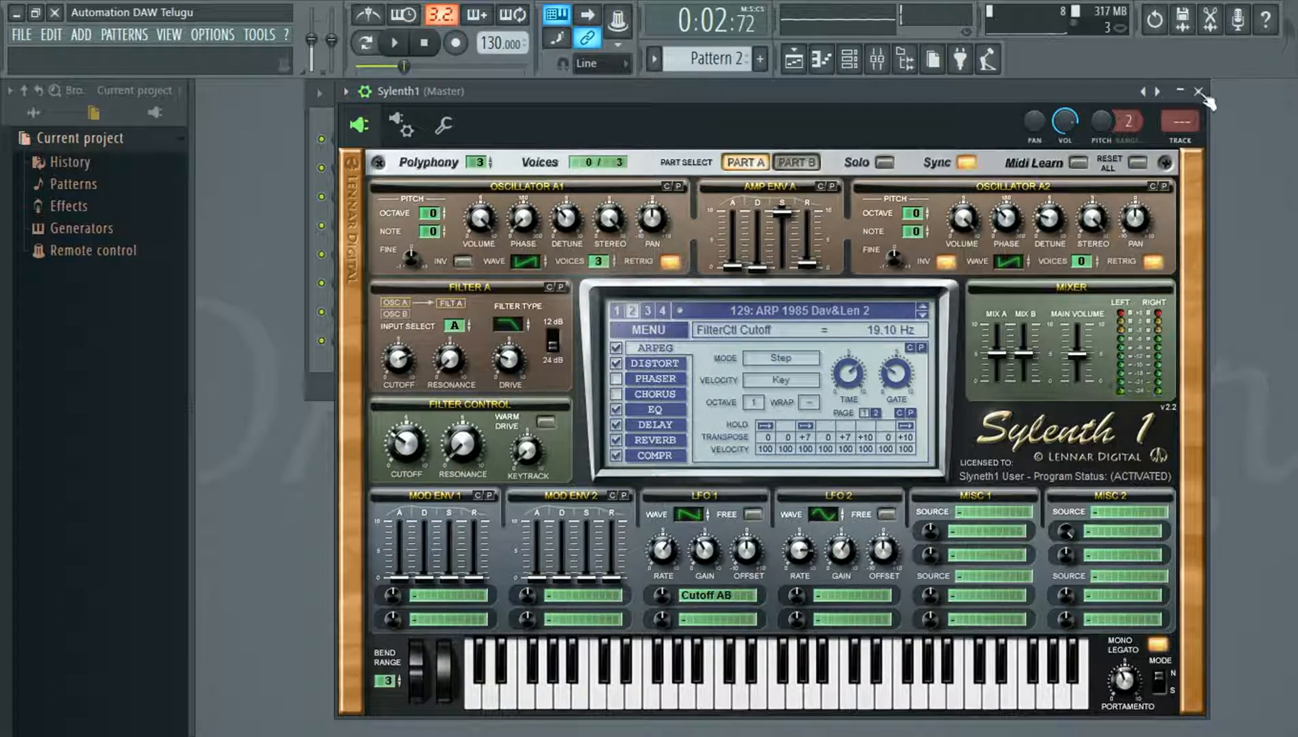
left_click(1198, 91)
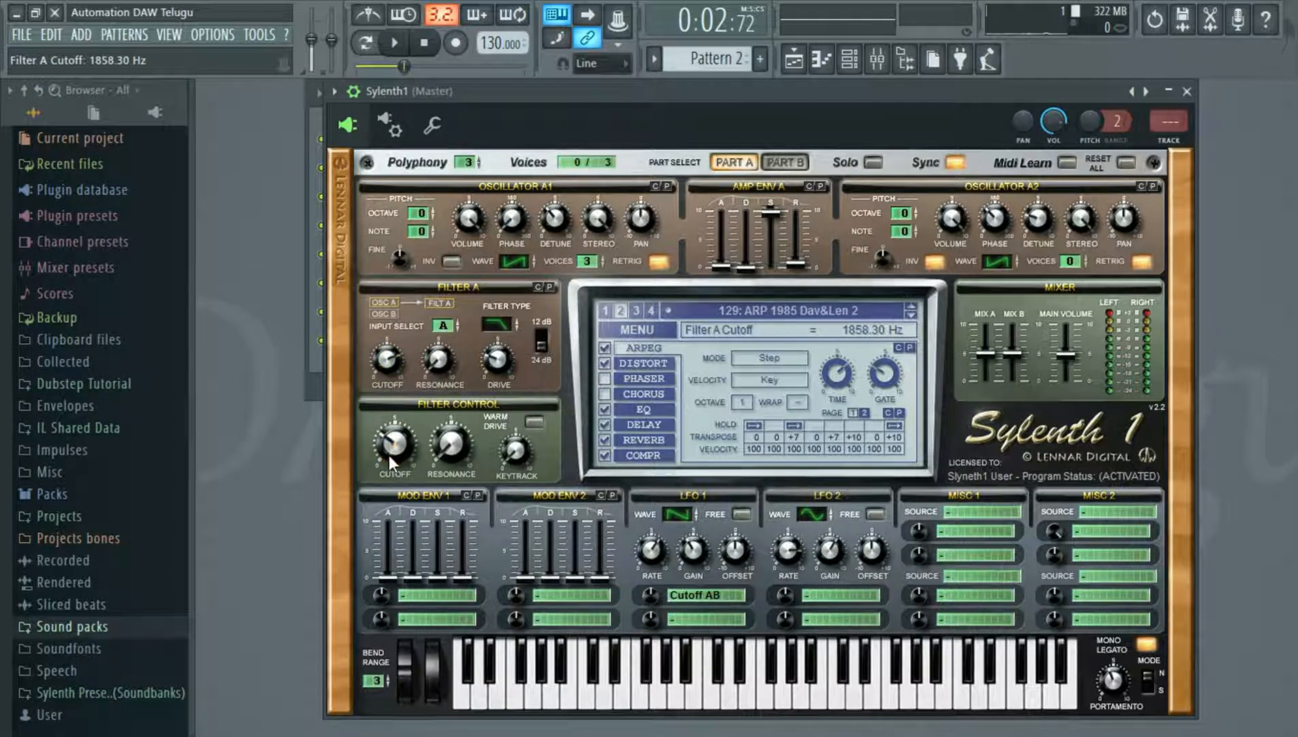
Audition the synth in Song mode, then touch Filter A Cutoff for automation
left_click(393, 42)
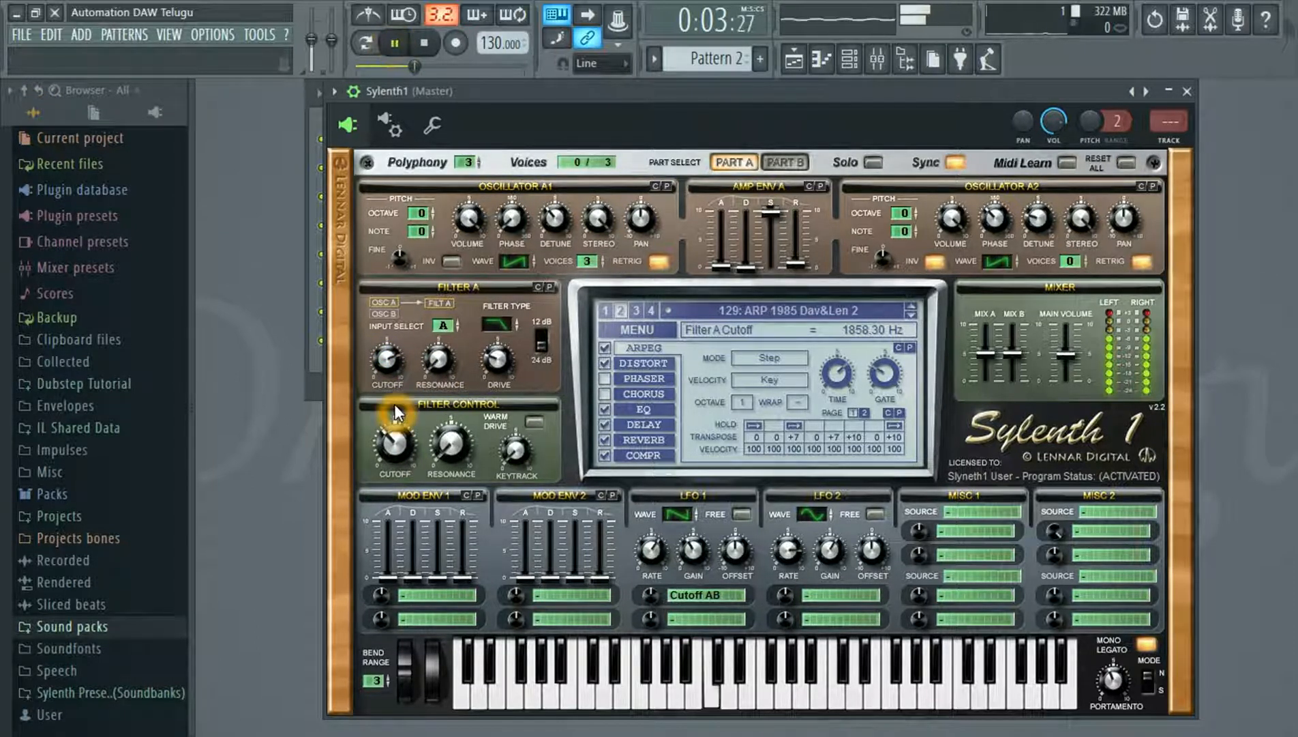
left_click(425, 42)
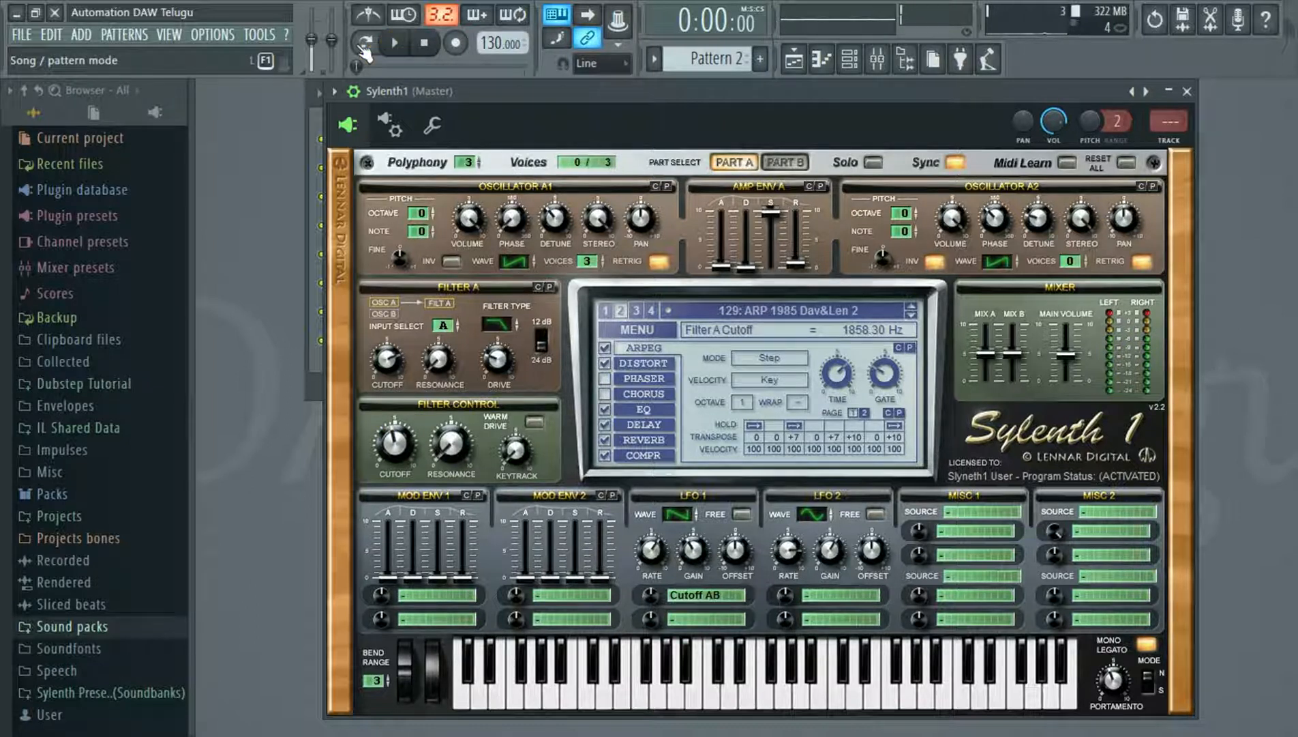
left_click(393, 42)
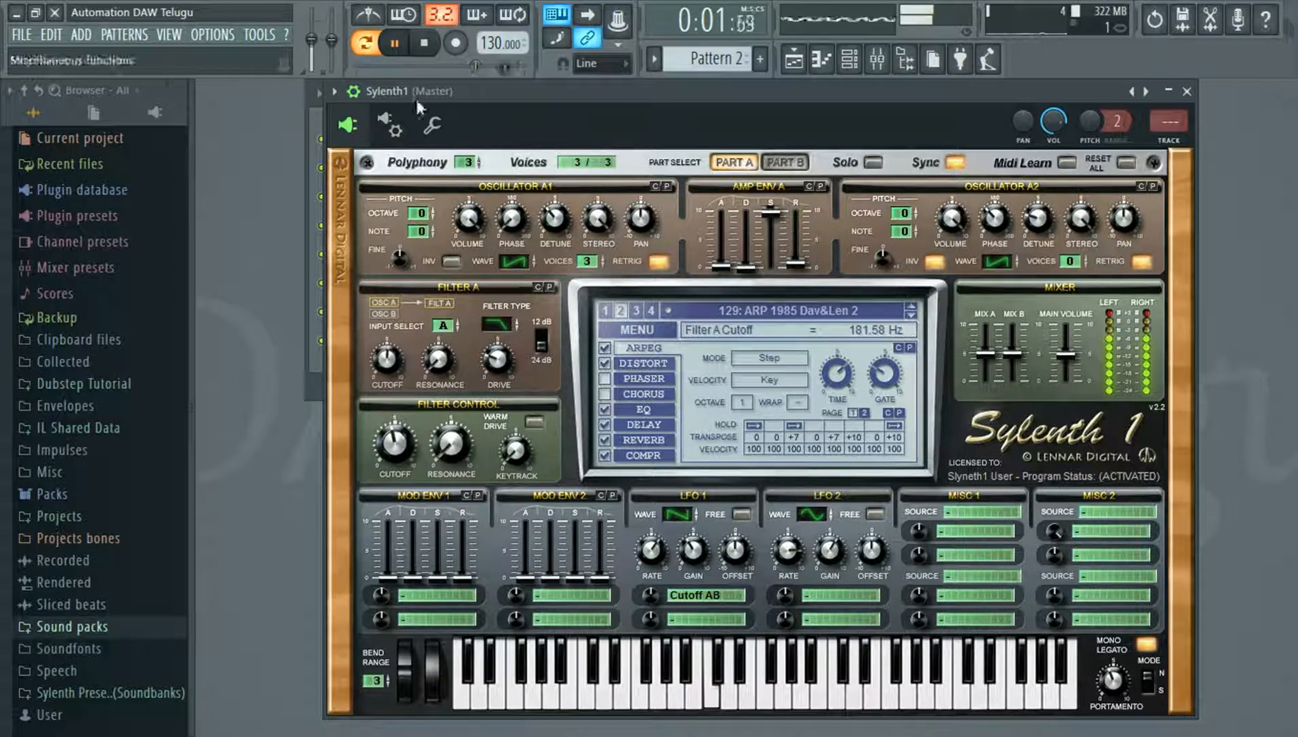
left_click(423, 42)
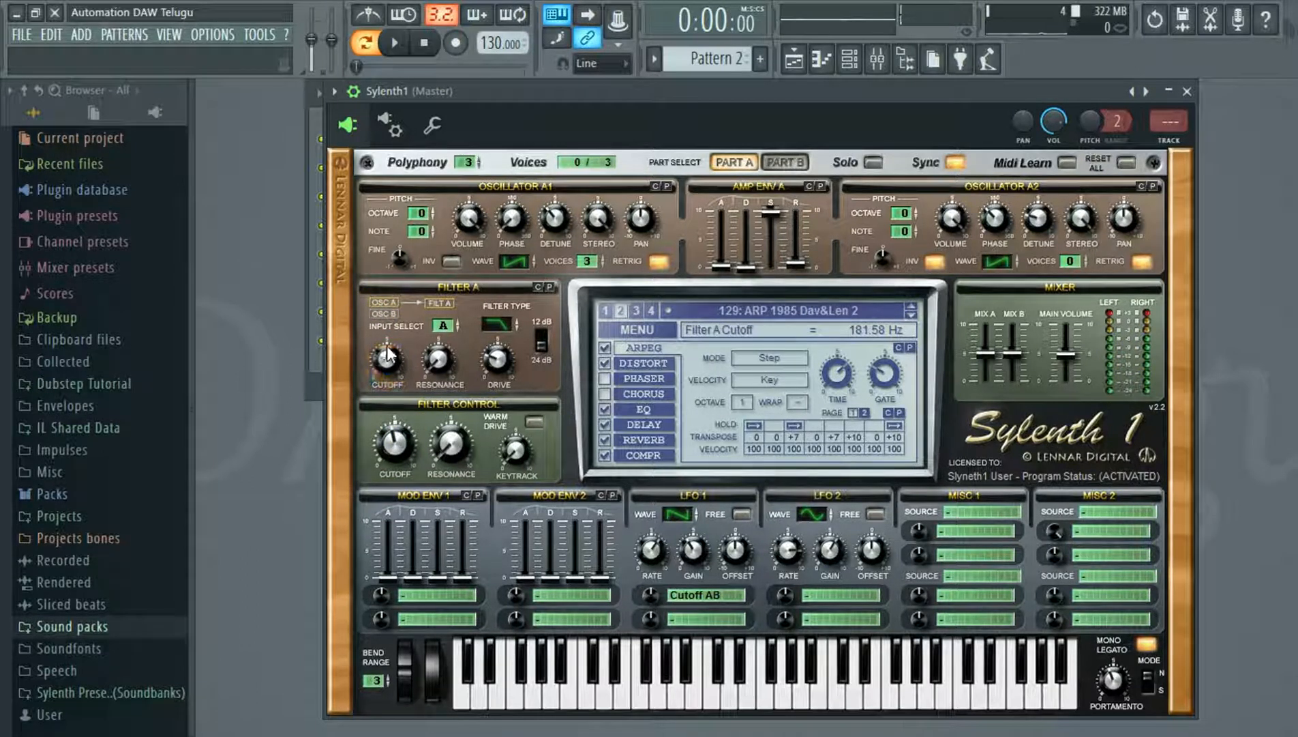
left_click(259, 34)
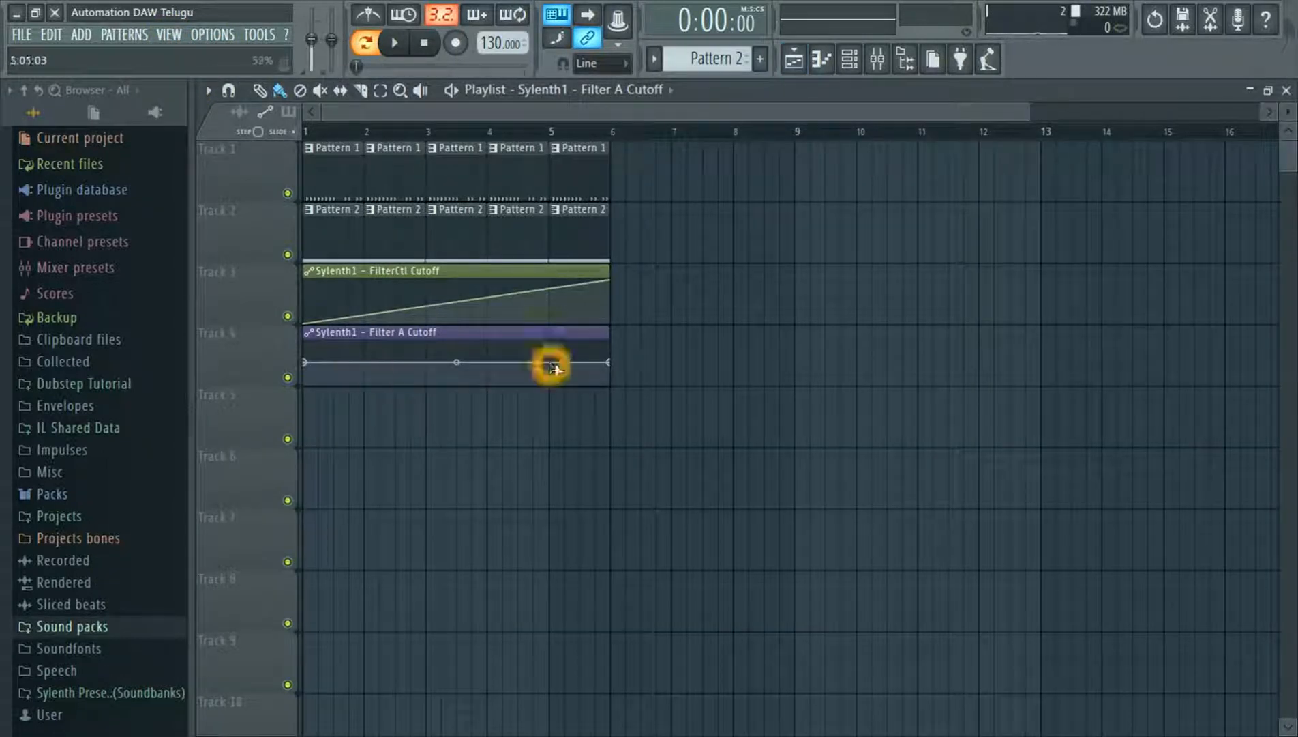
Remove a point, draw a bar-one dip and bar-two peak, then apply a Wave curve
right_click(305, 361)
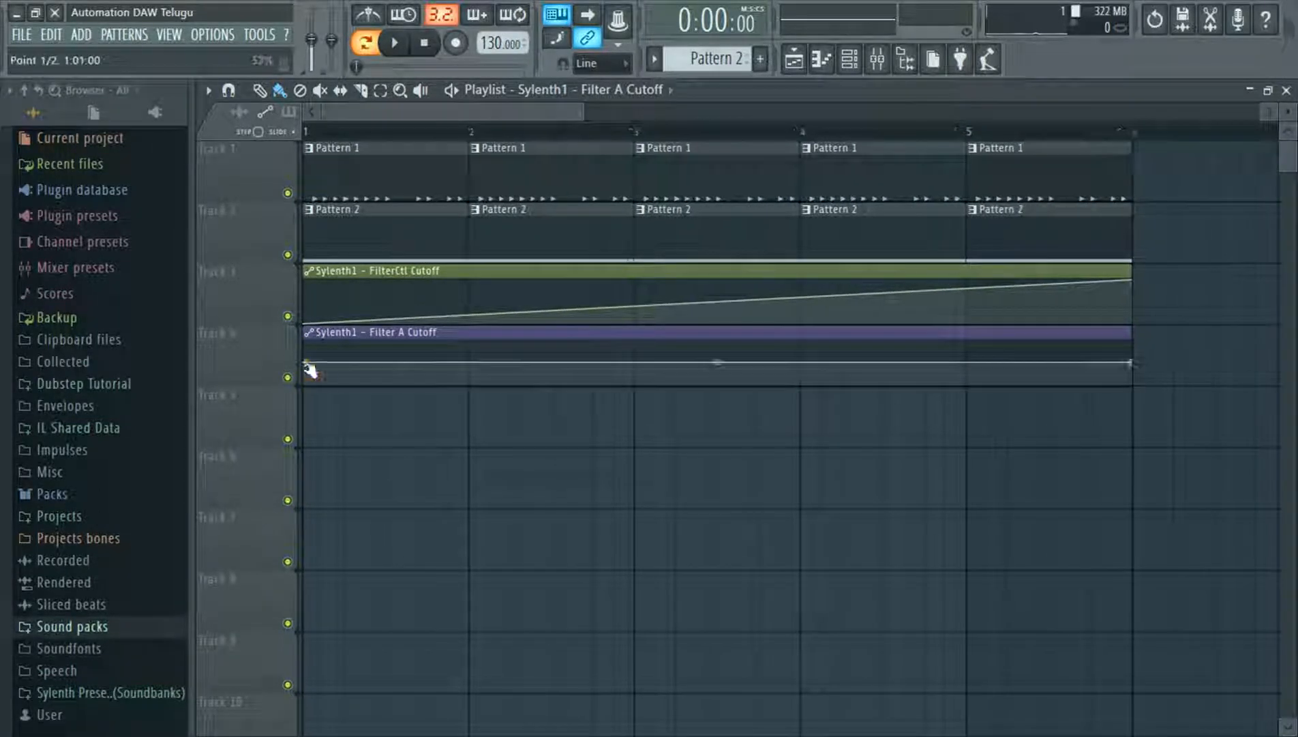
left_click_drag(307, 369, 335, 355)
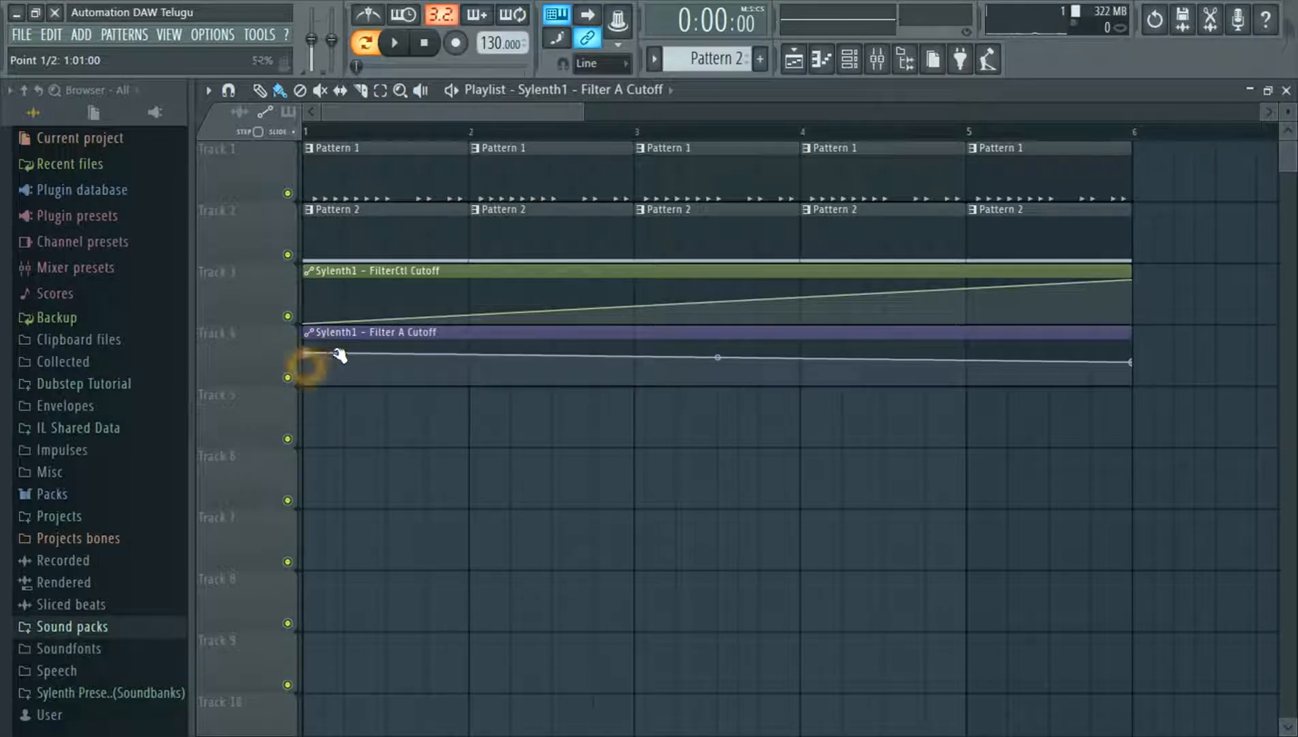
left_click_drag(319, 352, 352, 362)
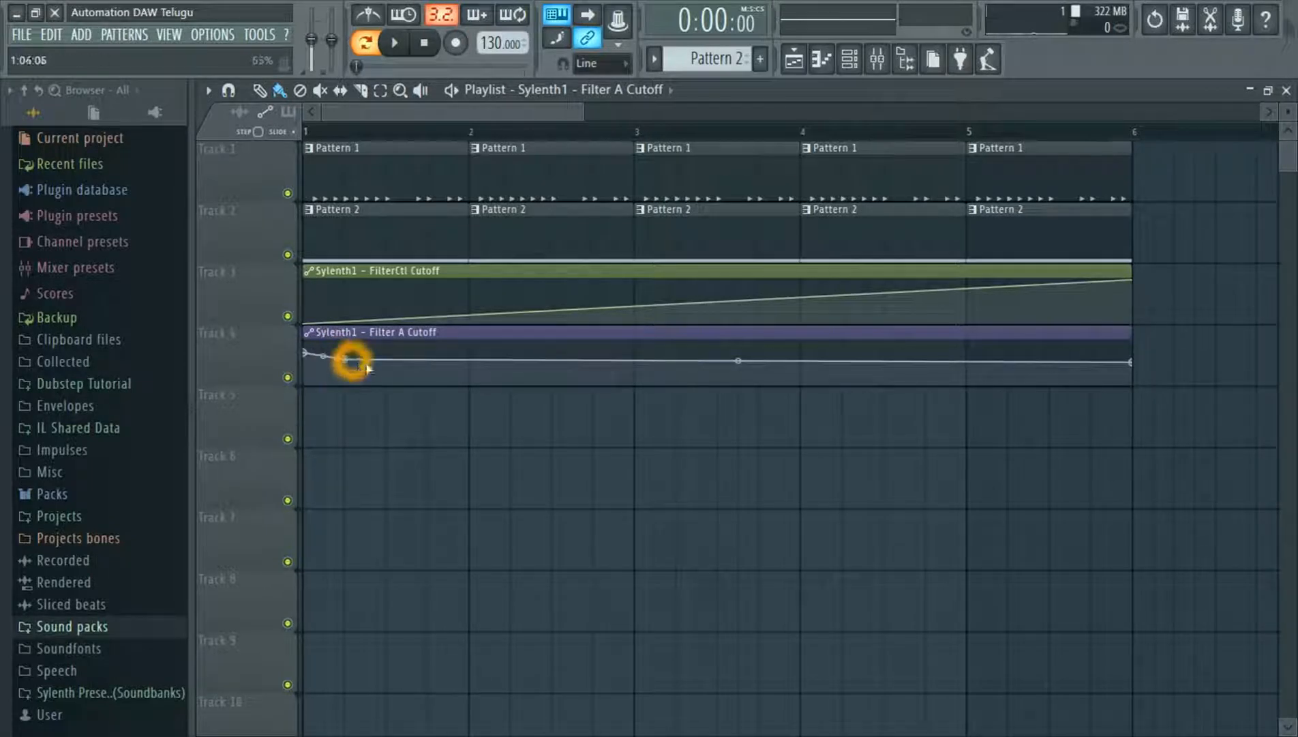
left_click_drag(352, 359, 426, 373)
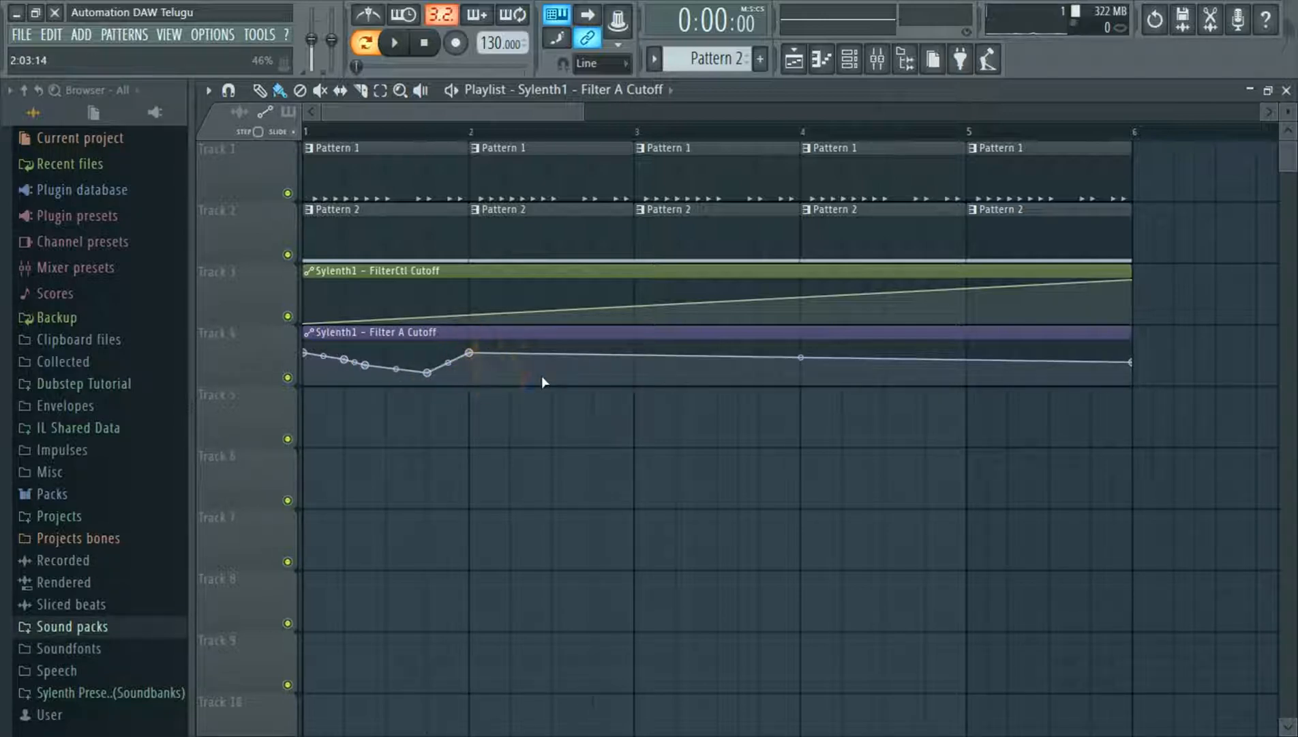
left_click_drag(470, 354, 472, 389)
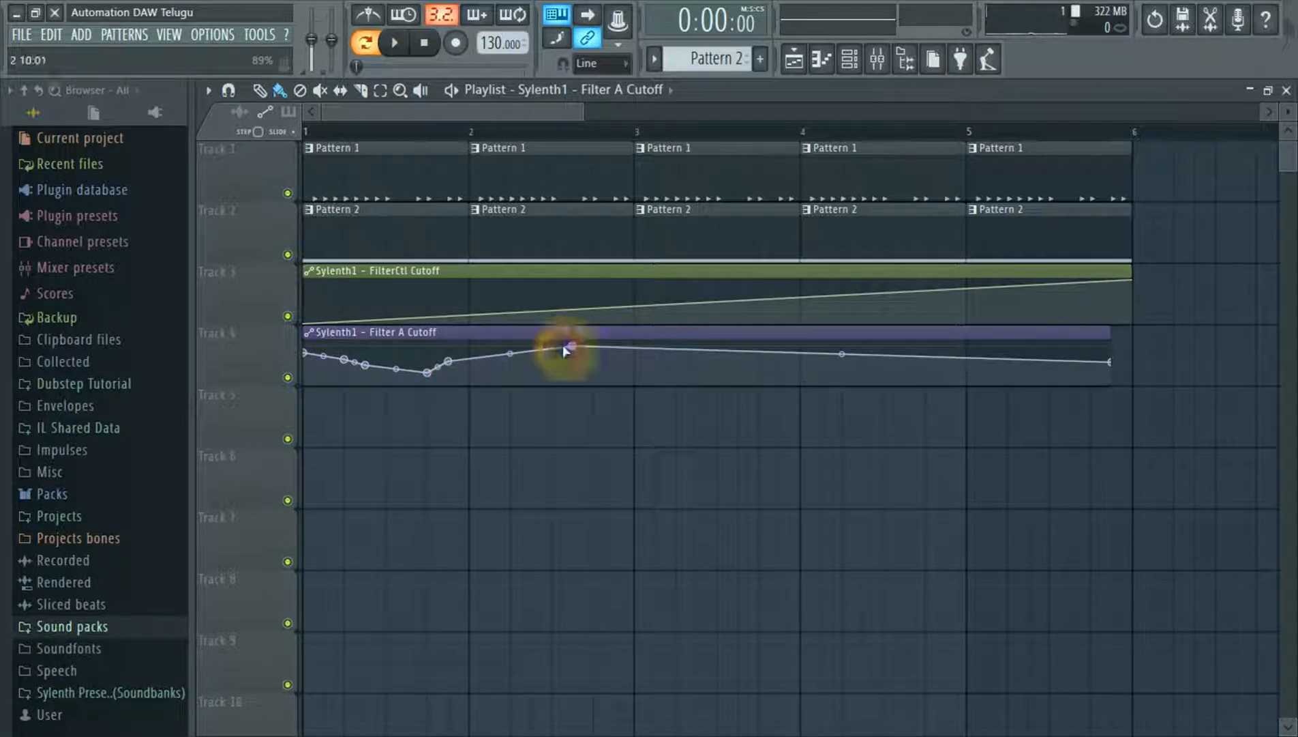
right_click(565, 347)
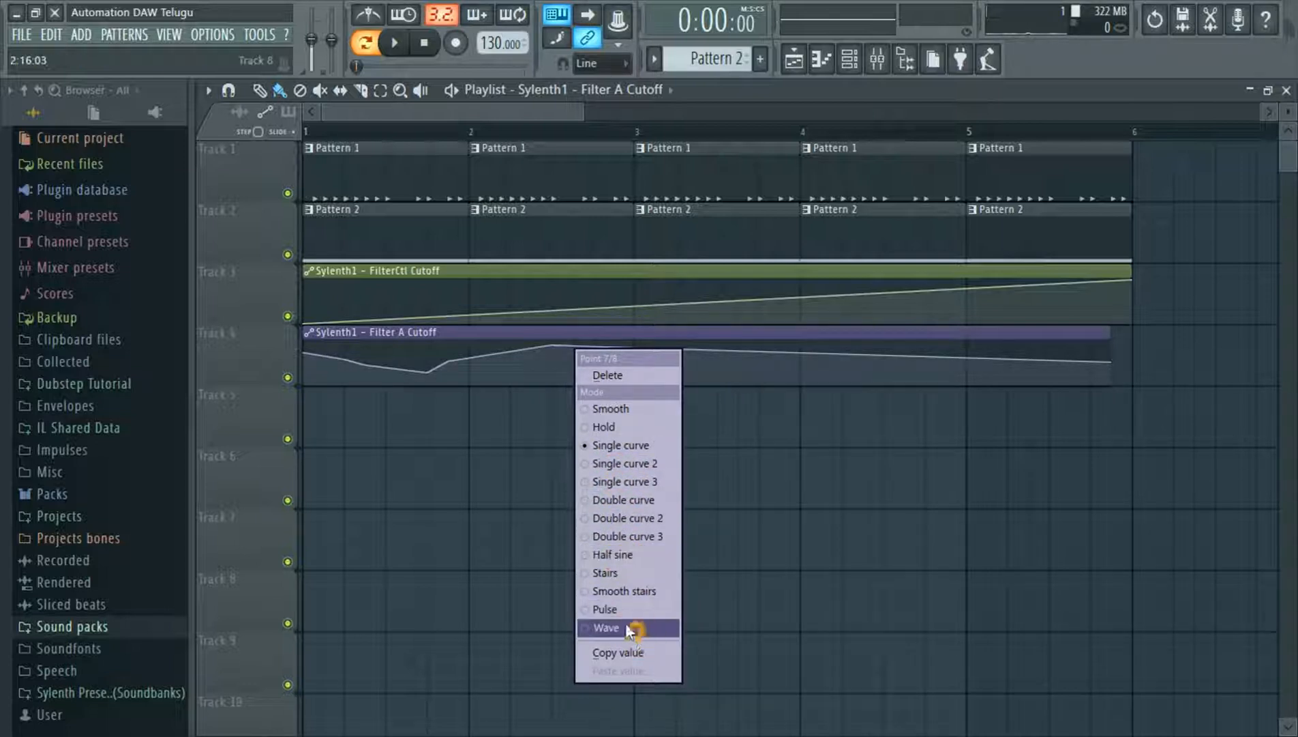
left_click(606, 628)
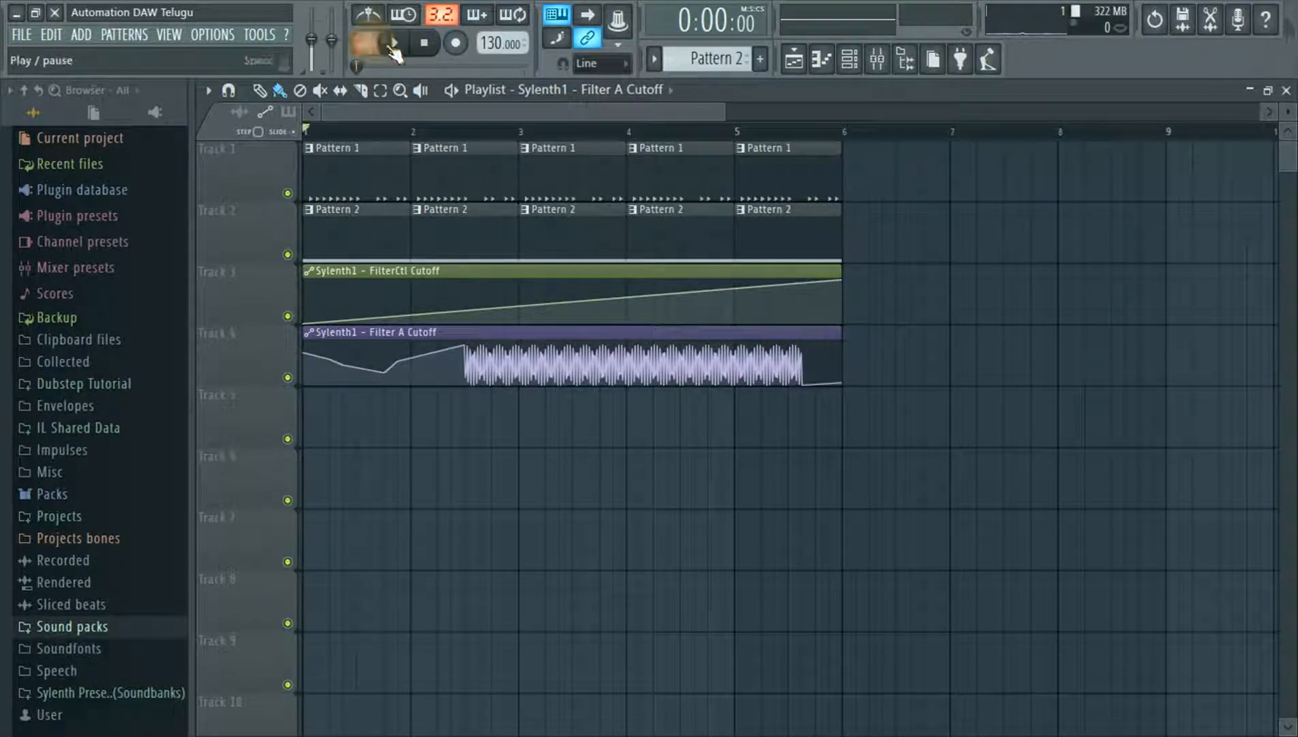
Play the song and watch the Sylenth1 Filter A cutoff automation move
left_click(394, 42)
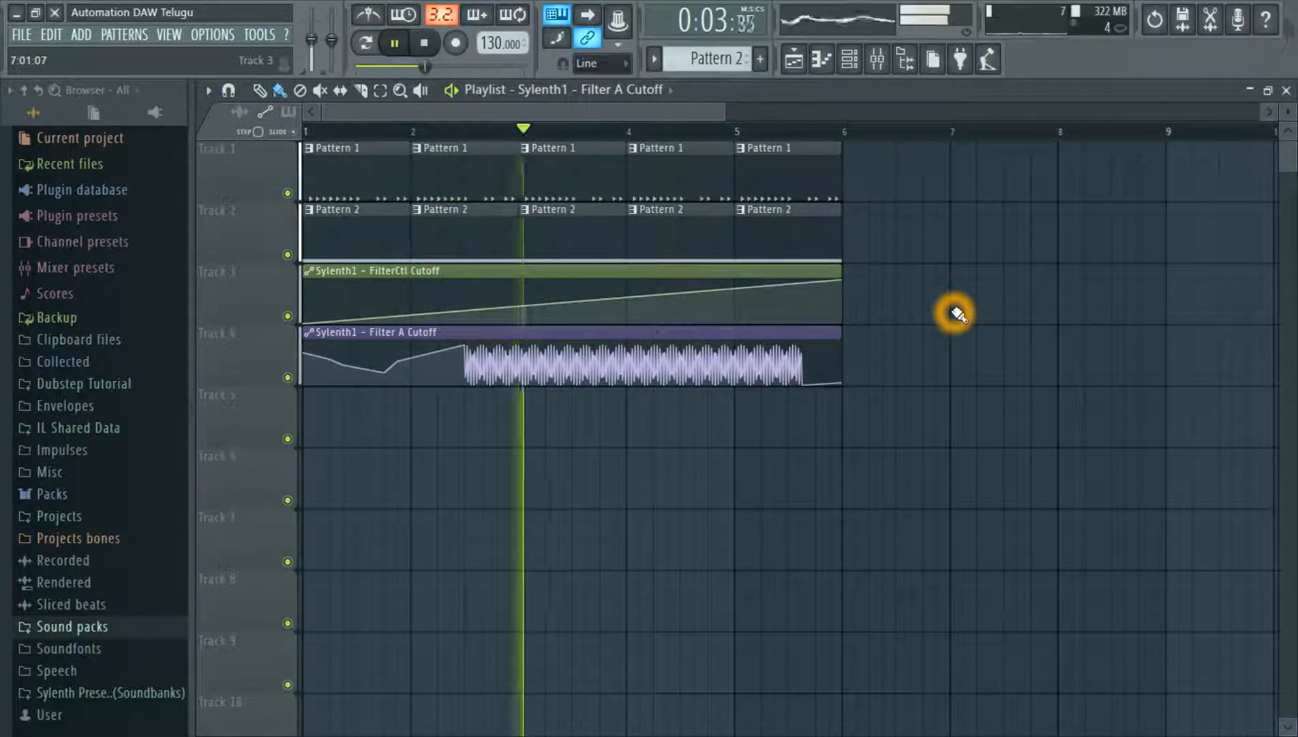
left_click_drag(364, 356, 390, 371)
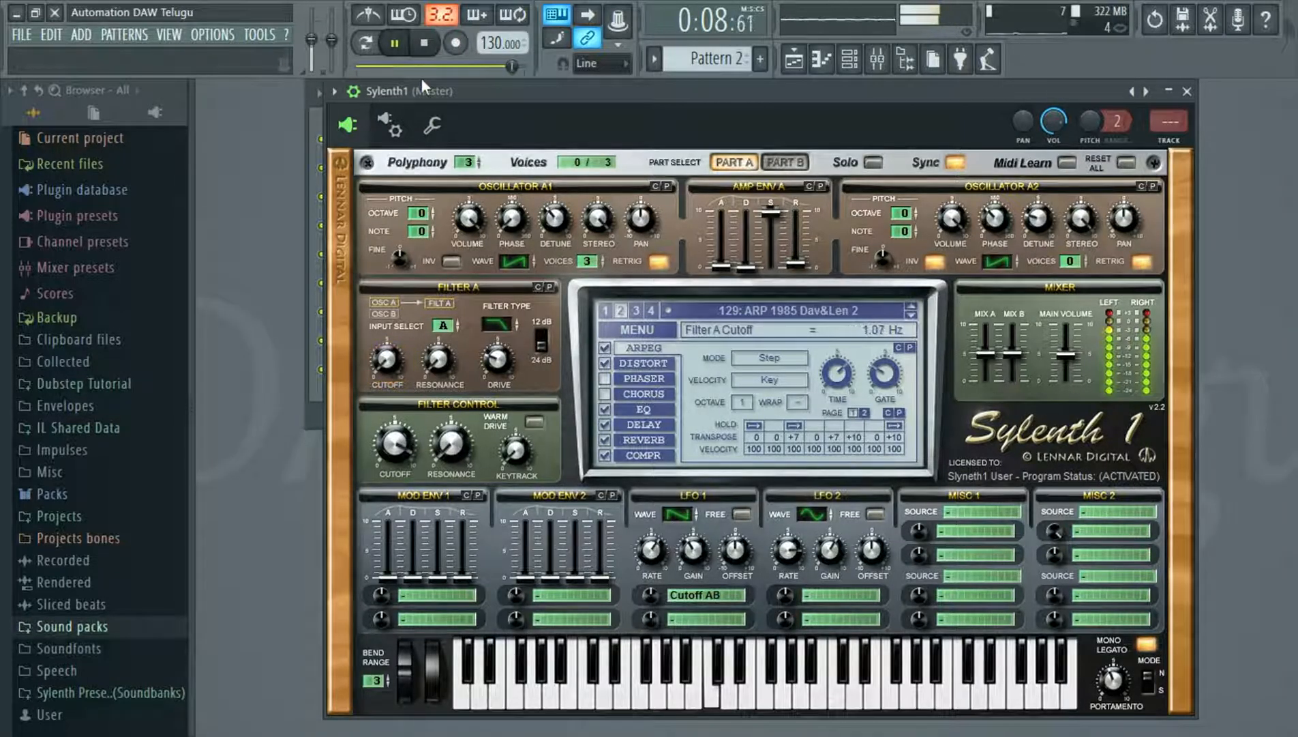
left_click(1187, 91)
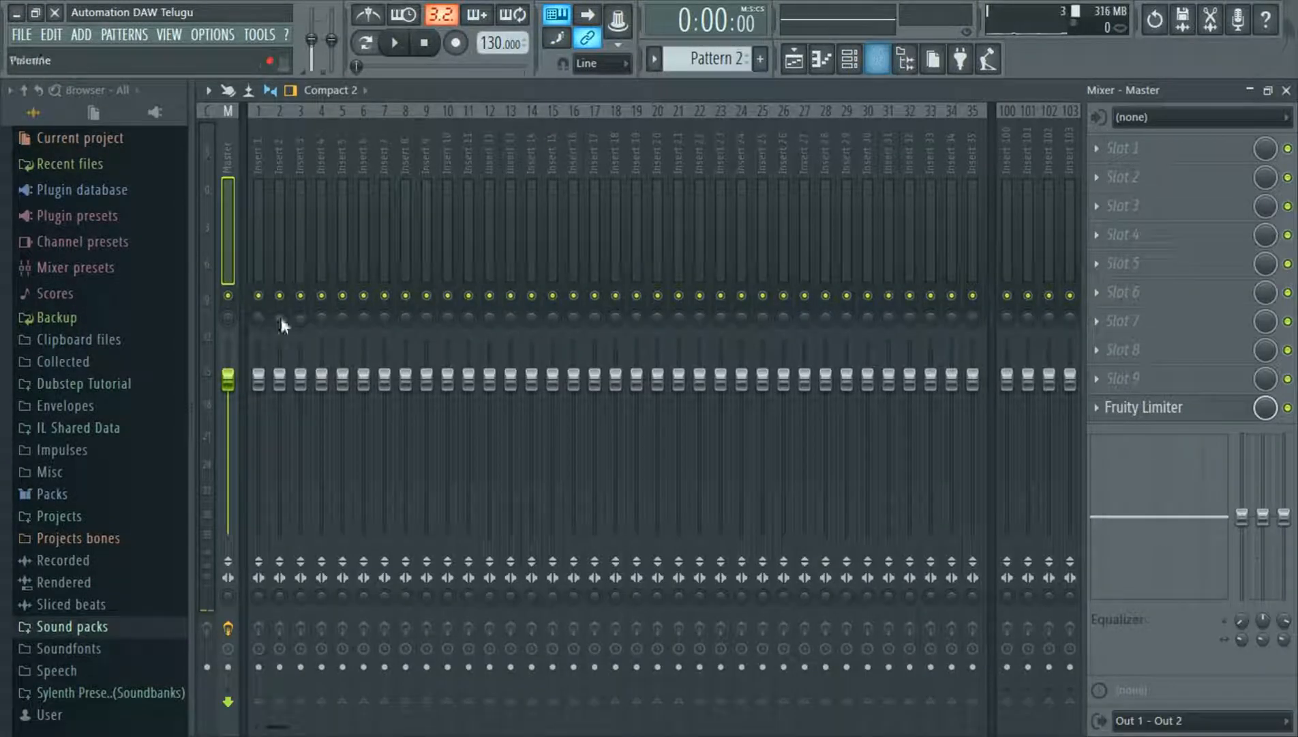
Close the Mixer and set Sylenth1's target mixer track to 6 in the Channel rack
right_click(229, 378)
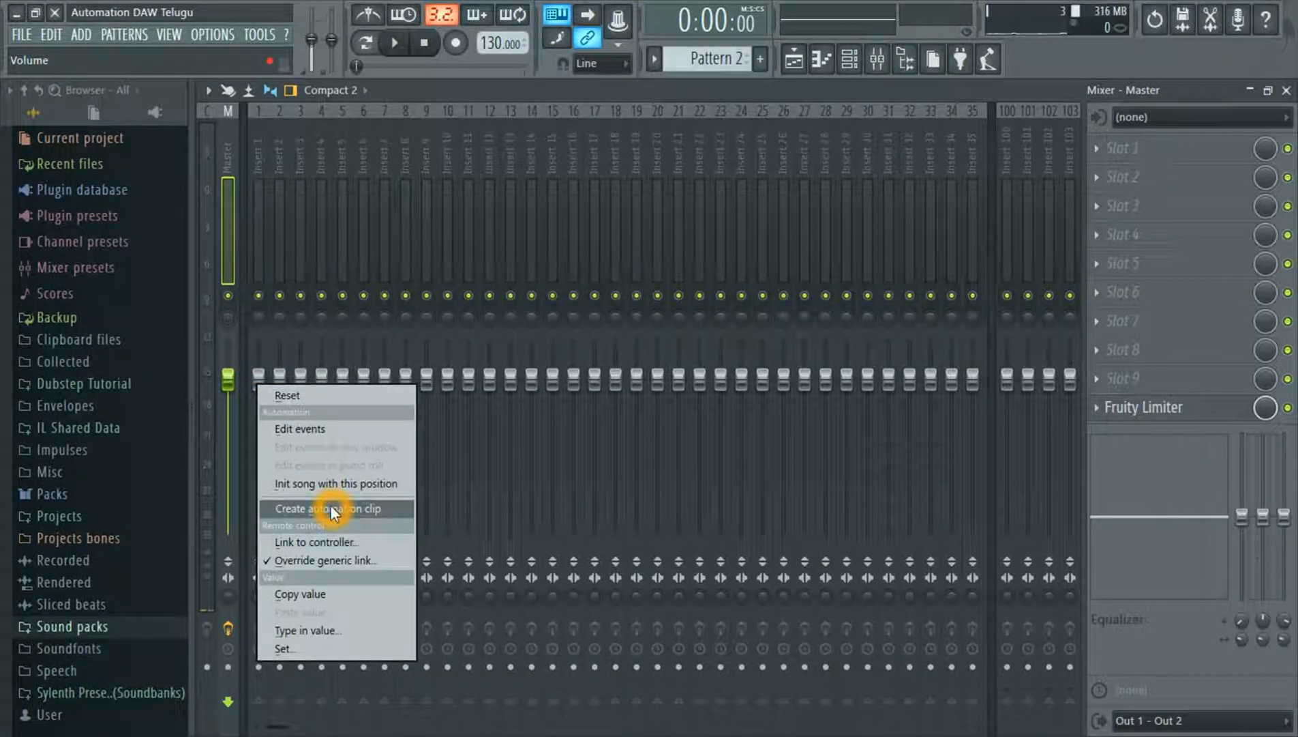
left_click(333, 509)
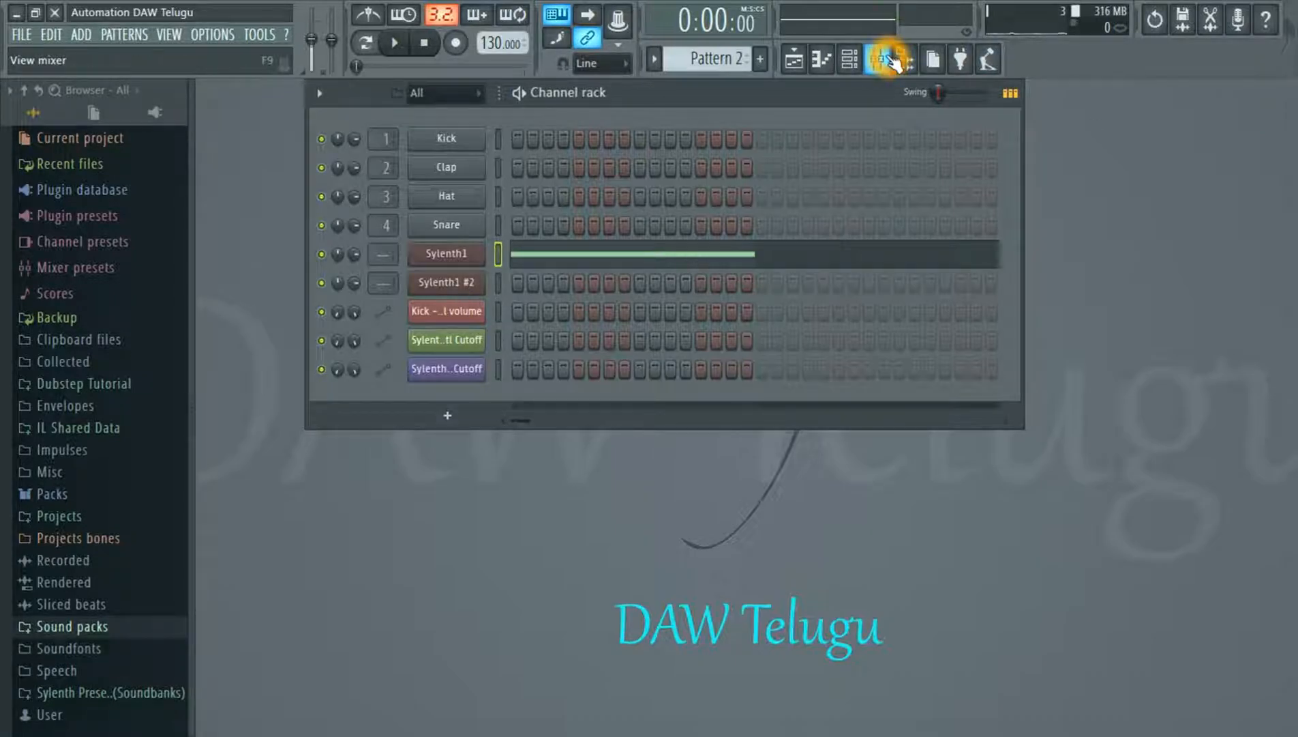
left_click(169, 34)
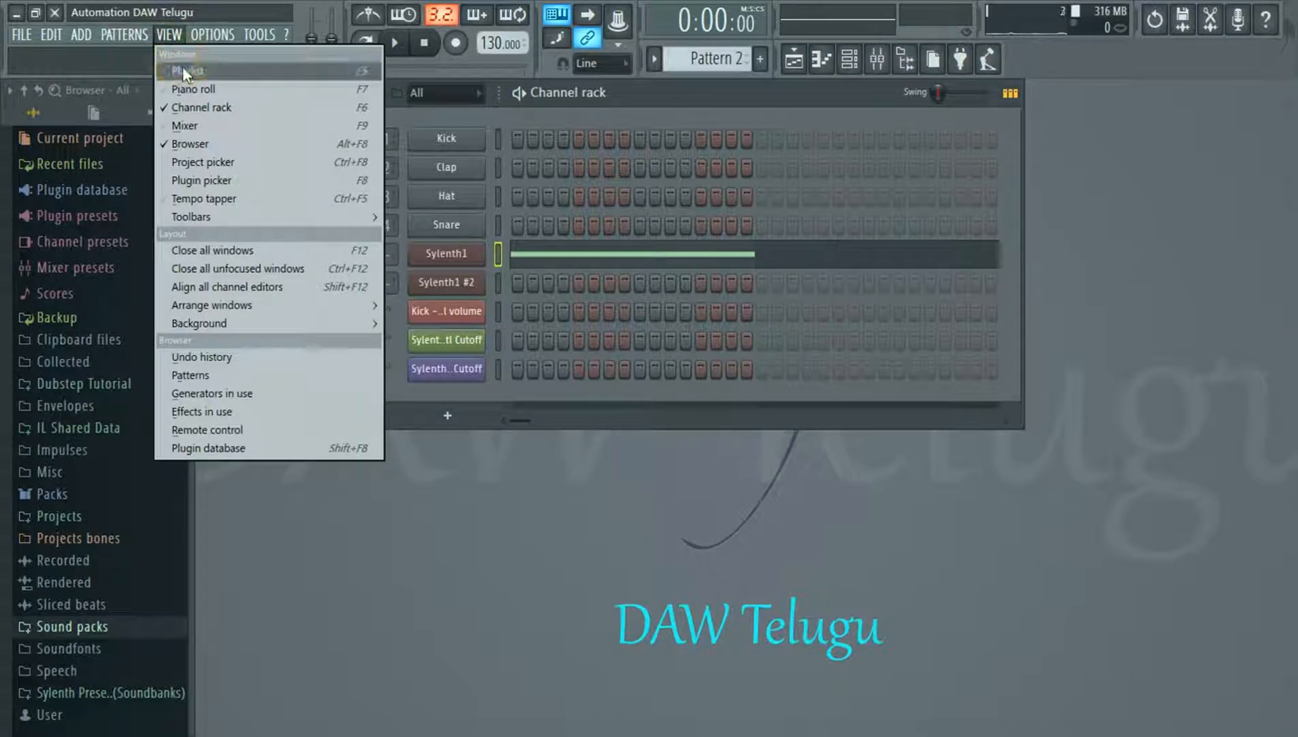
left_click(187, 70)
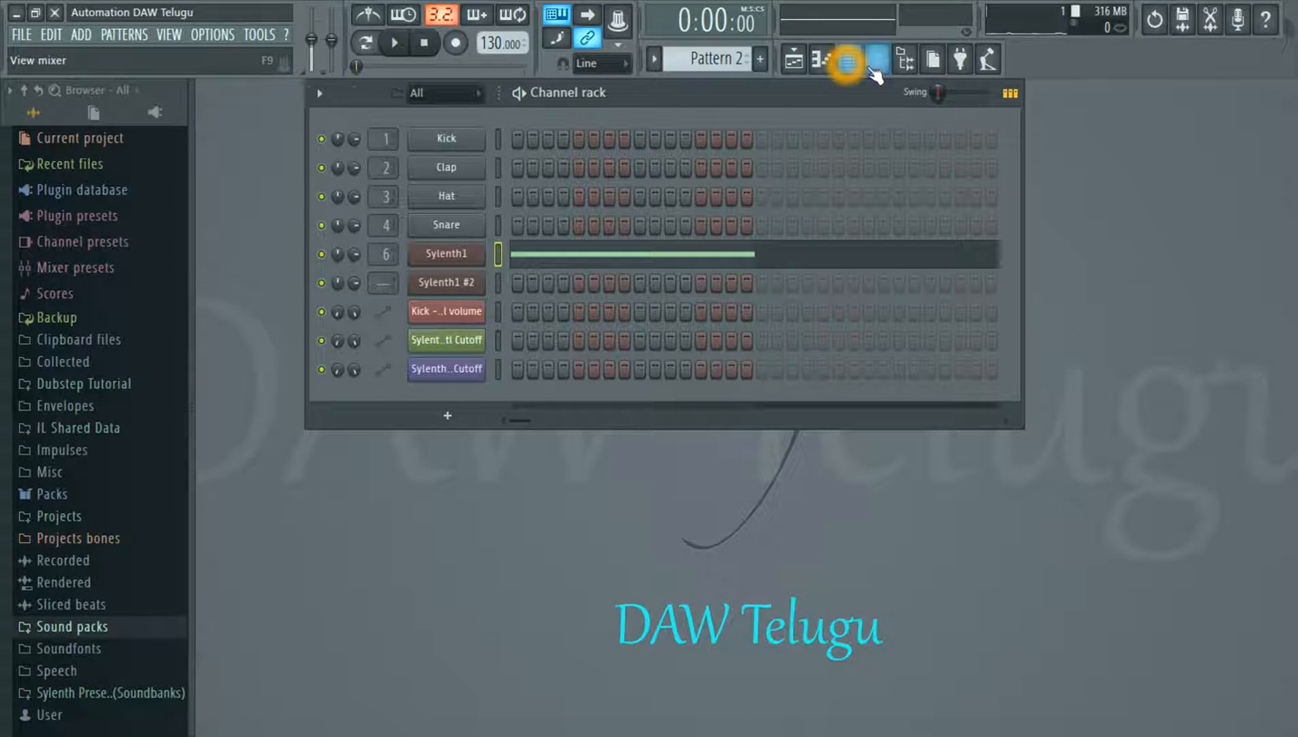
Load Fruity Reeverb 2 into Insert 6 slot 1 and create a WET level automation clip
left_click(848, 58)
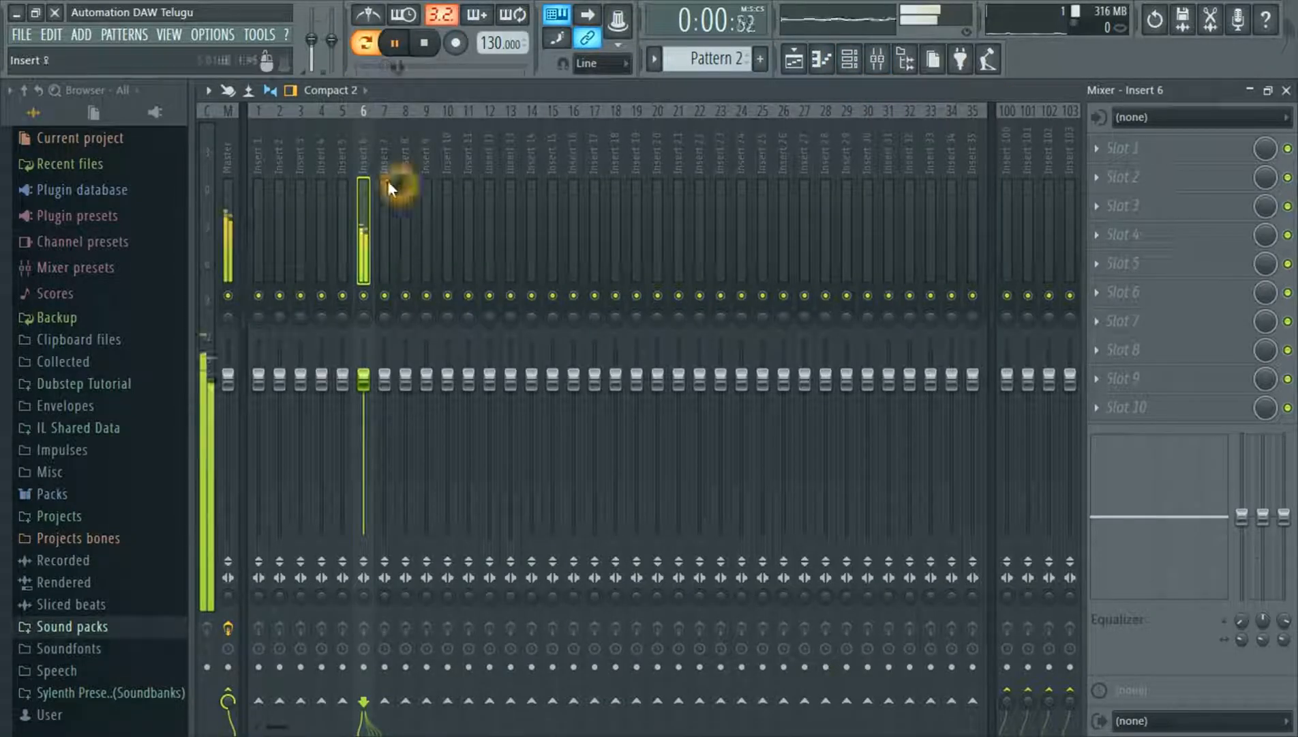
left_click(399, 187)
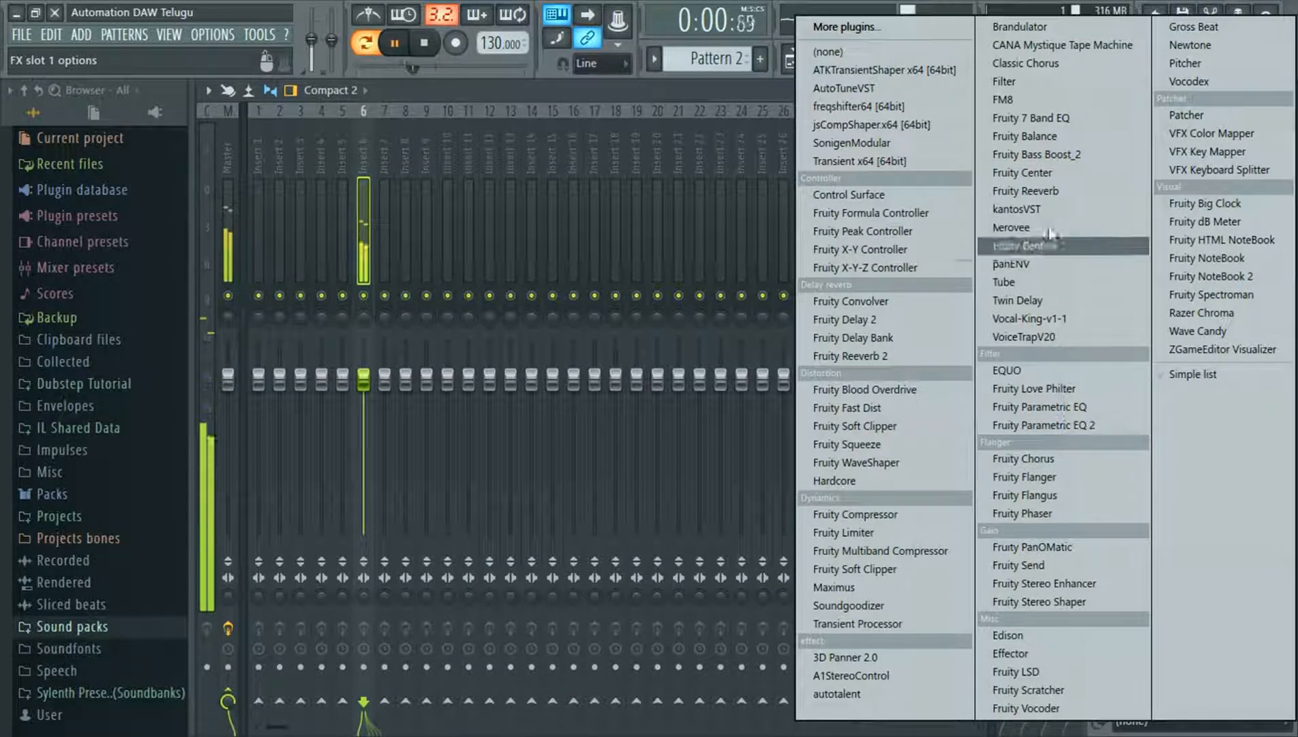
mouse_move(1051, 583)
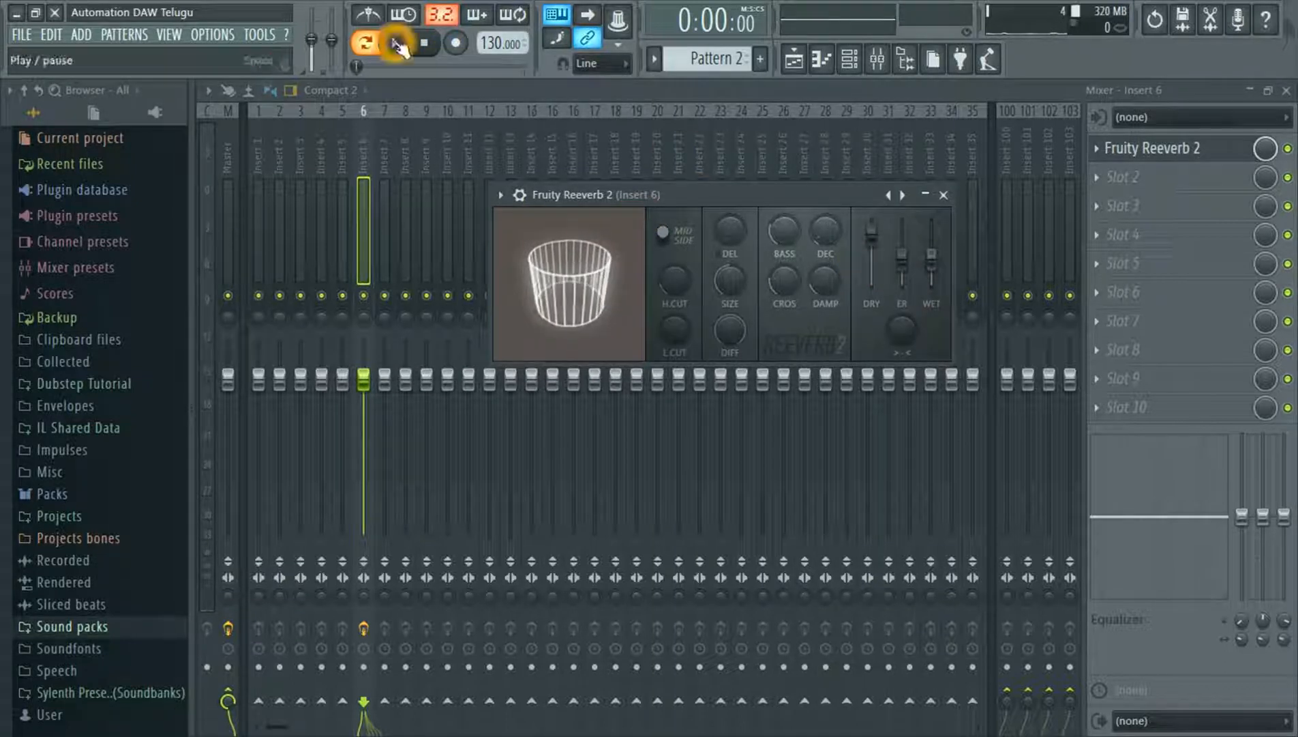
left_click(364, 43)
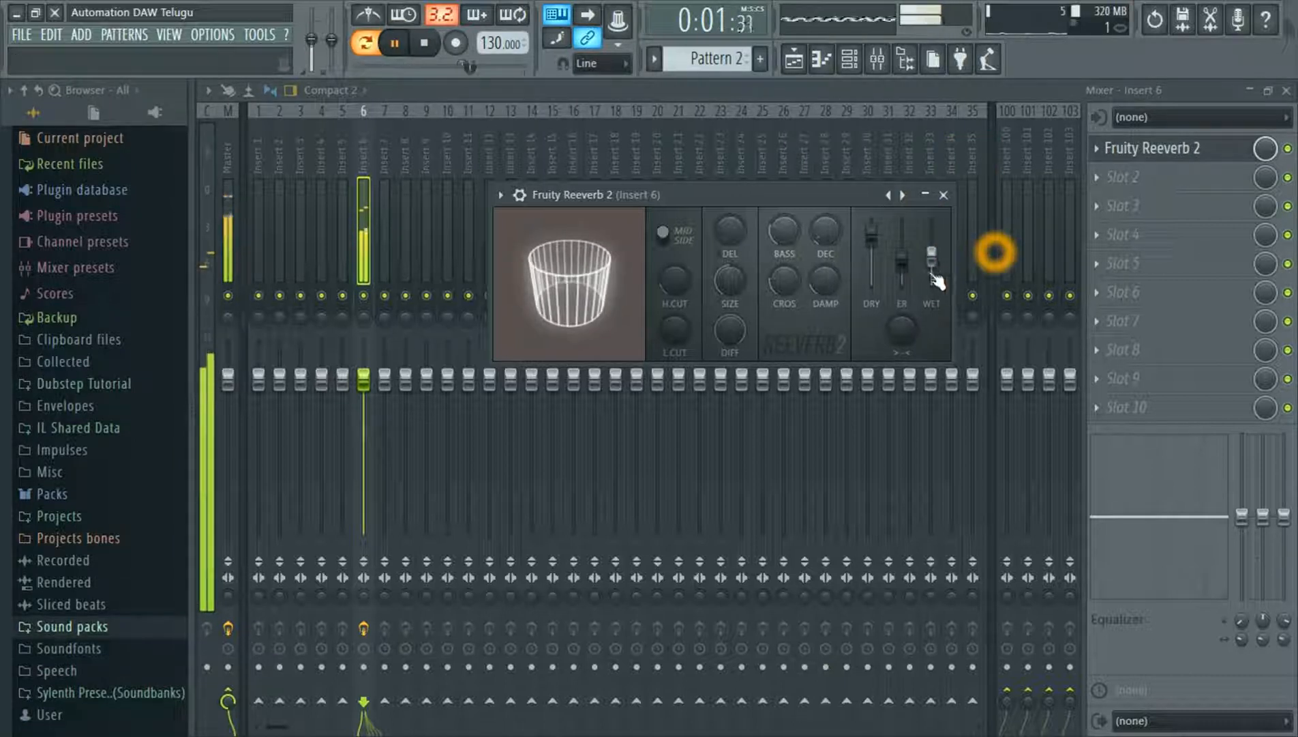
left_click(393, 43)
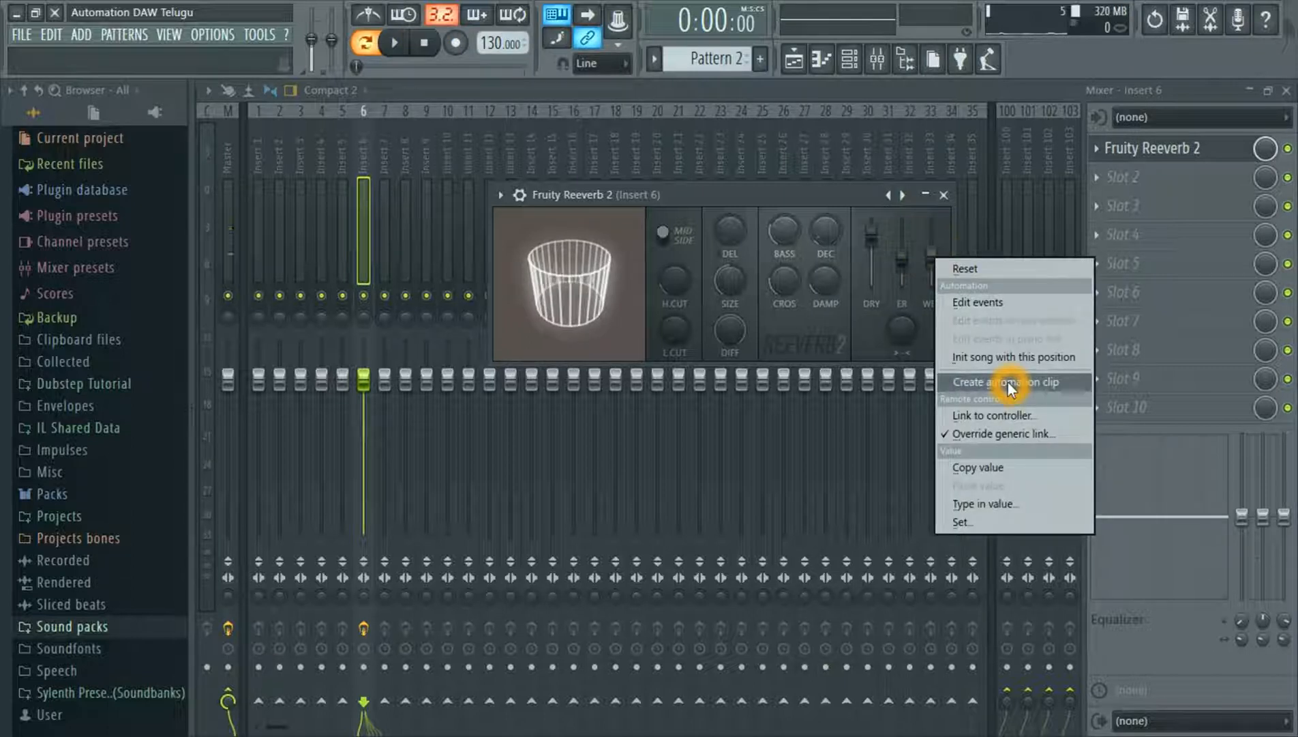
left_click(1005, 381)
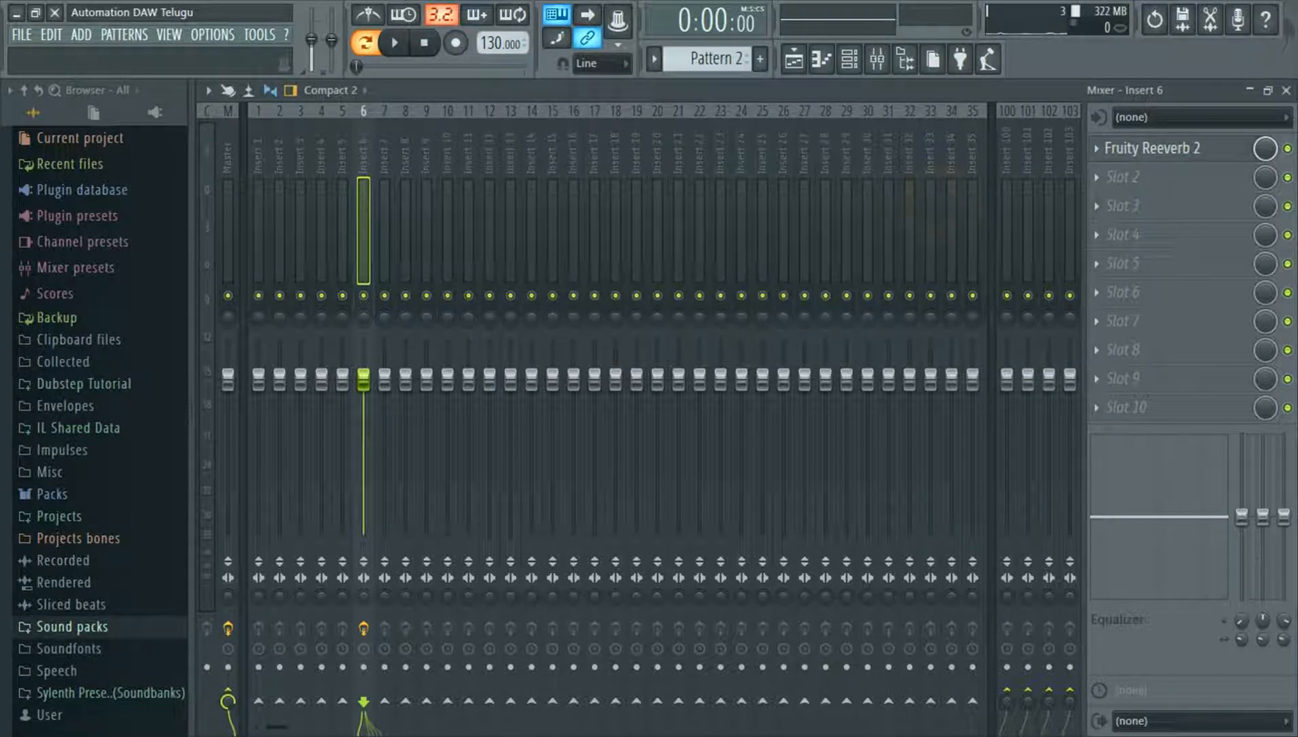
Show the Playlist and drag the wet level clip's end point up so it rises
left_click(170, 35)
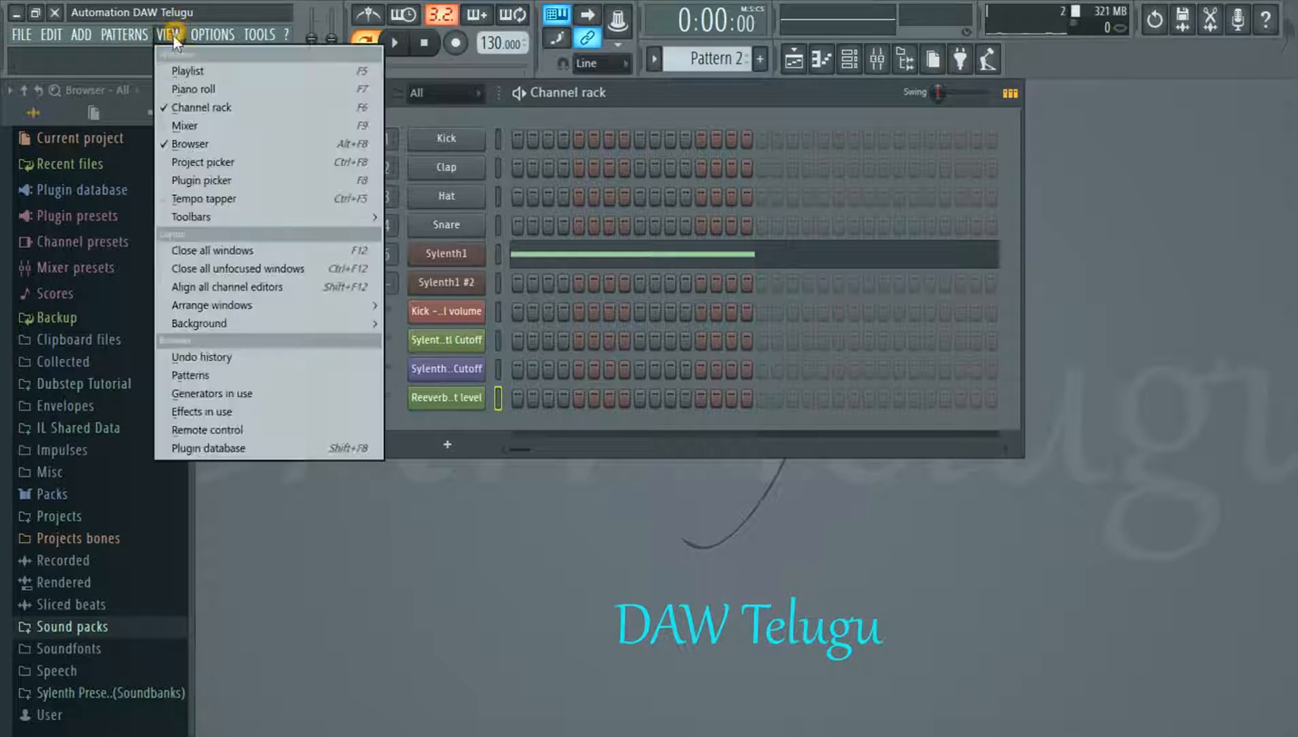
left_click(188, 70)
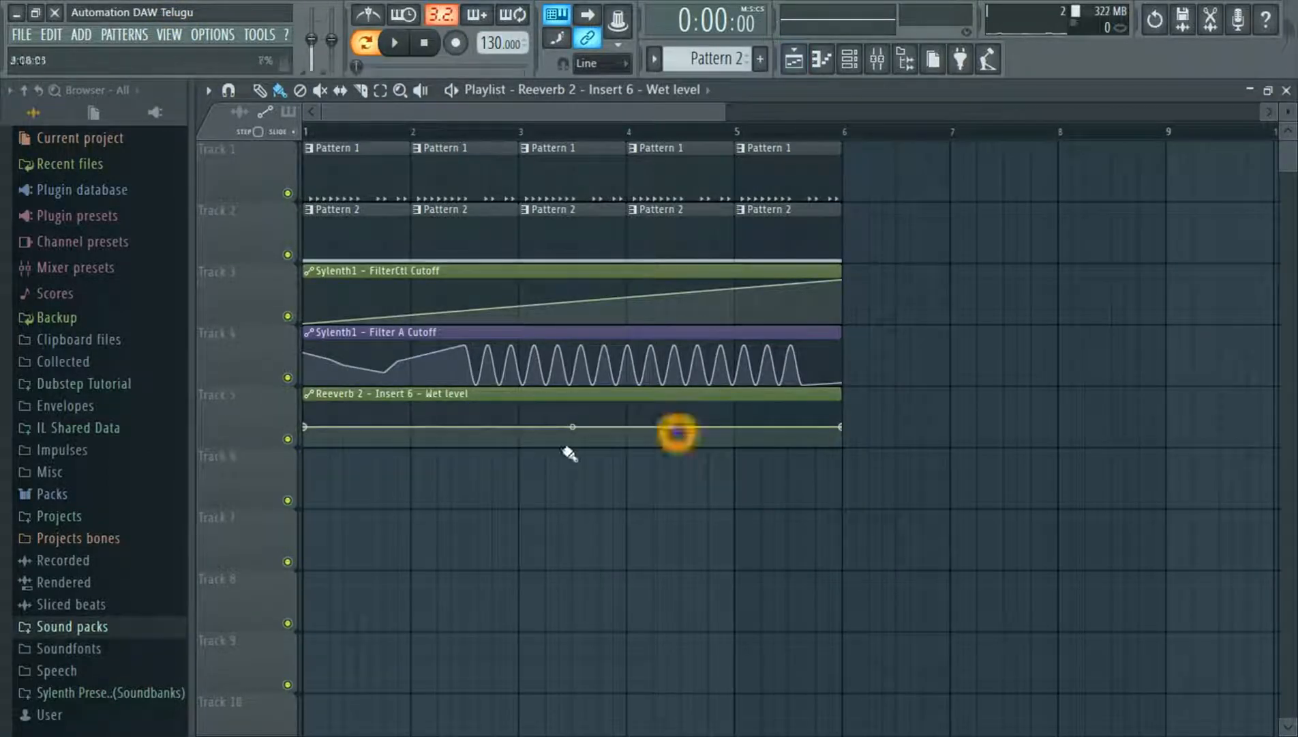
left_click_drag(680, 431, 836, 402)
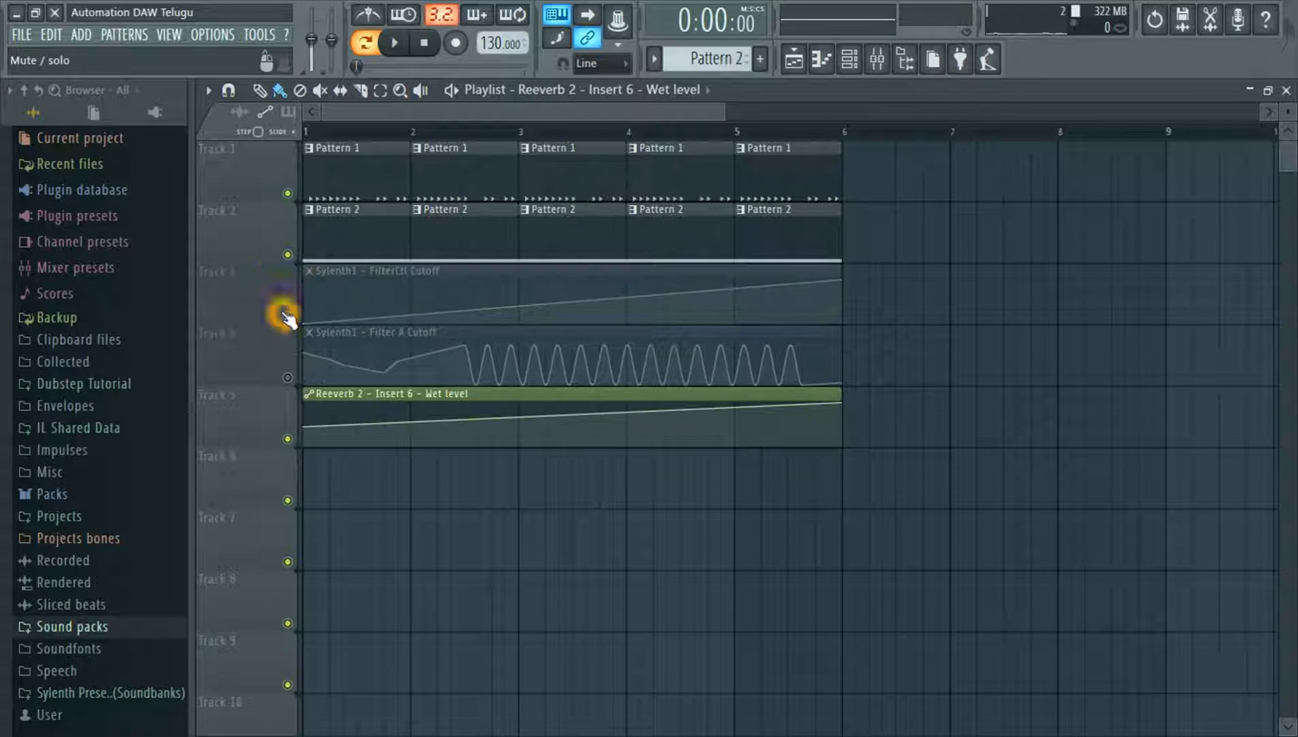
Mute the two Sylenth1 cutoff tracks 3 and 4 and play the song
left_click(364, 43)
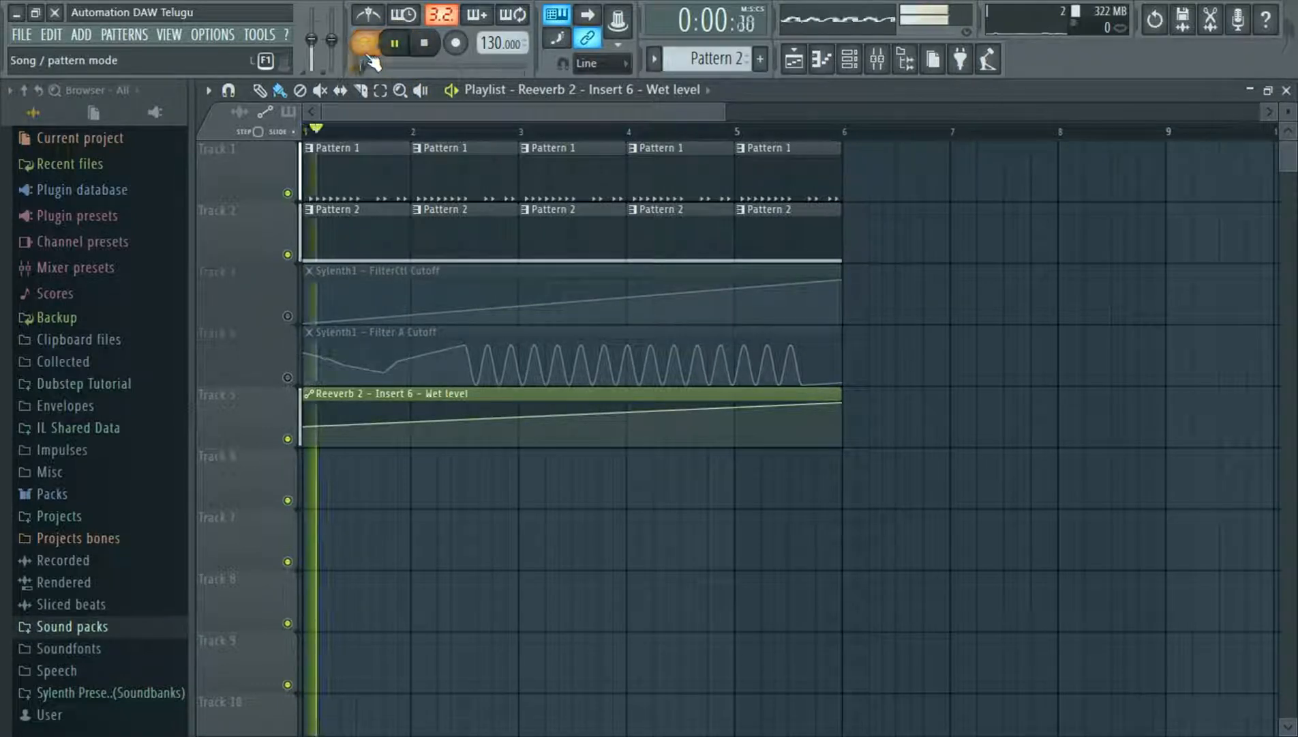
left_click(367, 43)
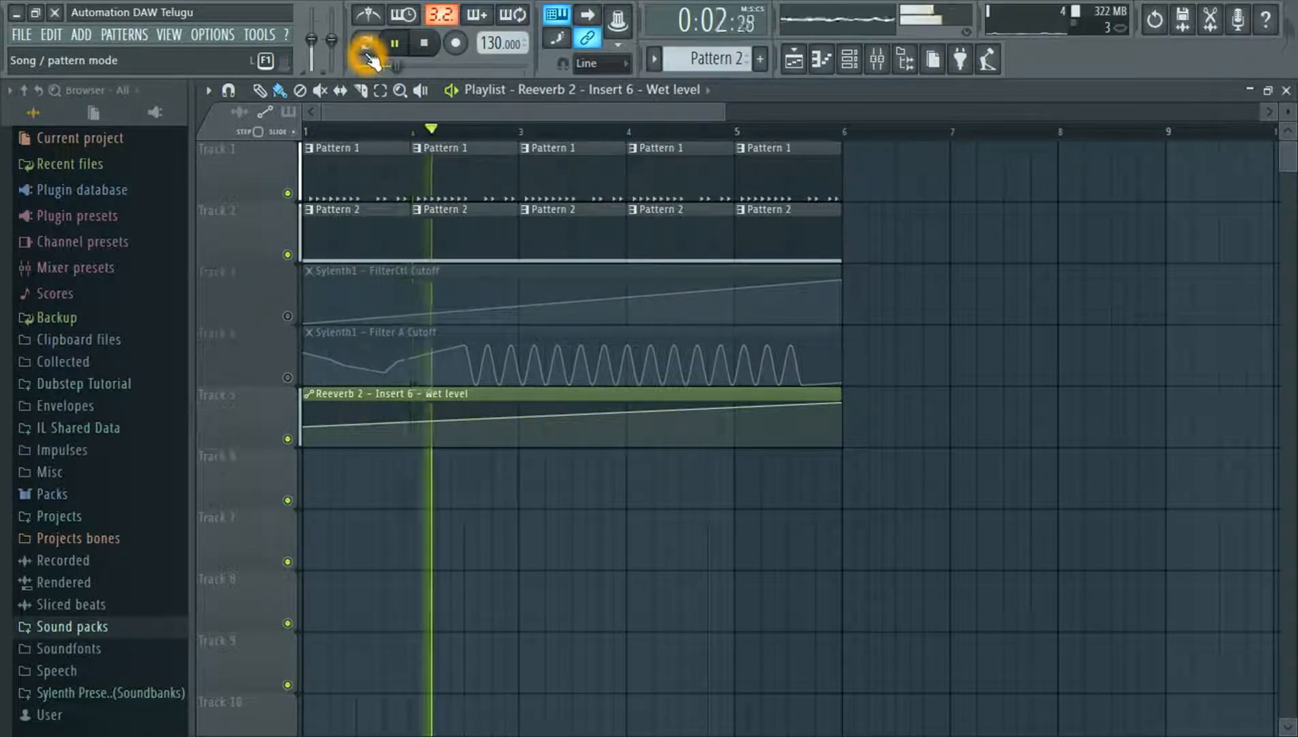
left_click(877, 59)
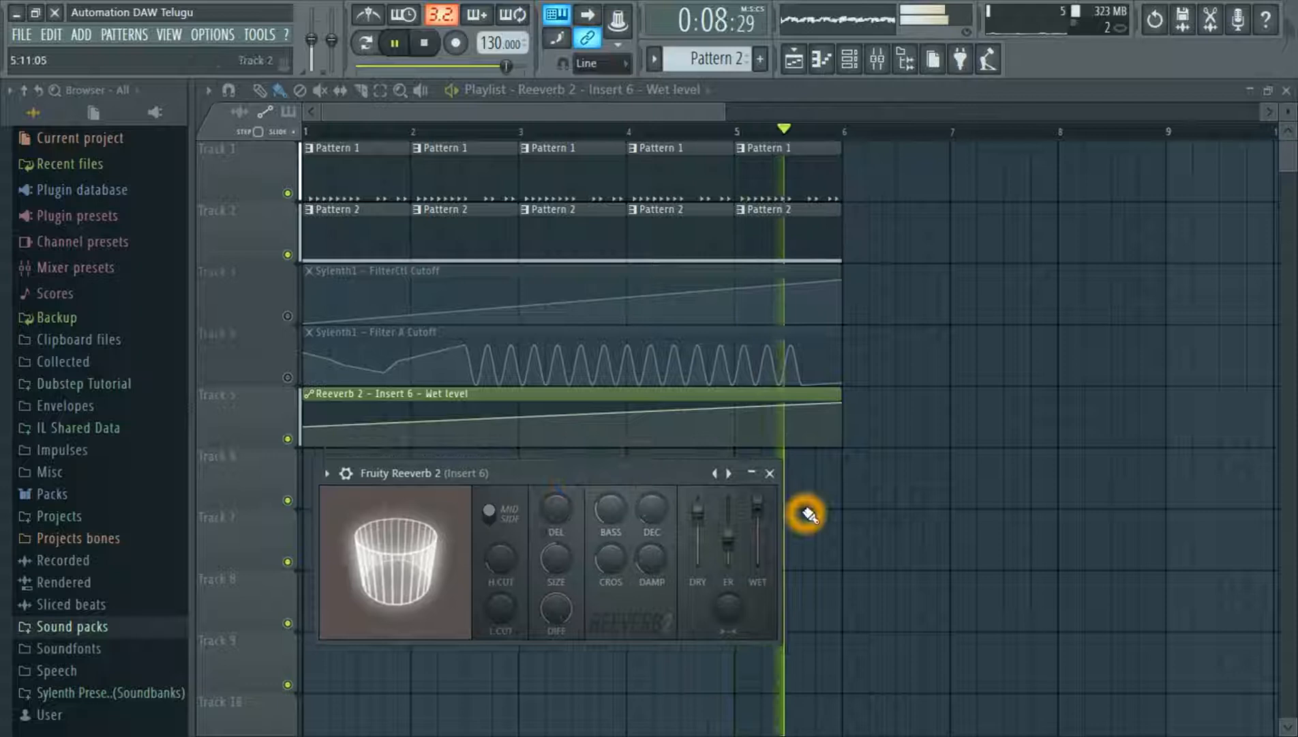
left_click(394, 43)
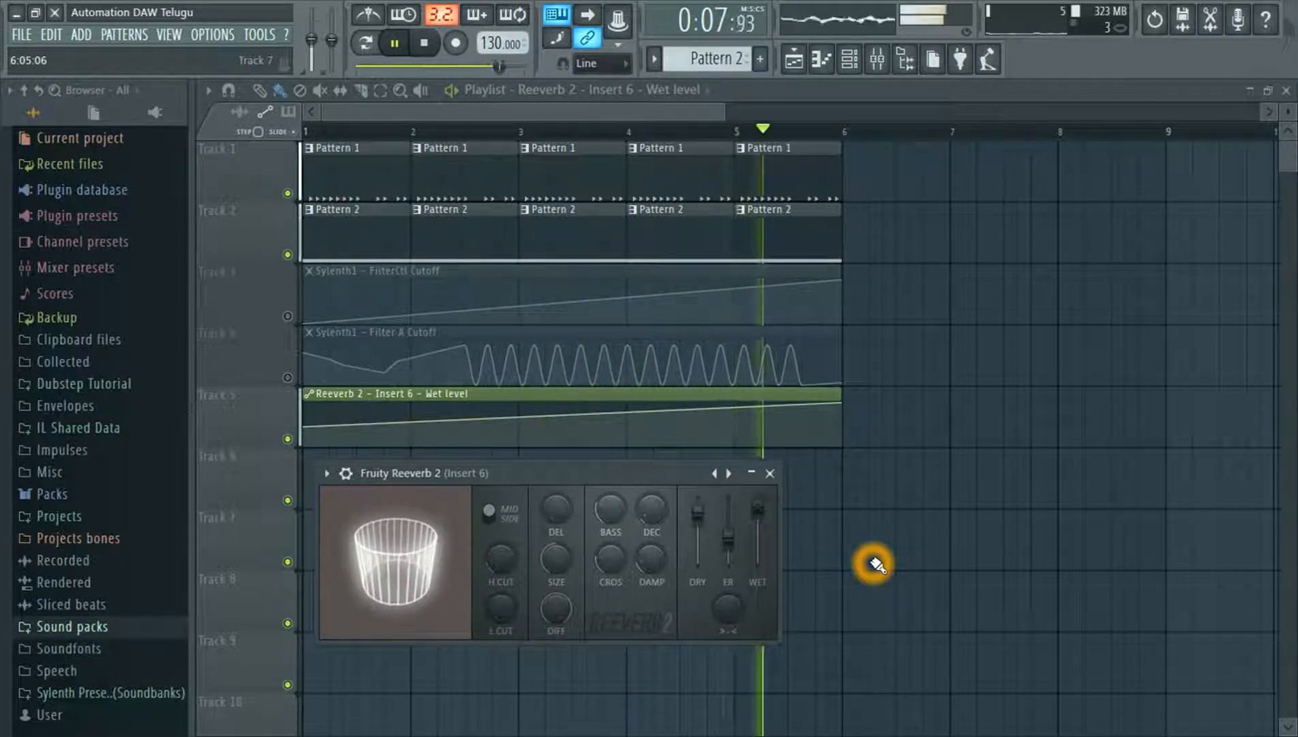
left_click(425, 42)
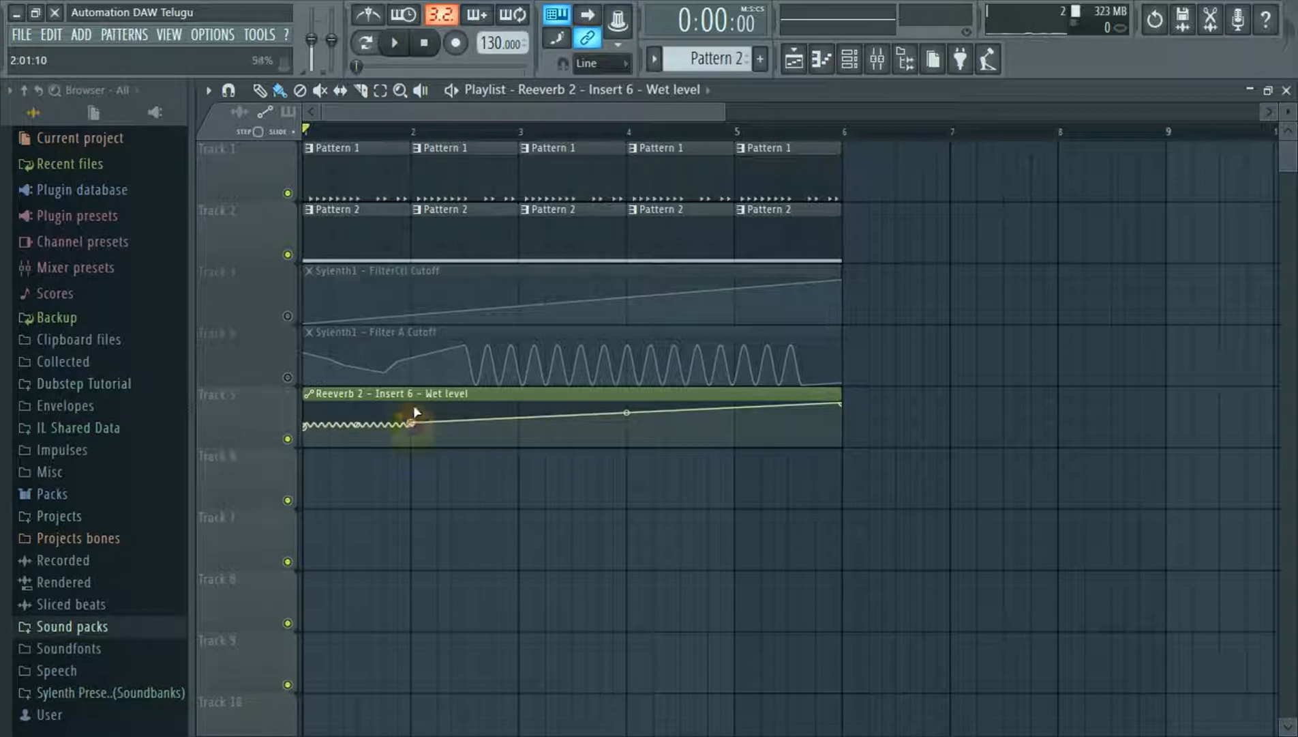
Drag wet-level points into a bar-2 peak, a dip, a bar-3 peak, then a lower level, and stop
left_click_drag(412, 425, 414, 413)
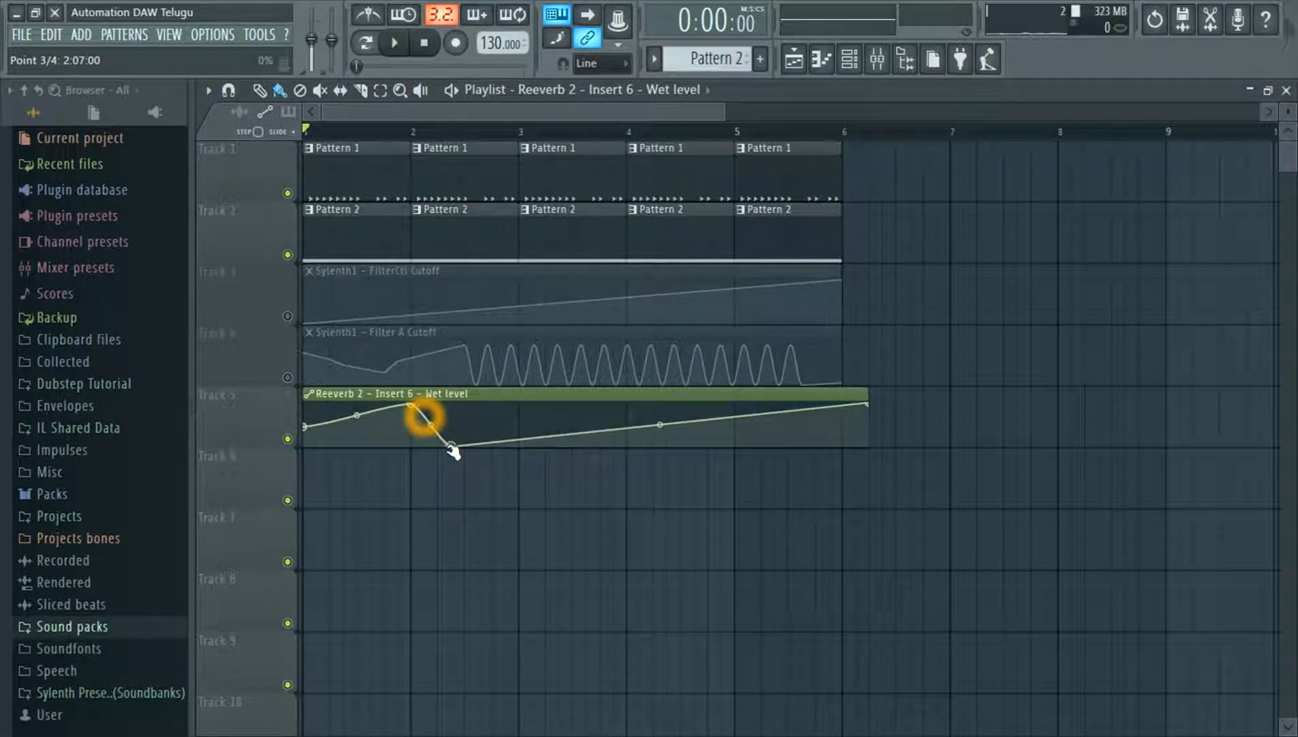
left_click_drag(422, 418, 451, 443)
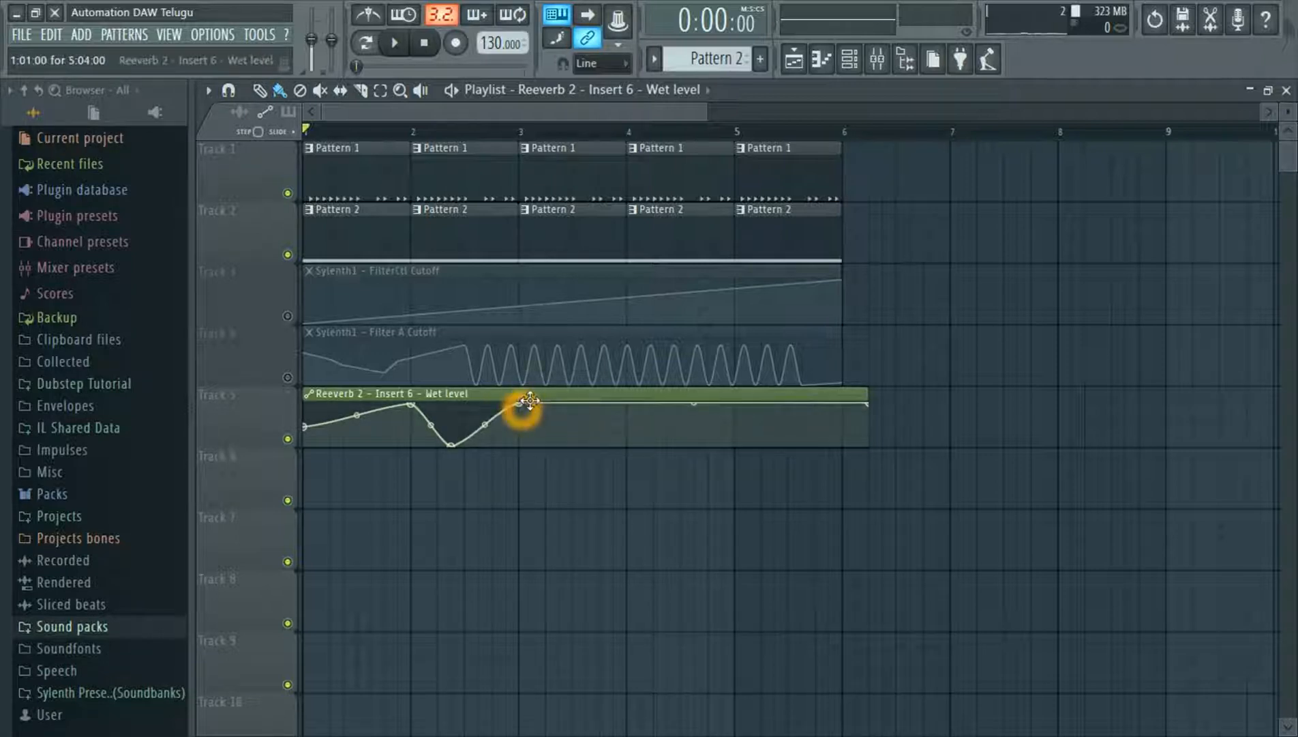
left_click_drag(526, 401, 514, 410)
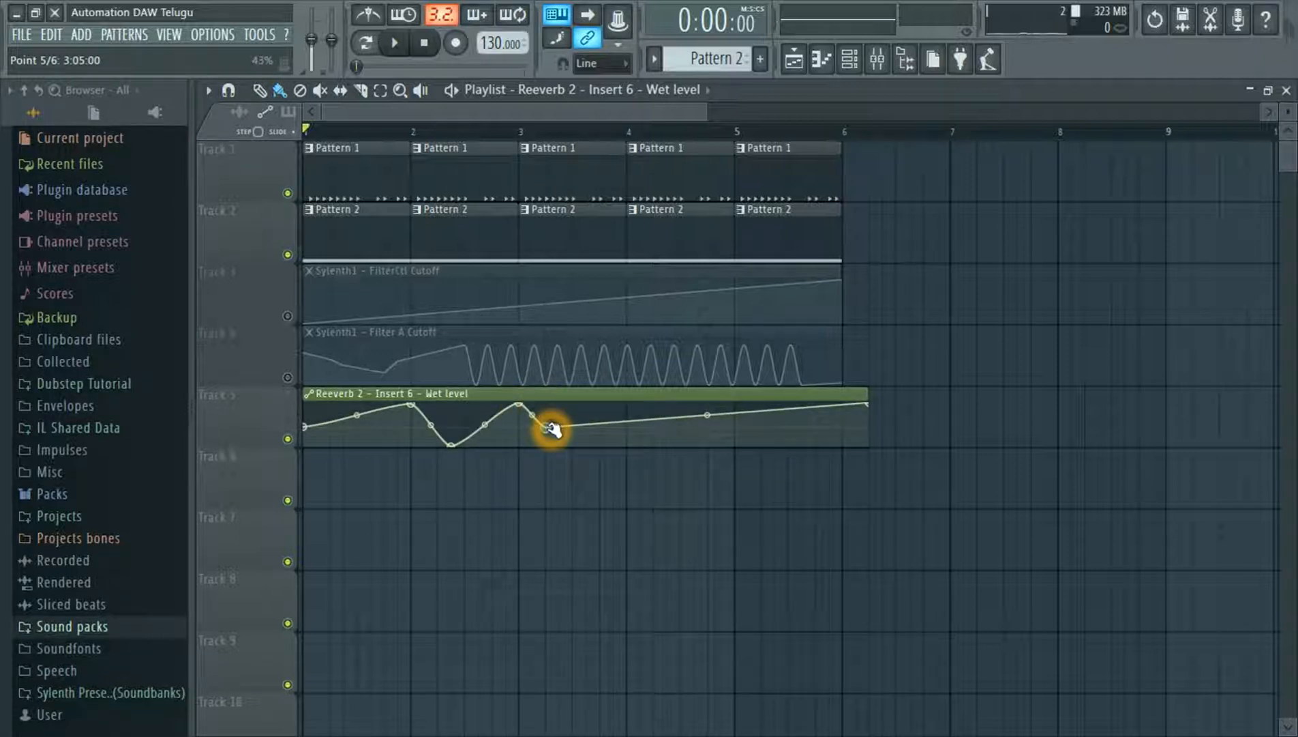
left_click_drag(551, 429, 869, 421)
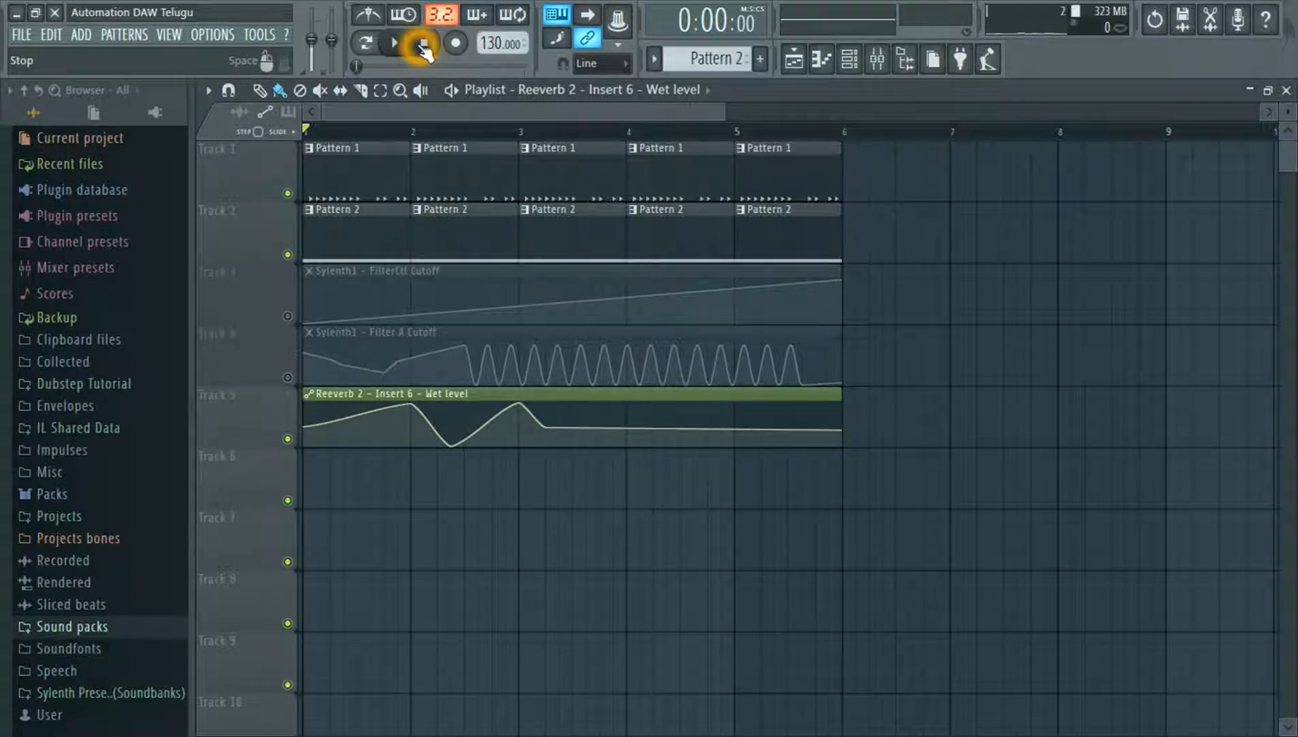
left_click(425, 43)
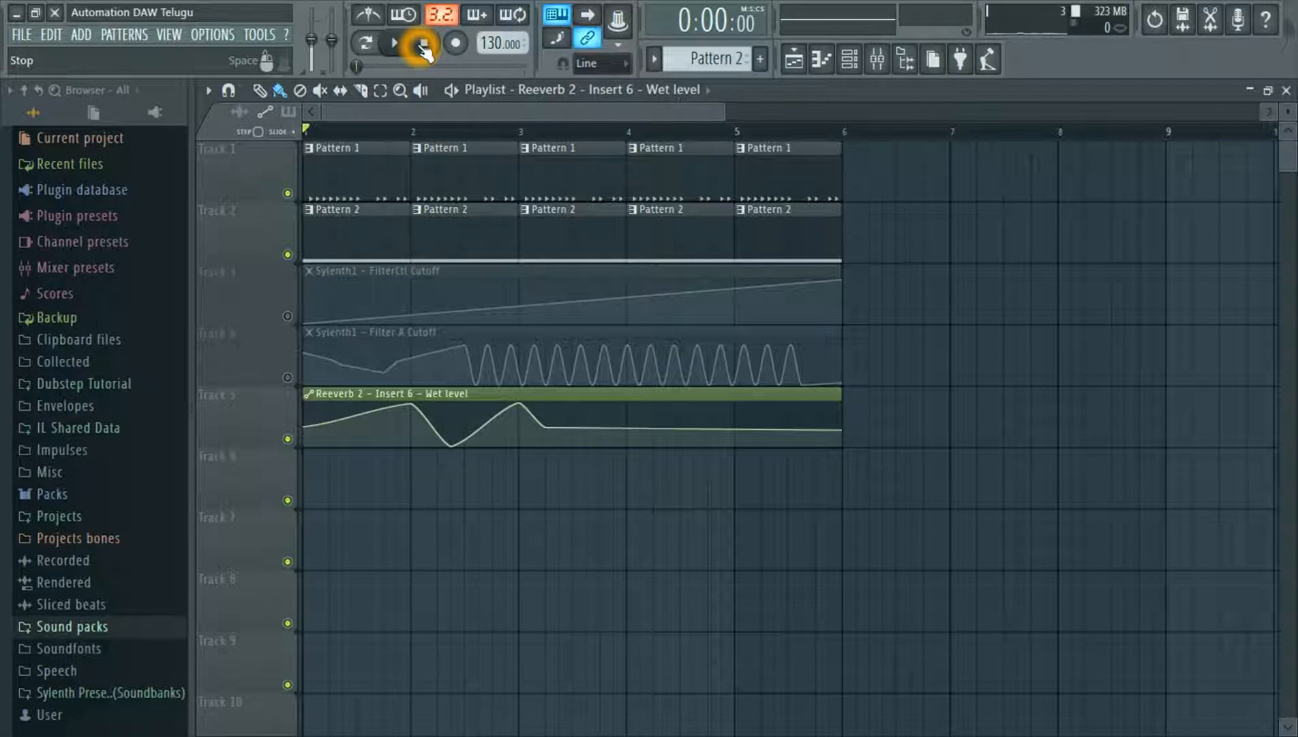
left_click(423, 43)
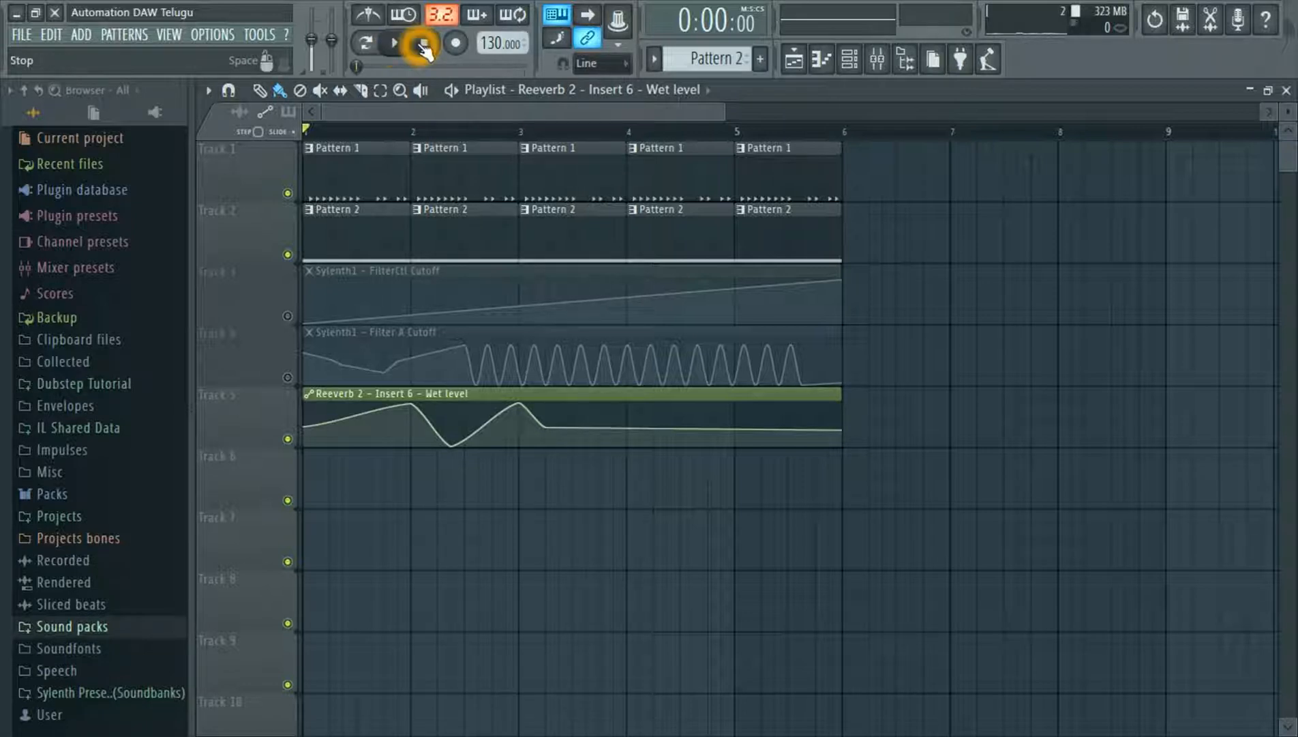
left_click(394, 42)
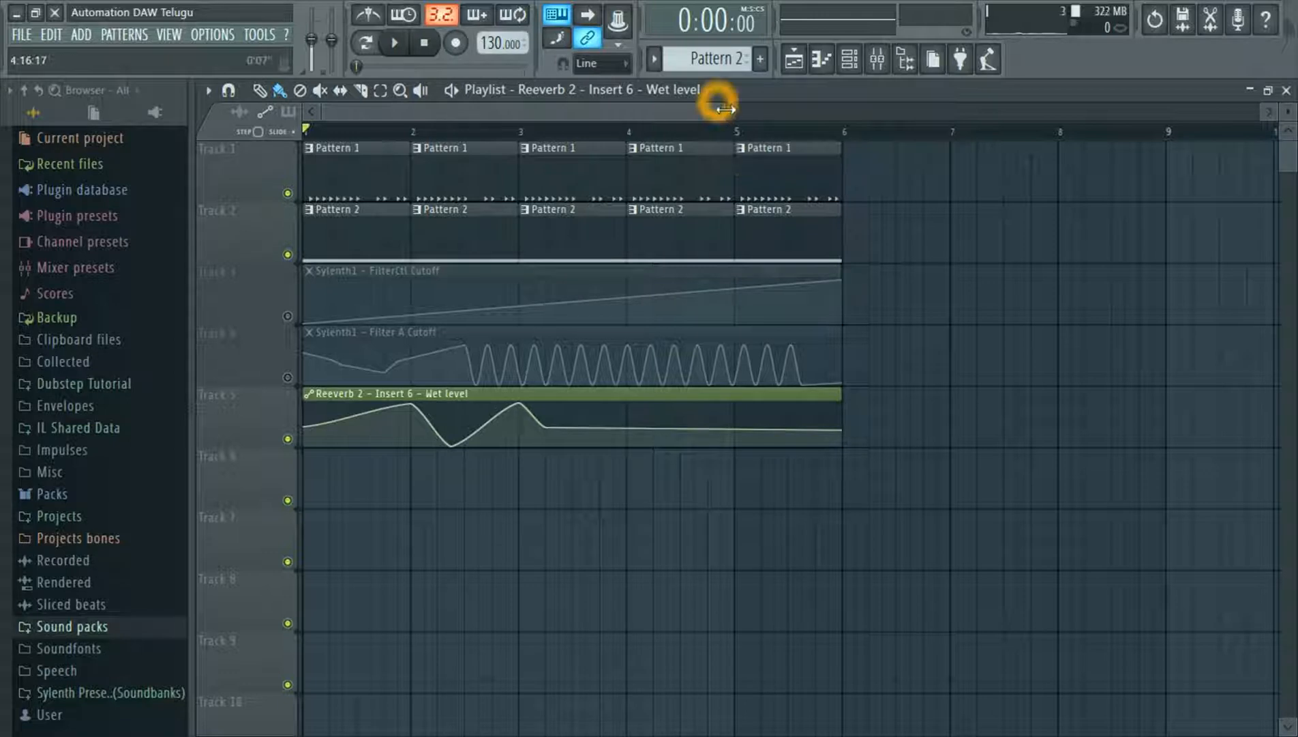